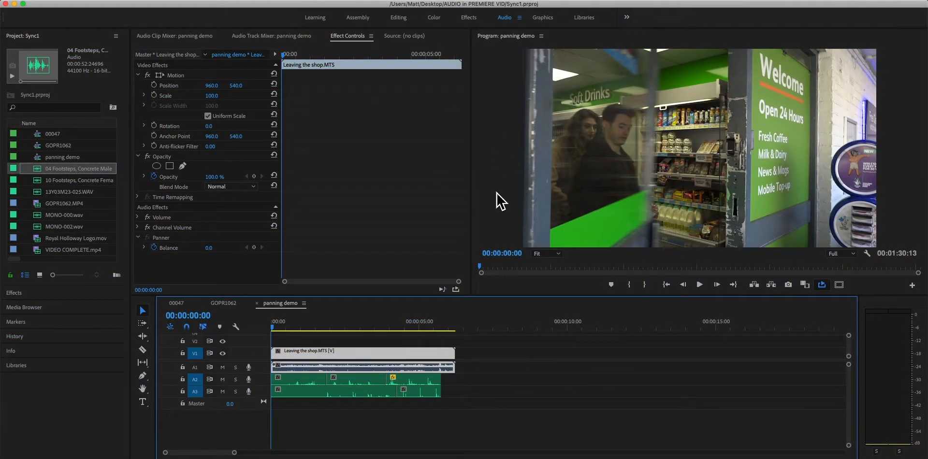
{"action": "mouse_move", "coordinate": [510, 88]}
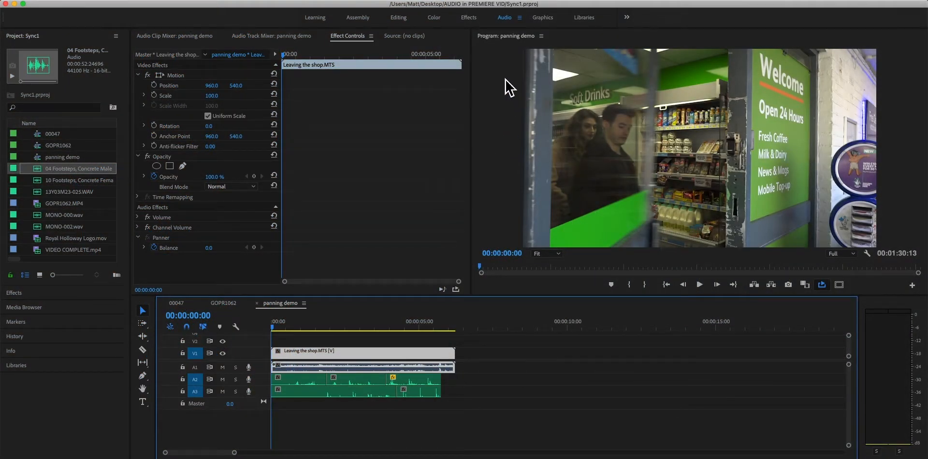
{"action": "mouse_move", "coordinate": [667, 175]}
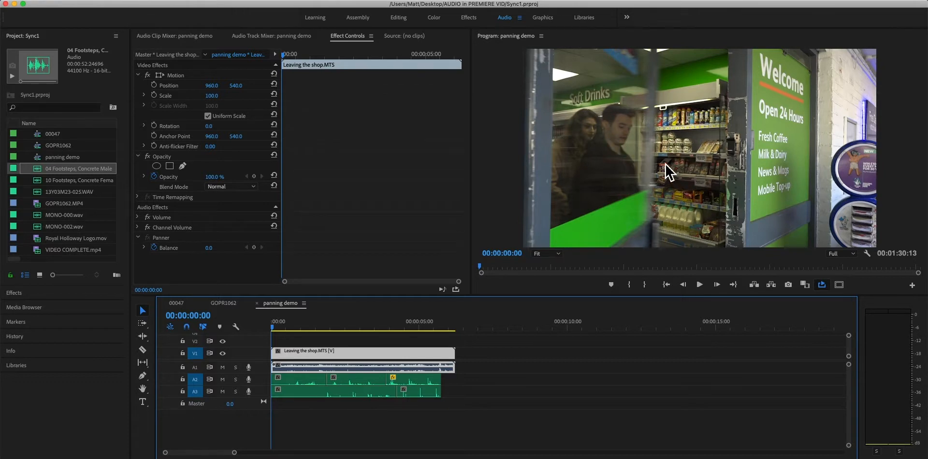
{"action": "mouse_move", "coordinate": [608, 261]}
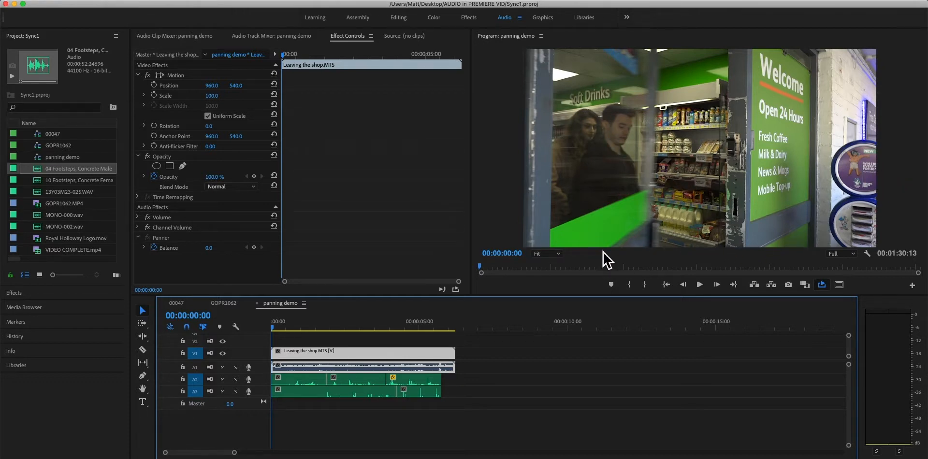
{"action": "mouse_move", "coordinate": [858, 100]}
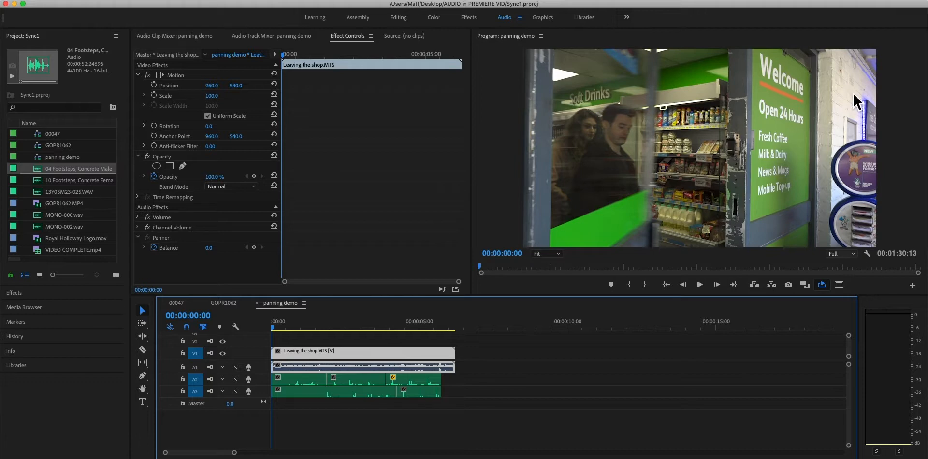
{"action": "mouse_move", "coordinate": [655, 413]}
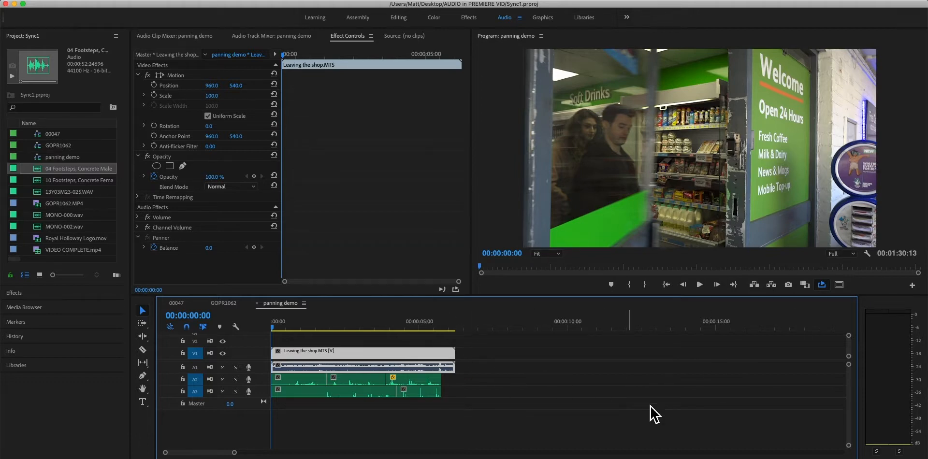
{"action": "mouse_move", "coordinate": [476, 204]}
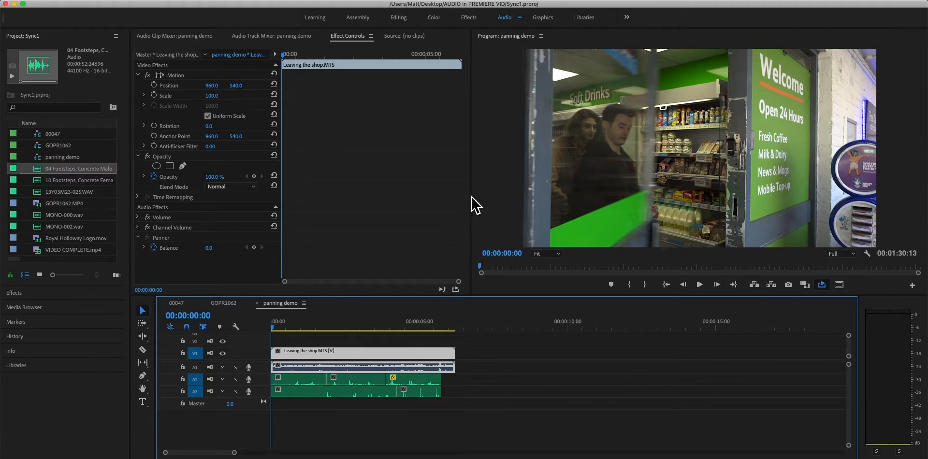
{"action": "mouse_move", "coordinate": [898, 277]}
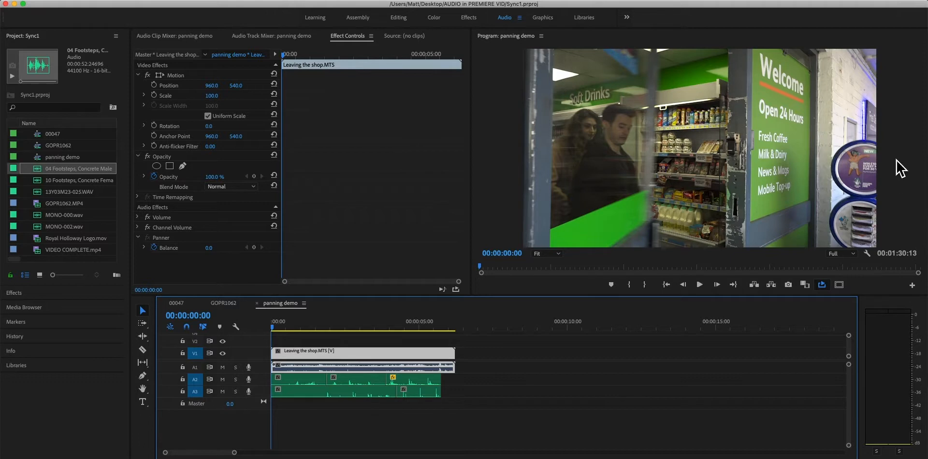
{"action": "mouse_move", "coordinate": [917, 163]}
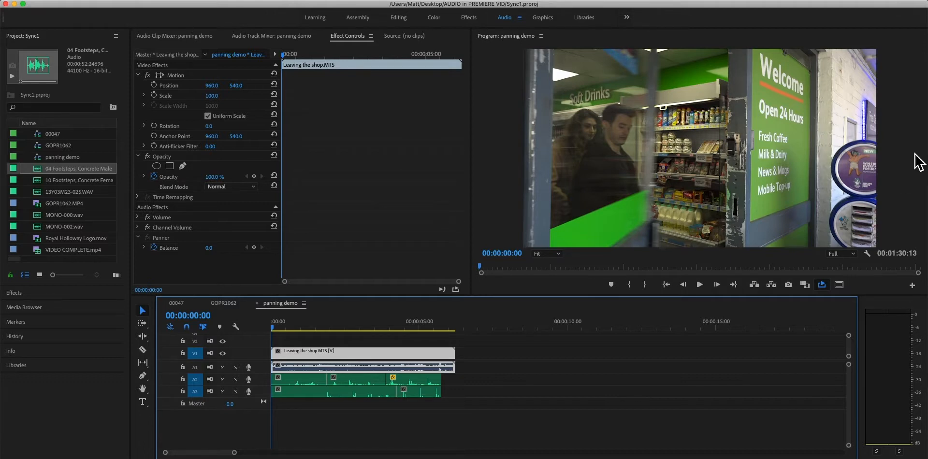
{"action": "mouse_move", "coordinate": [480, 211]}
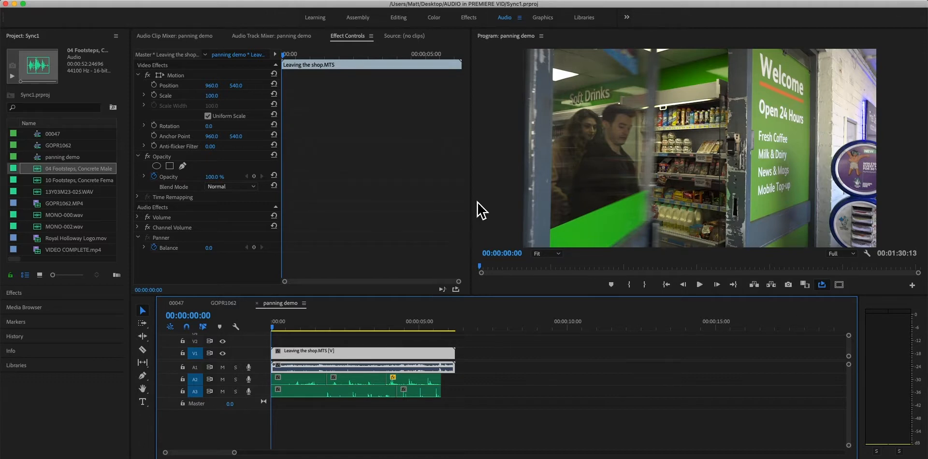
{"action": "mouse_move", "coordinate": [527, 216]}
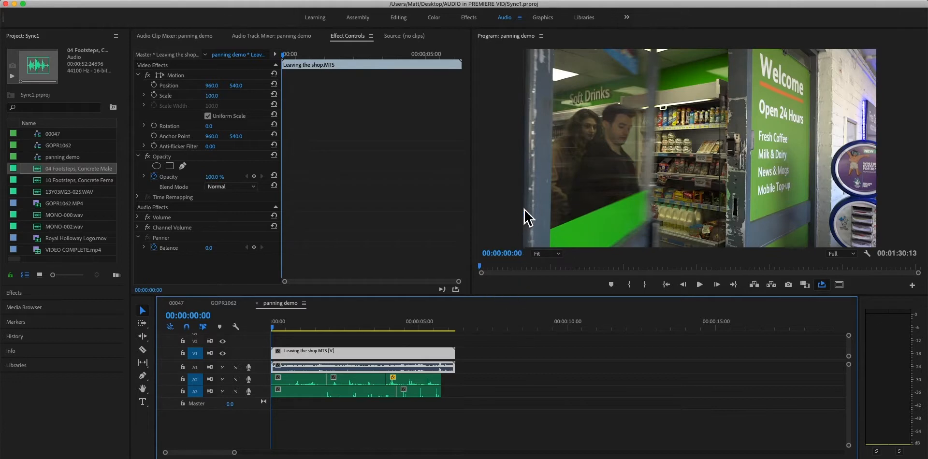
{"action": "mouse_move", "coordinate": [895, 200]}
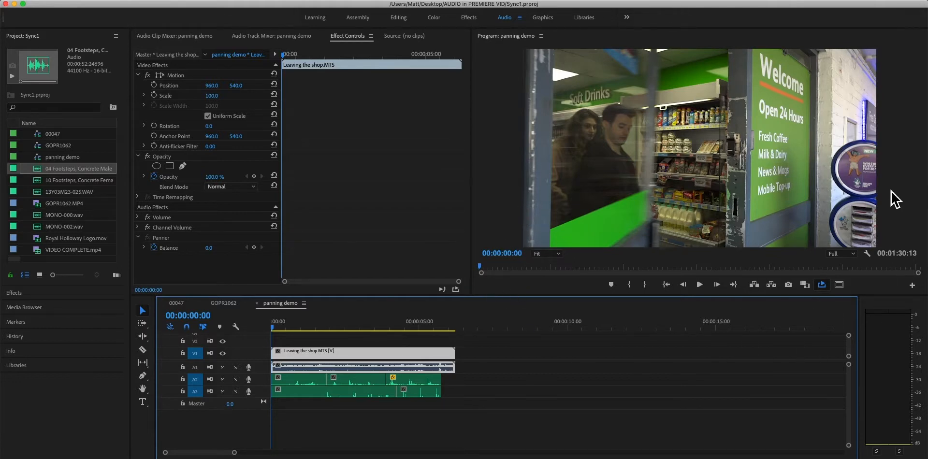
{"action": "mouse_move", "coordinate": [509, 207]}
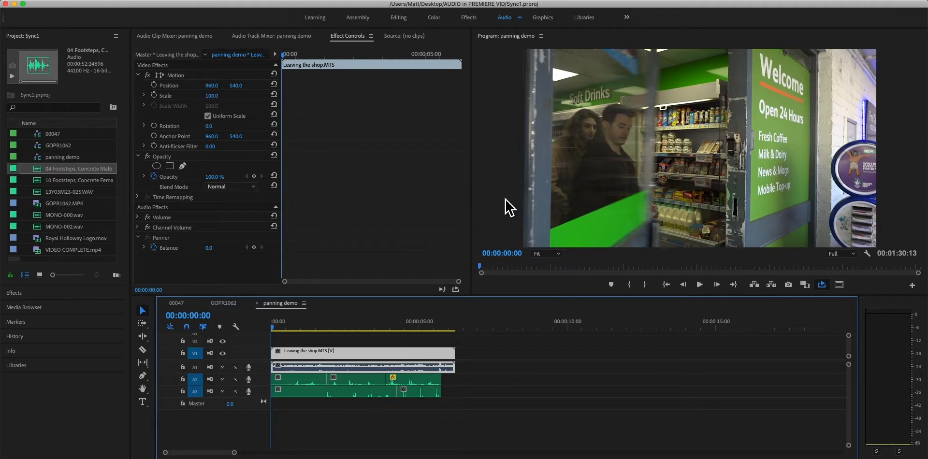
{"action": "mouse_move", "coordinate": [485, 335]}
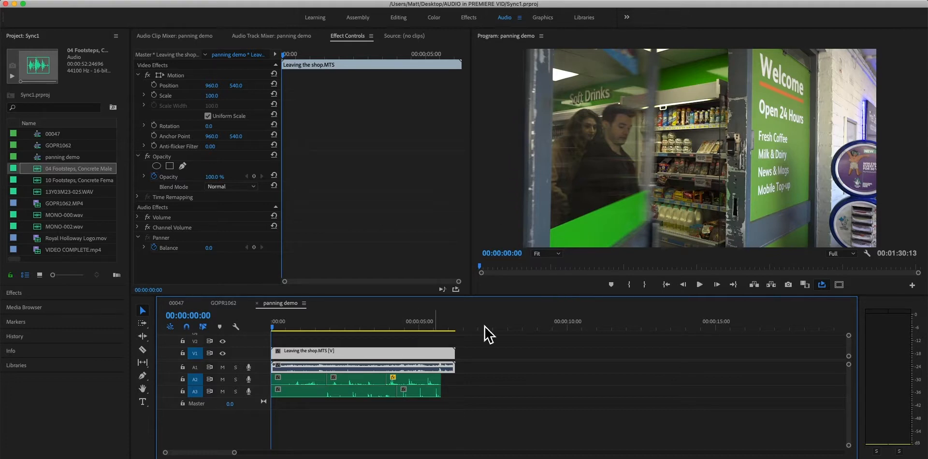
{"action": "mouse_move", "coordinate": [591, 328]}
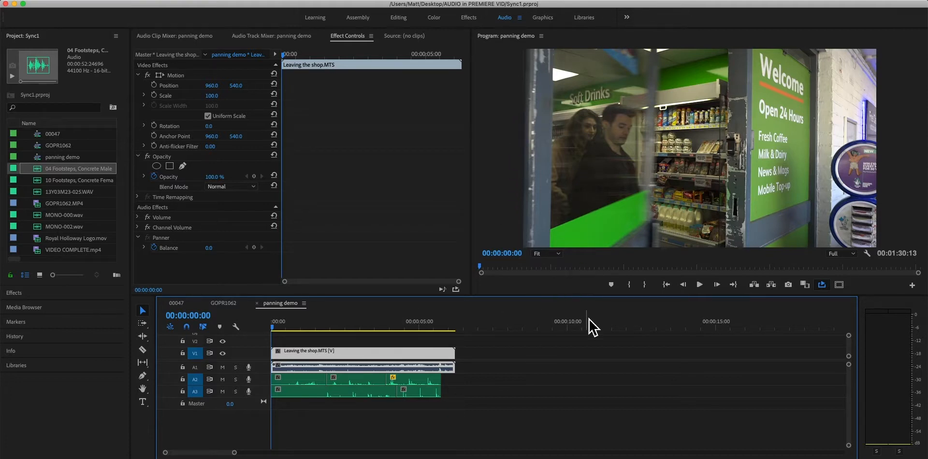
{"action": "mouse_move", "coordinate": [683, 164]}
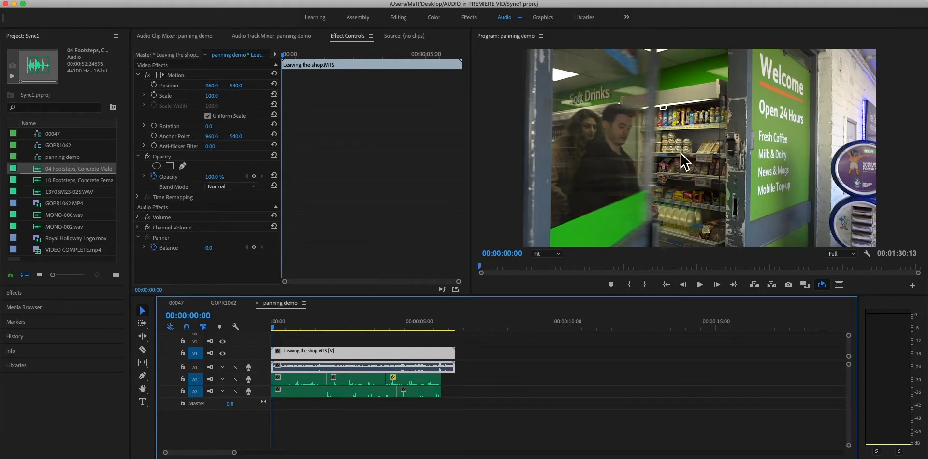
{"action": "mouse_move", "coordinate": [646, 139]}
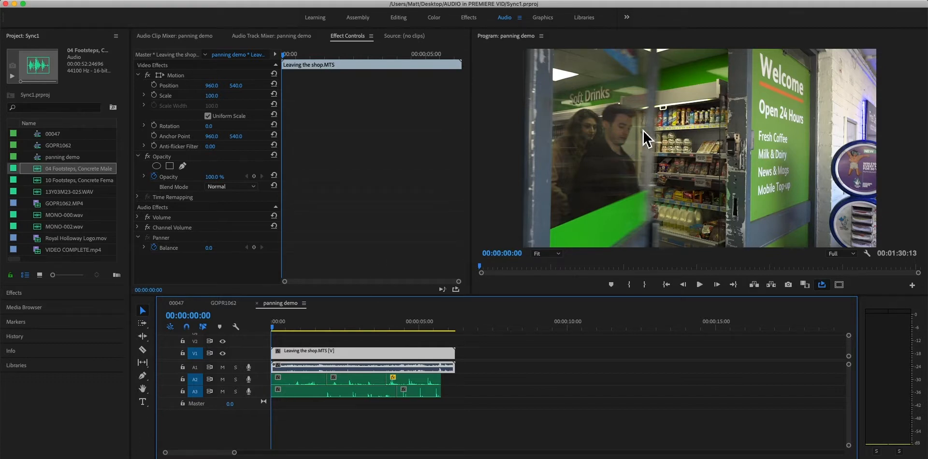
{"action": "mouse_move", "coordinate": [724, 152]}
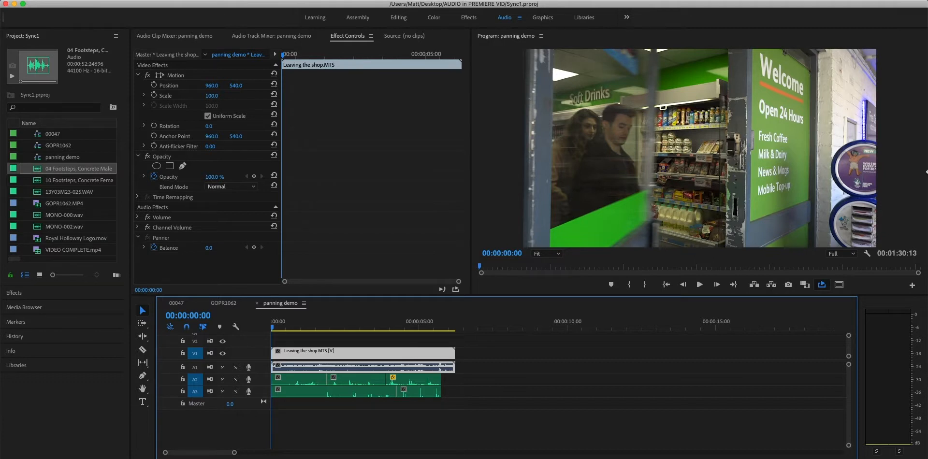
{"action": "mouse_move", "coordinate": [779, 177]}
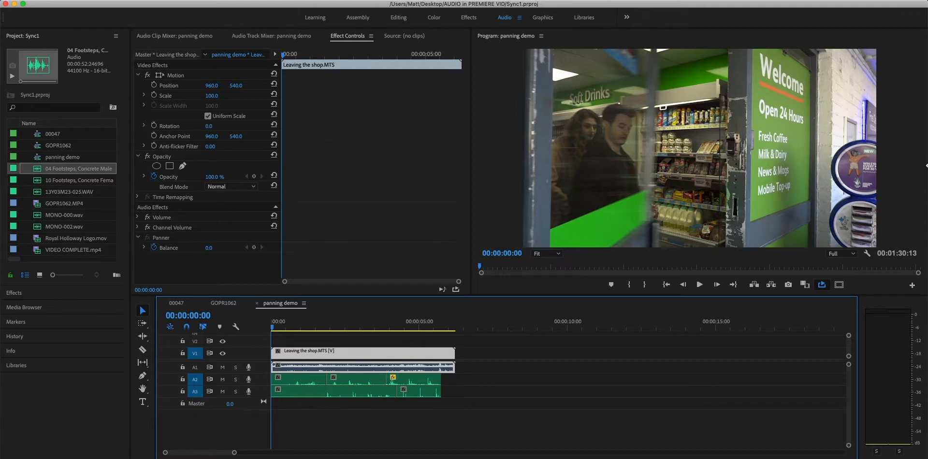
{"action": "mouse_move", "coordinate": [913, 173]}
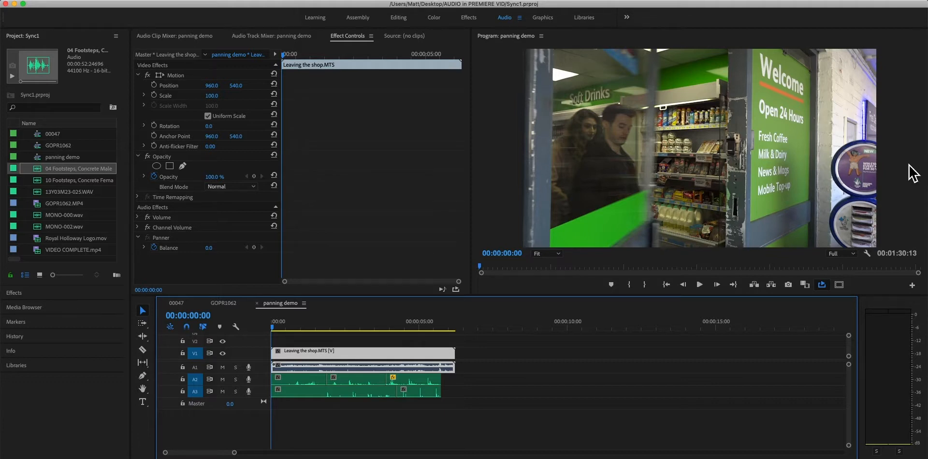
{"action": "mouse_move", "coordinate": [691, 174]}
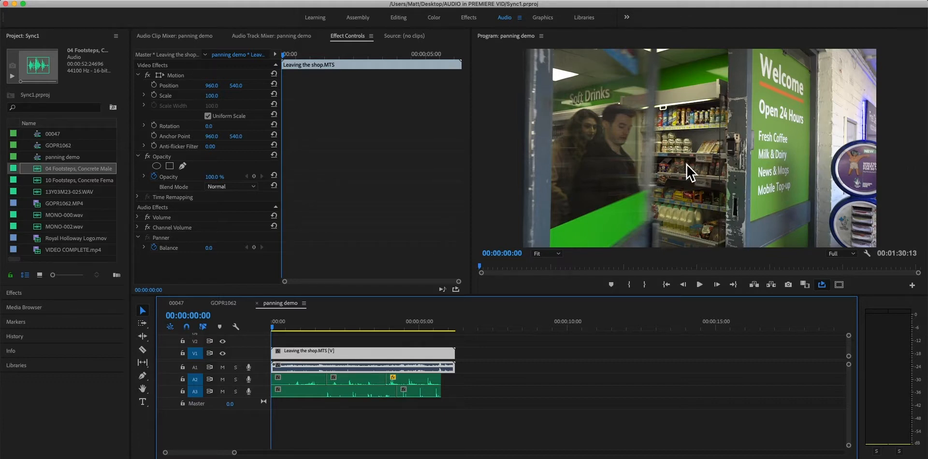
{"action": "mouse_move", "coordinate": [782, 180]}
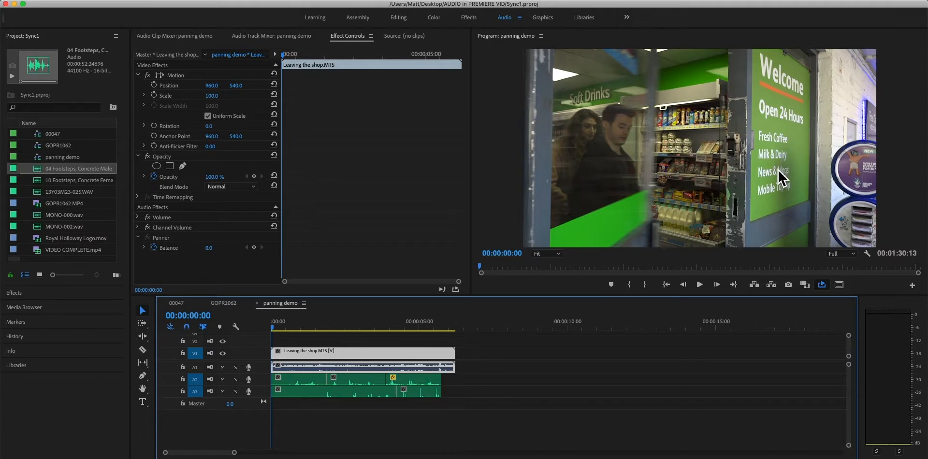
{"action": "mouse_move", "coordinate": [706, 116]}
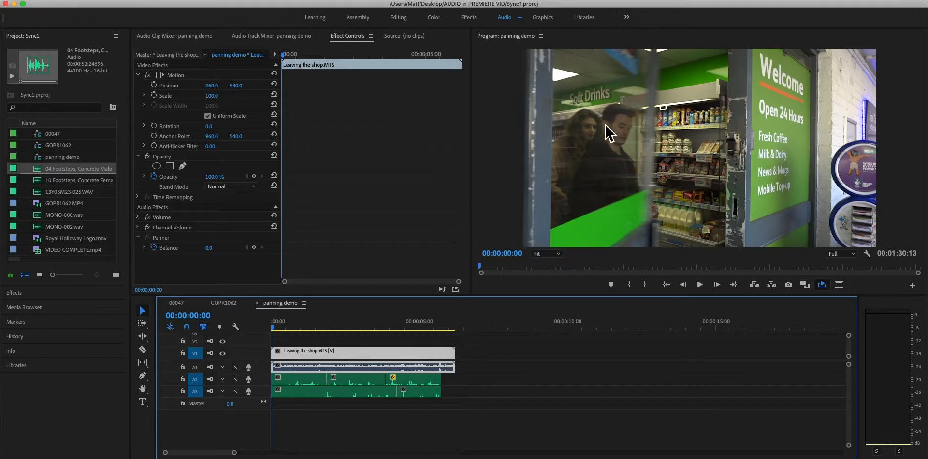
{"action": "mouse_move", "coordinate": [530, 76]}
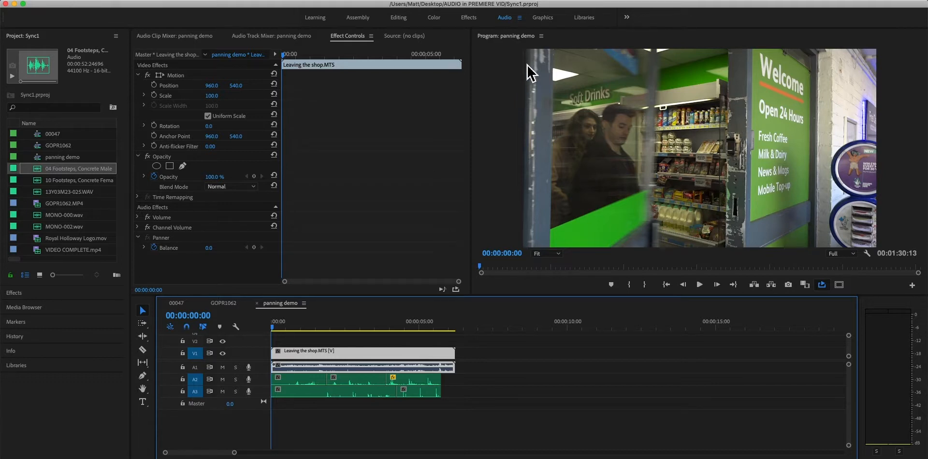
{"action": "mouse_move", "coordinate": [540, 56]}
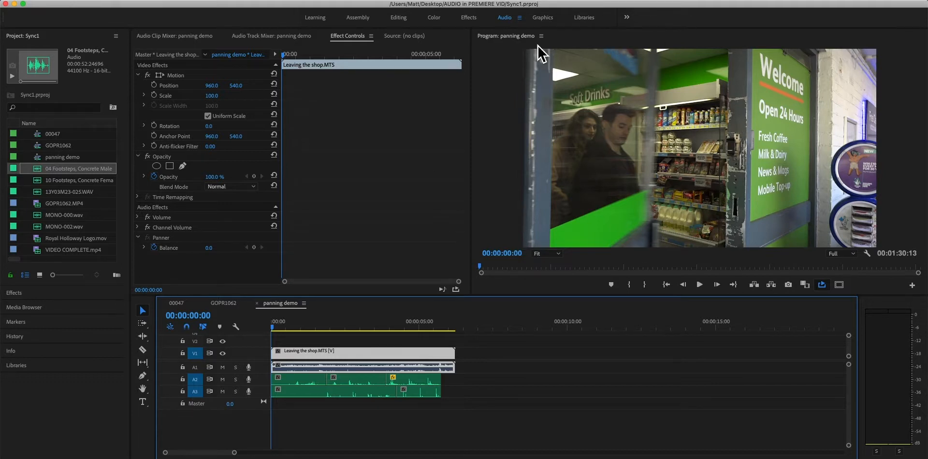
{"action": "mouse_move", "coordinate": [685, 140]}
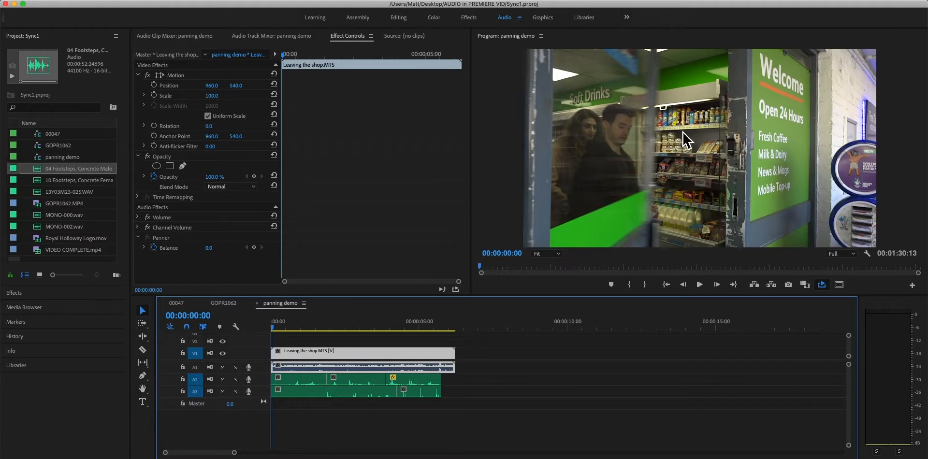
{"action": "mouse_move", "coordinate": [695, 146]}
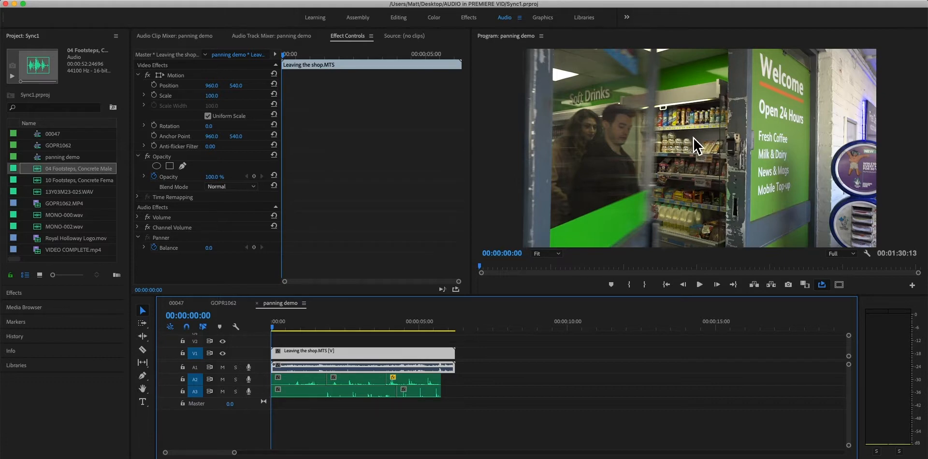
{"action": "mouse_move", "coordinate": [772, 140]}
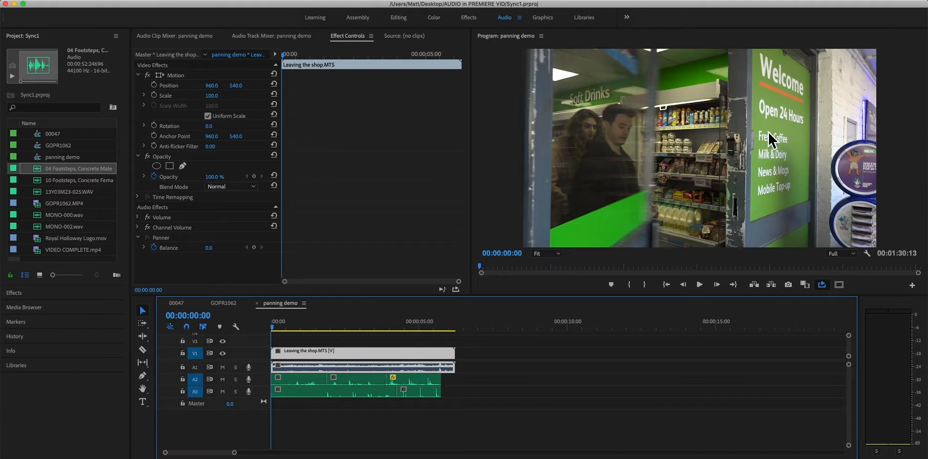
{"action": "mouse_move", "coordinate": [685, 282]}
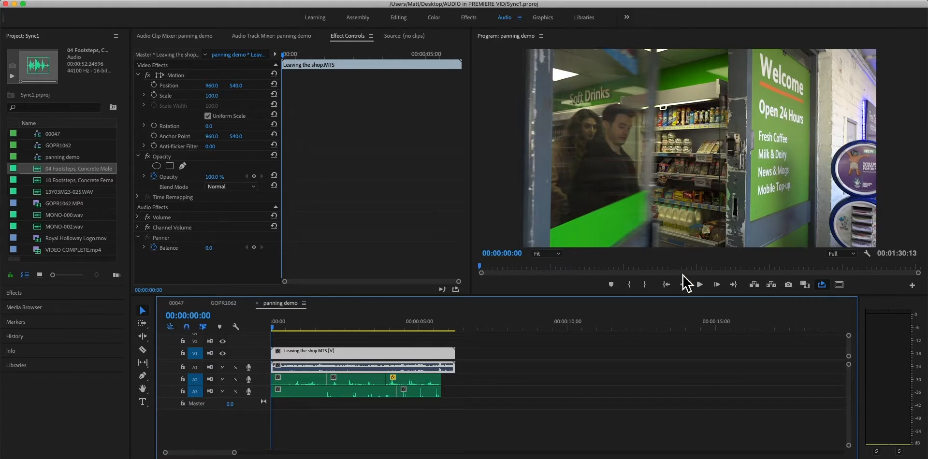
{"action": "mouse_move", "coordinate": [591, 311]}
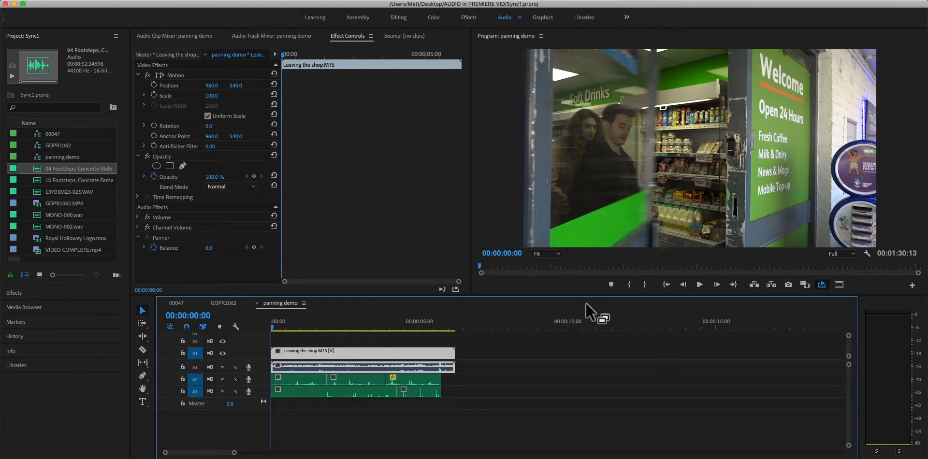
{"action": "mouse_move", "coordinate": [503, 328]}
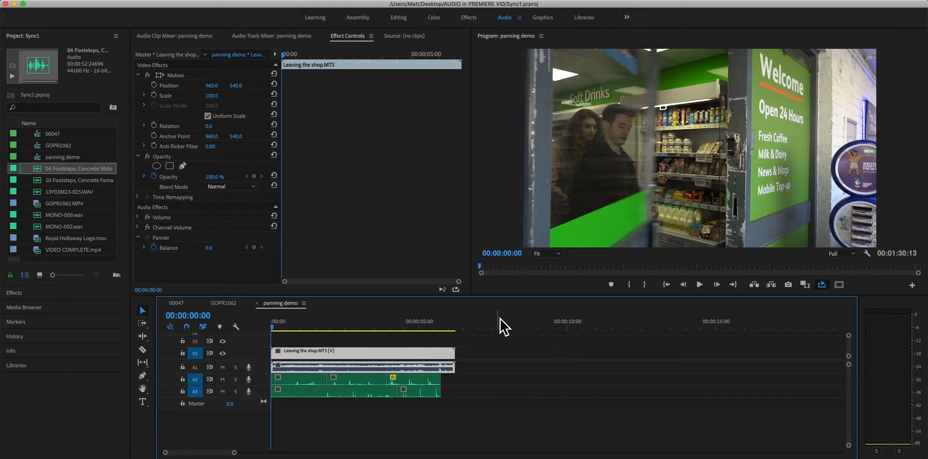
{"action": "mouse_move", "coordinate": [477, 225]}
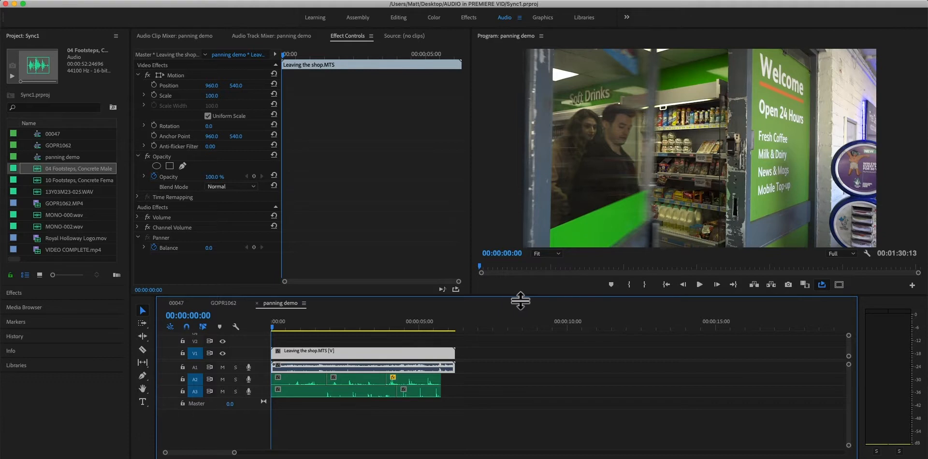
{"action": "mouse_move", "coordinate": [500, 228]}
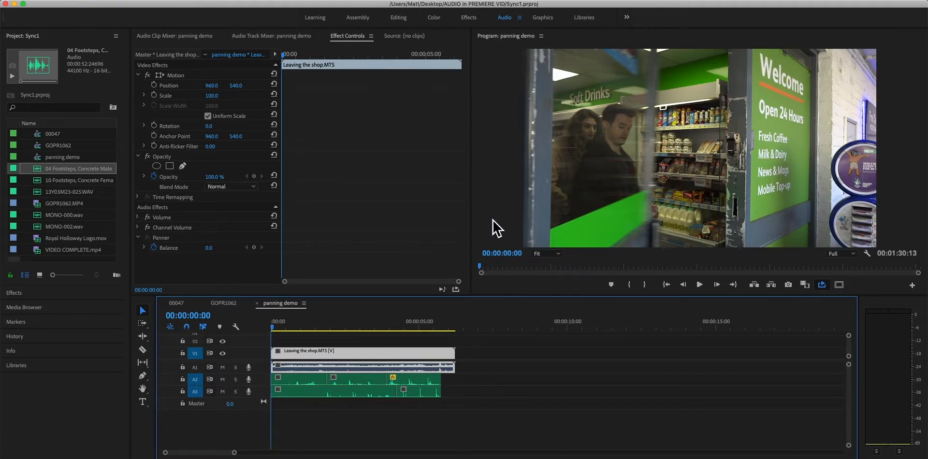
{"action": "mouse_move", "coordinate": [490, 218]}
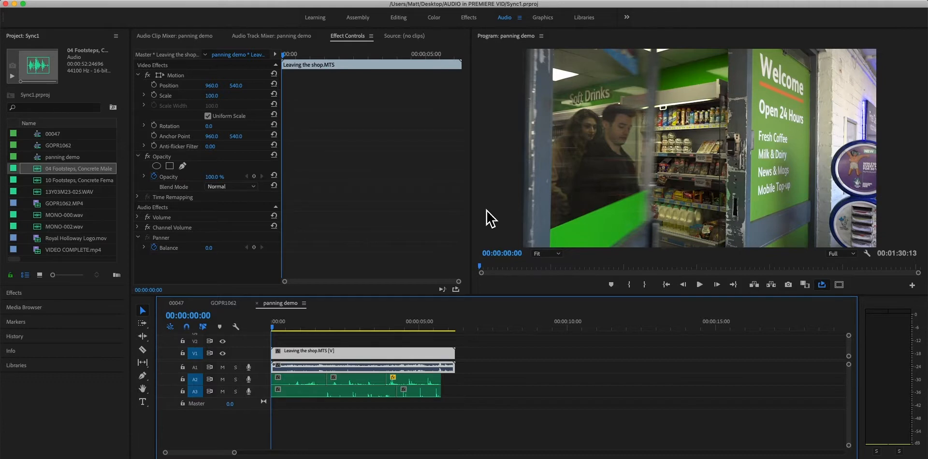
{"action": "mouse_move", "coordinate": [299, 50]}
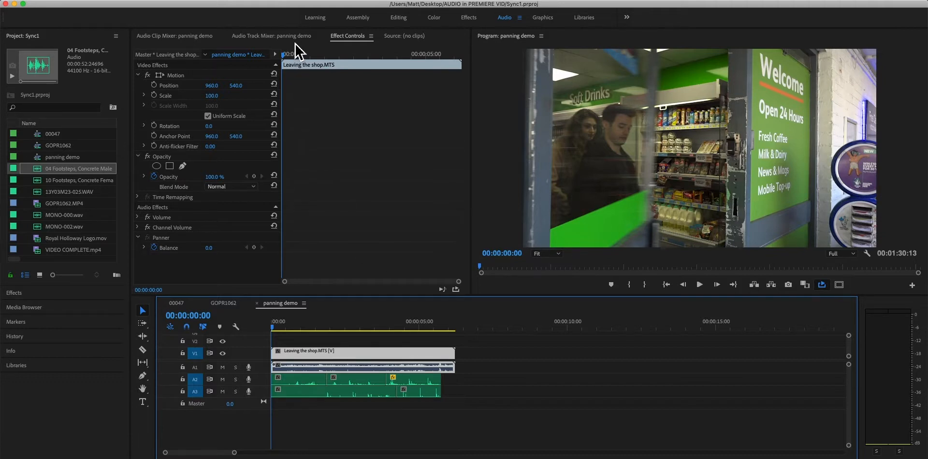
Step: Show the panning demo's Audio Track Mixer with the Audio 1–3 pan knobs and faders
{"action": "left_click", "coordinate": [272, 35]}
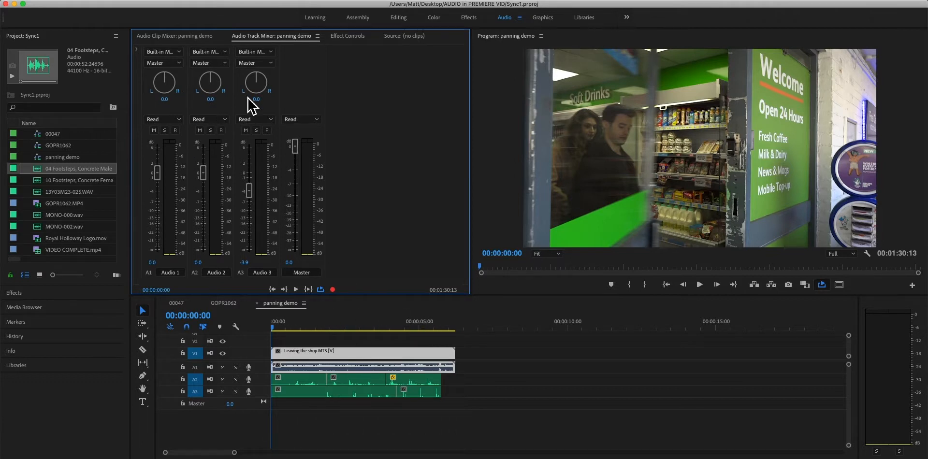
{"action": "mouse_move", "coordinate": [298, 393]}
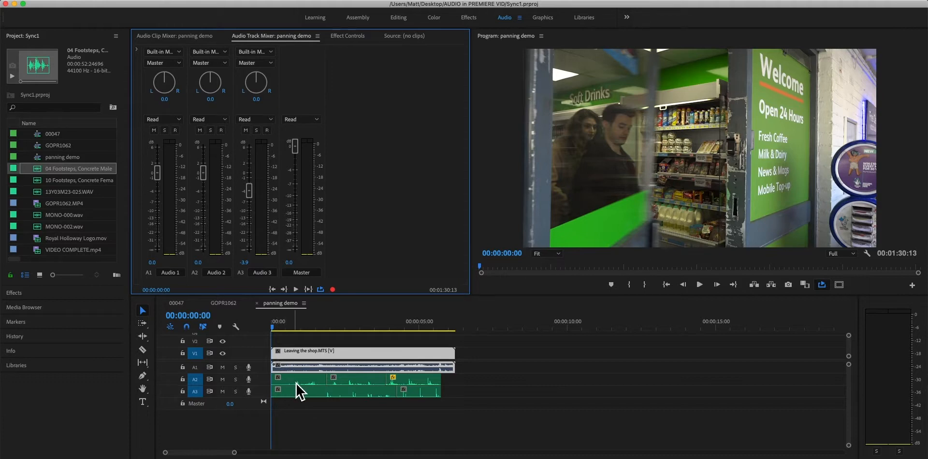
{"action": "mouse_move", "coordinate": [296, 388]}
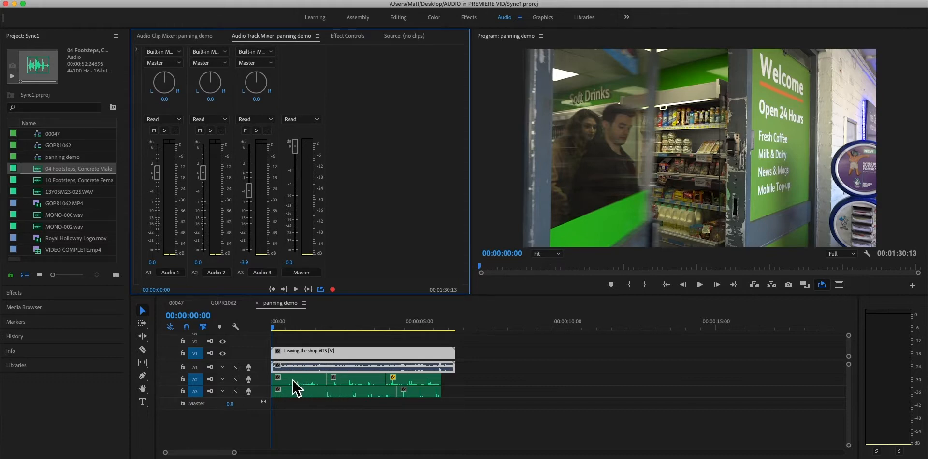
{"action": "mouse_move", "coordinate": [312, 392]}
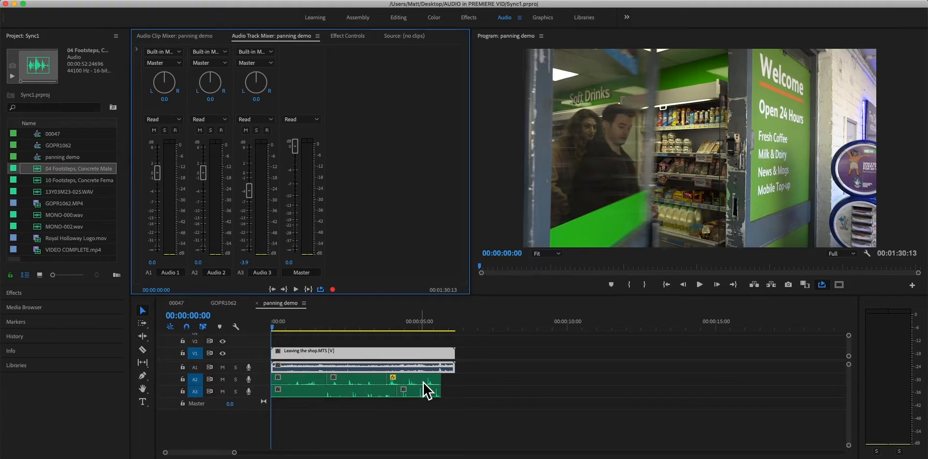
{"action": "mouse_move", "coordinate": [309, 391]}
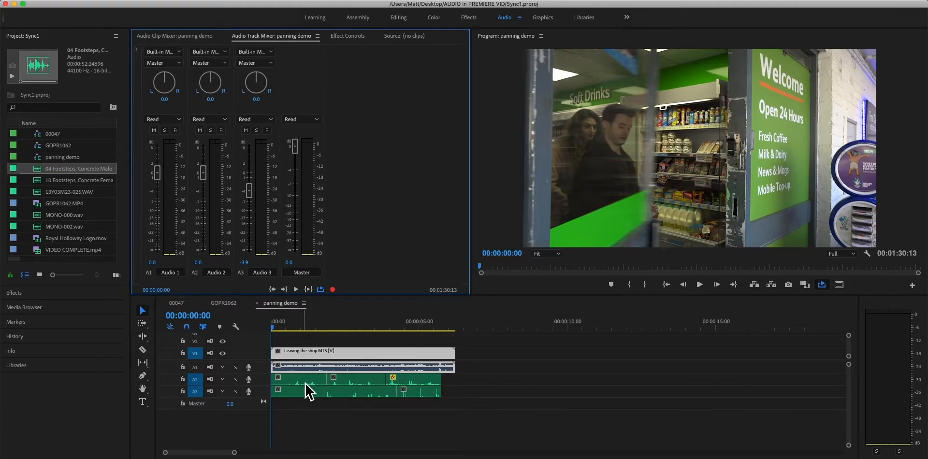
{"action": "mouse_move", "coordinate": [364, 389]}
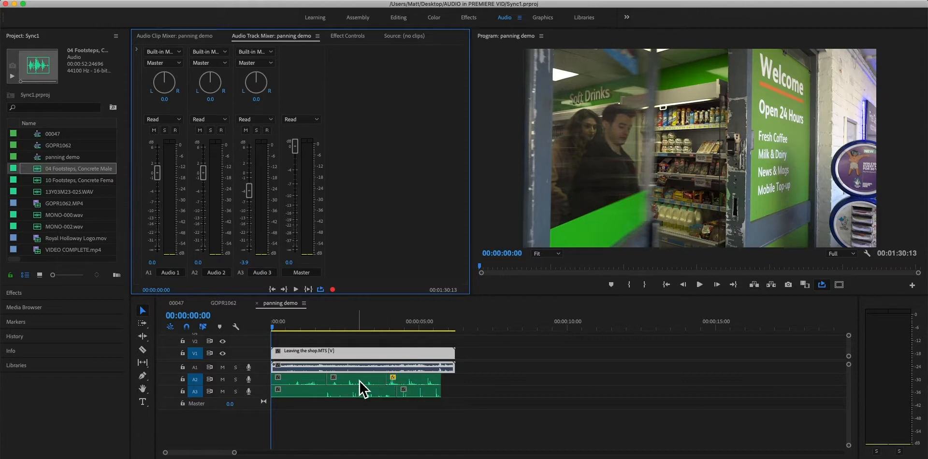
{"action": "mouse_move", "coordinate": [307, 392]}
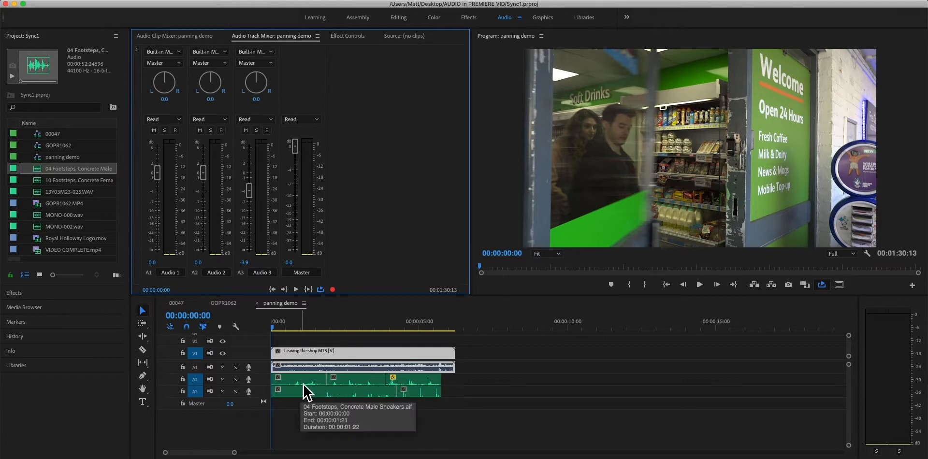
{"action": "mouse_move", "coordinate": [377, 342]}
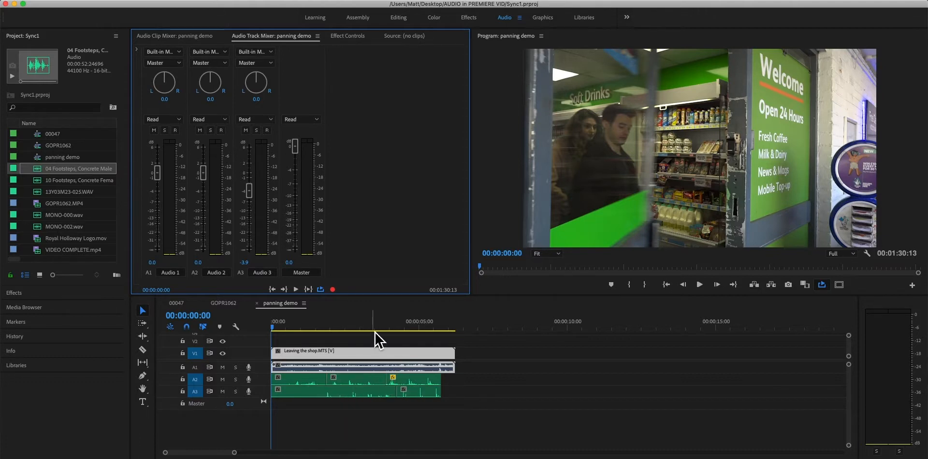
{"action": "mouse_move", "coordinate": [355, 212]}
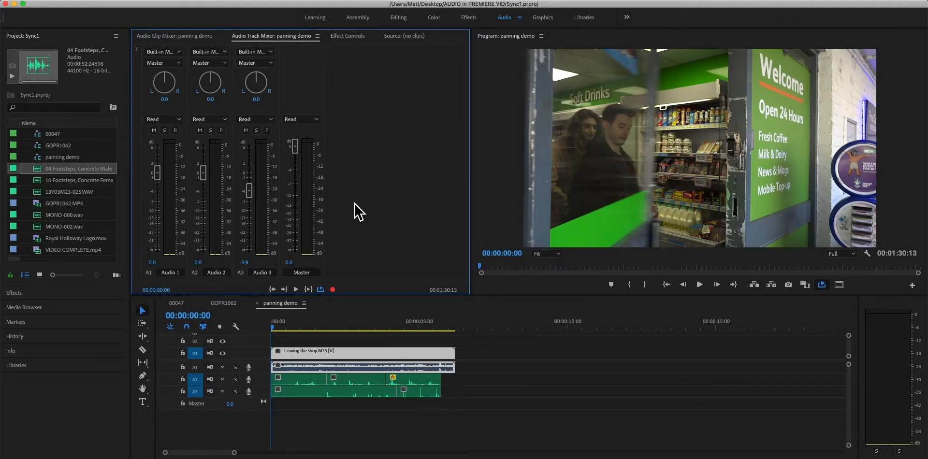
{"action": "mouse_move", "coordinate": [353, 167]}
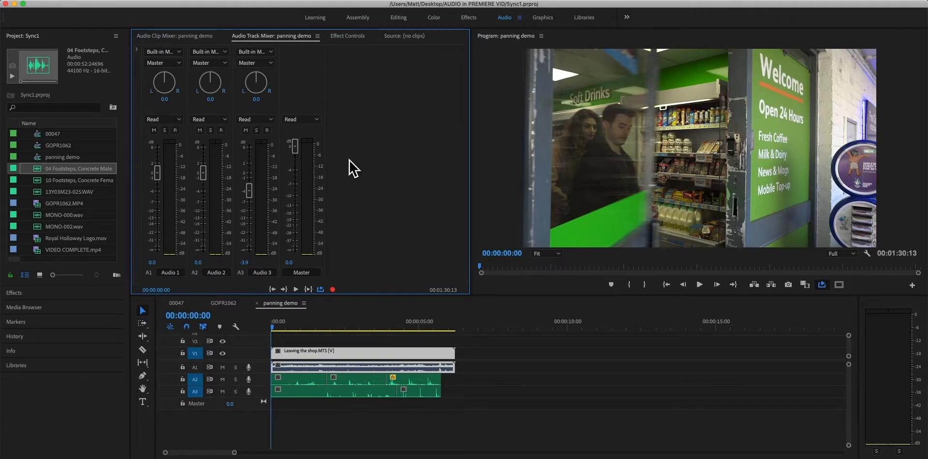
{"action": "mouse_move", "coordinate": [377, 288]}
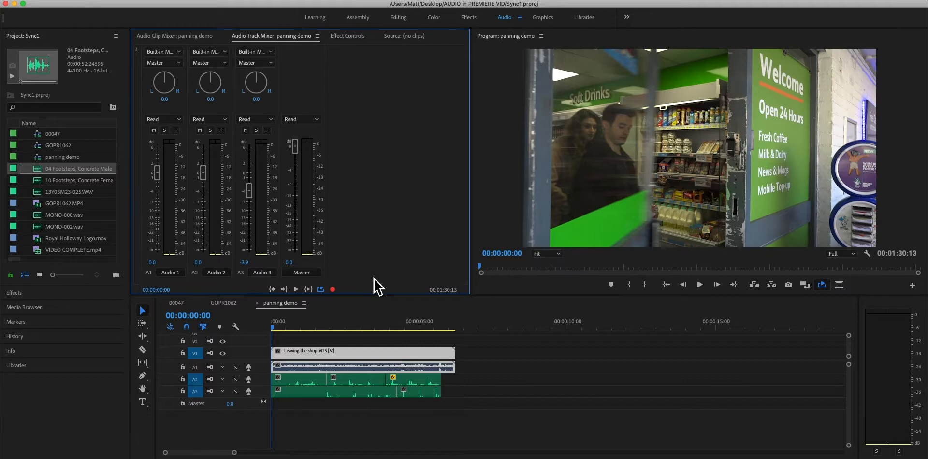
{"action": "mouse_move", "coordinate": [346, 68]}
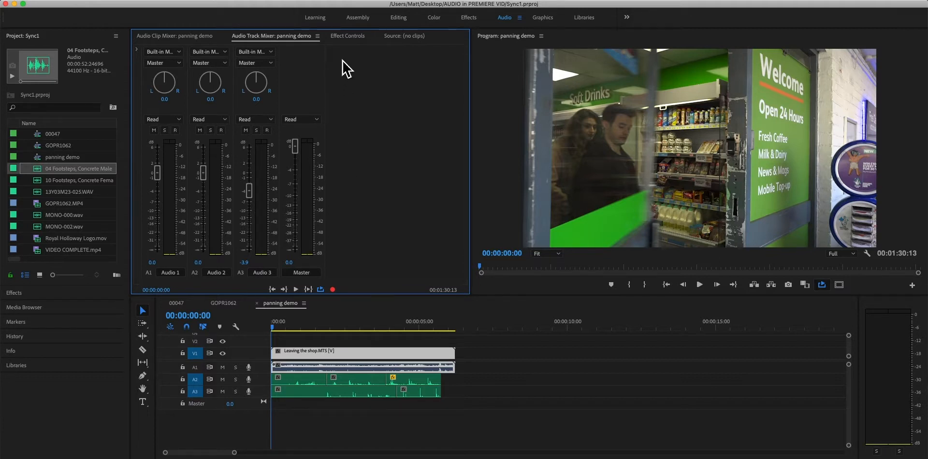
{"action": "mouse_move", "coordinate": [347, 48]}
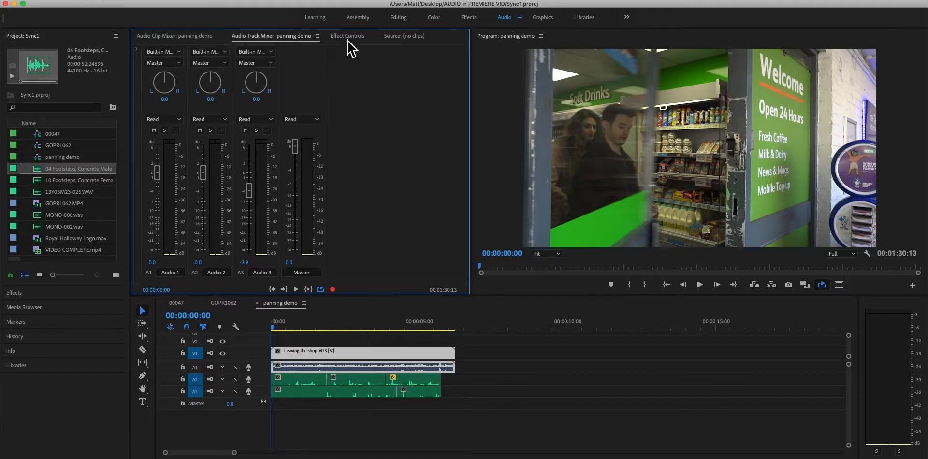
Step: Show the Audio 2 footsteps clip's Pan value (0.0) with the playhead at 00:00:04:08
{"action": "left_click", "coordinate": [347, 36]}
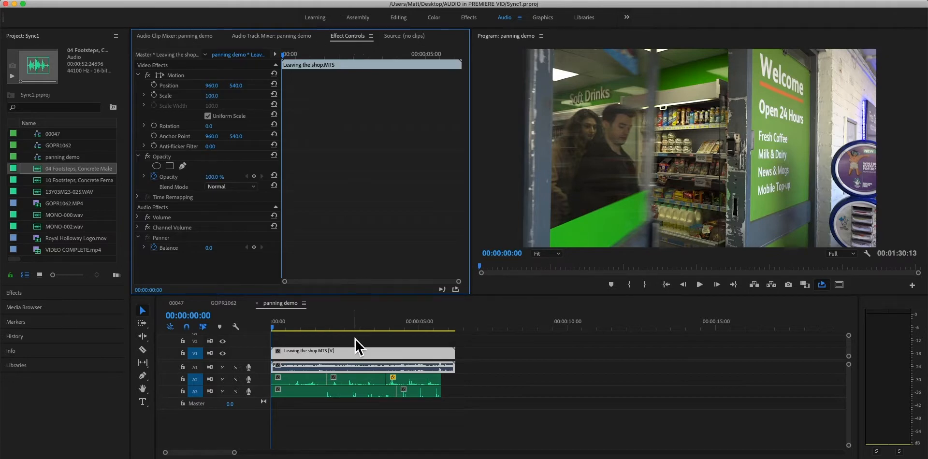
{"action": "left_click", "coordinate": [355, 379]}
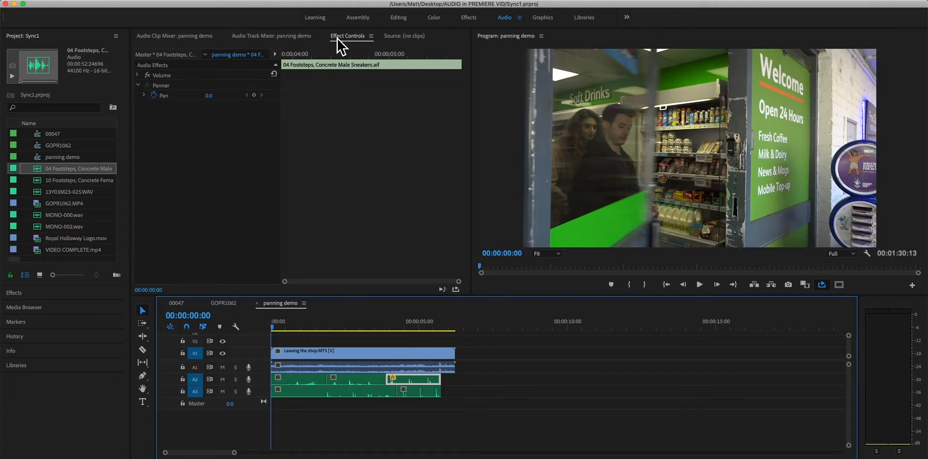
{"action": "mouse_move", "coordinate": [403, 341]}
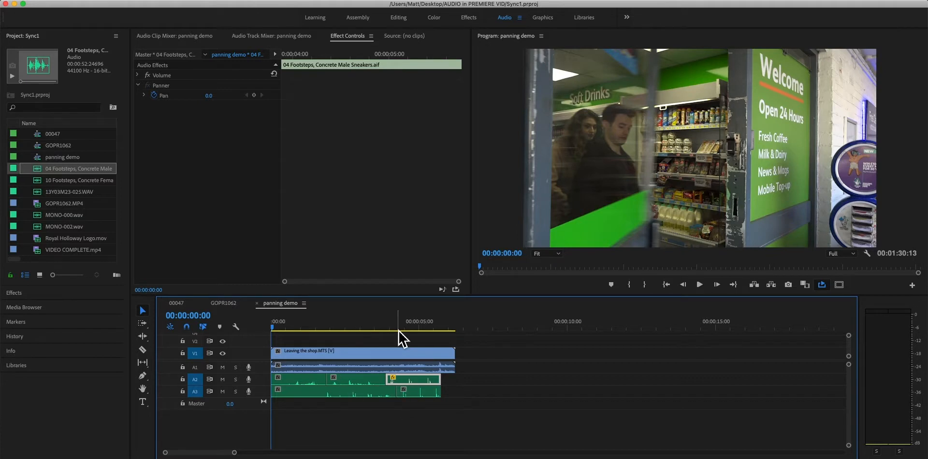
{"action": "left_click", "coordinate": [390, 325]}
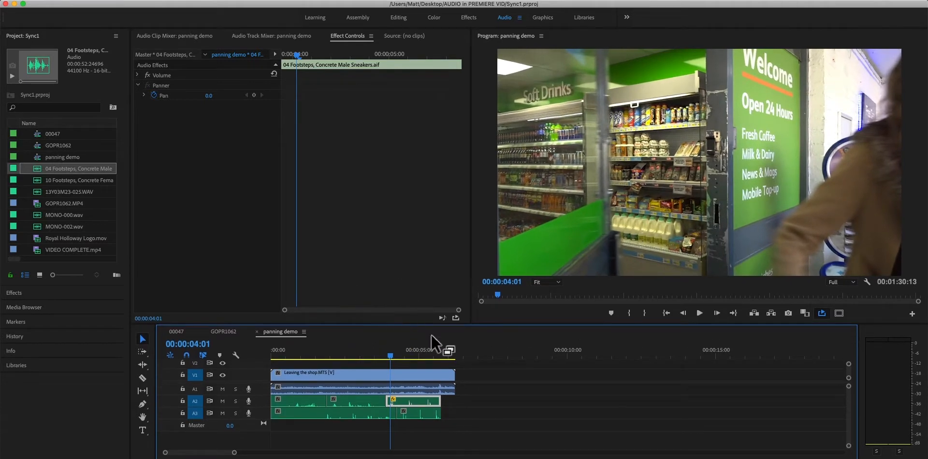
{"action": "mouse_move", "coordinate": [352, 163]}
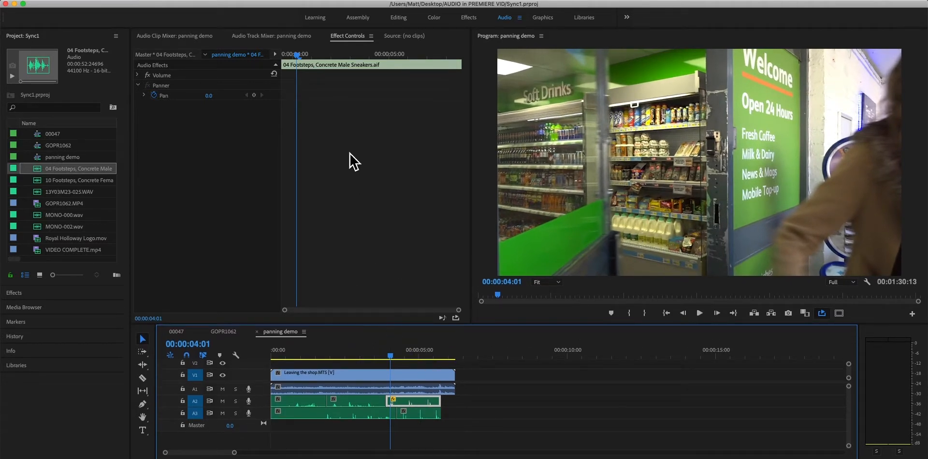
{"action": "left_click", "coordinate": [369, 355]}
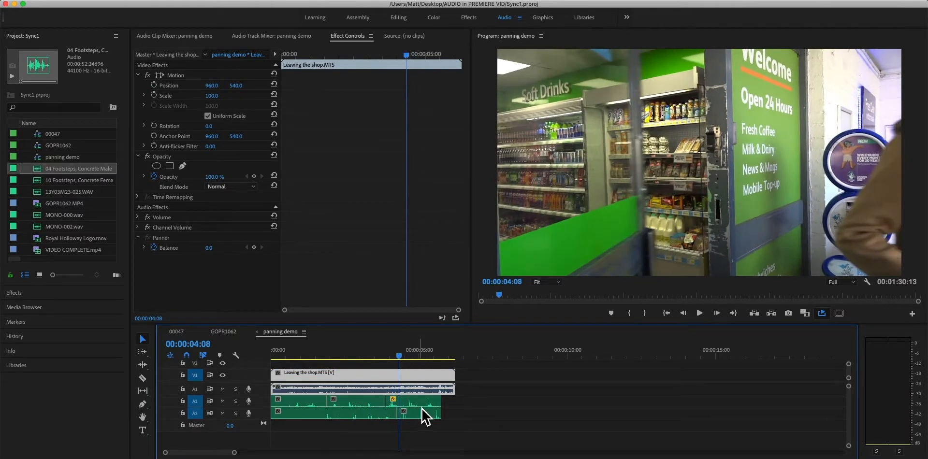
{"action": "left_click", "coordinate": [414, 408]}
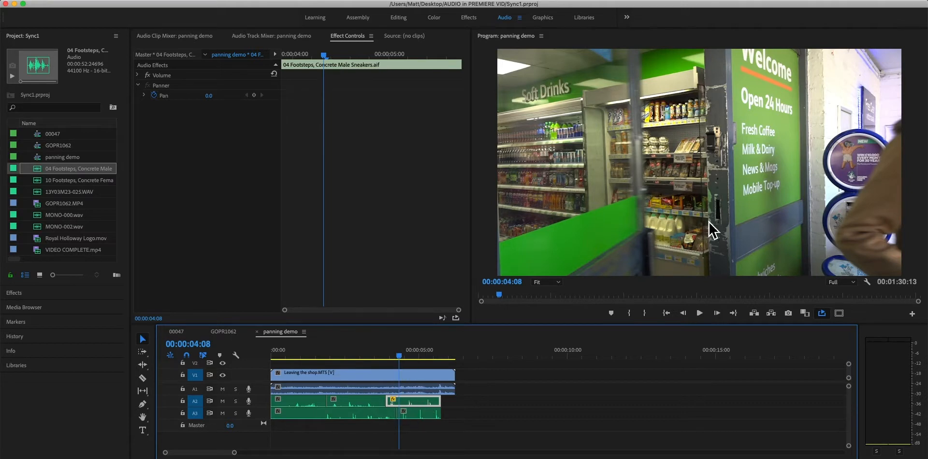
{"action": "mouse_move", "coordinate": [460, 324]}
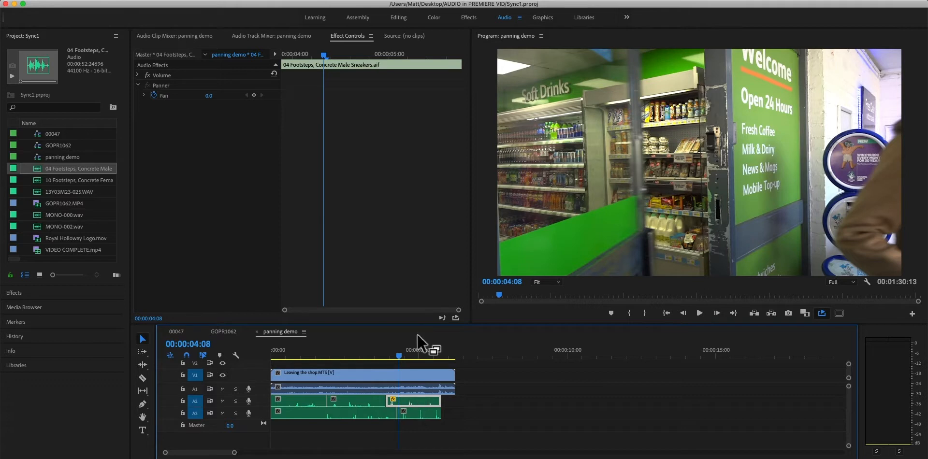
{"action": "mouse_move", "coordinate": [419, 410]}
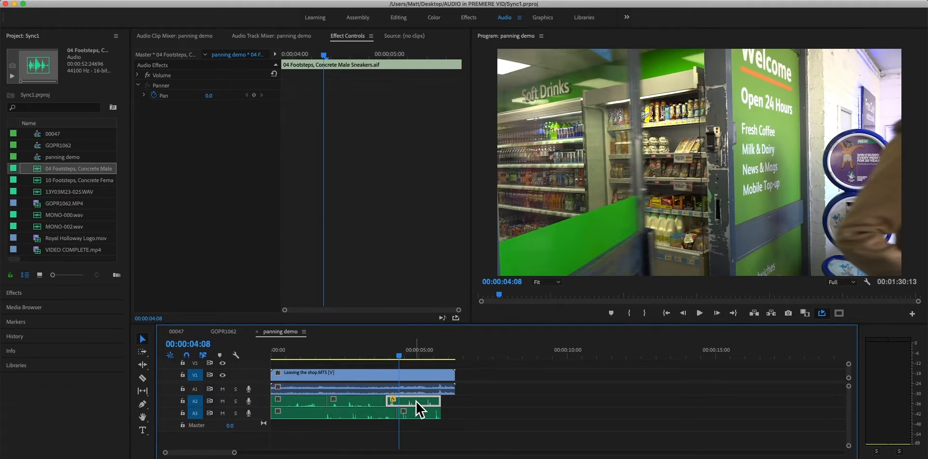
{"action": "mouse_move", "coordinate": [405, 365]}
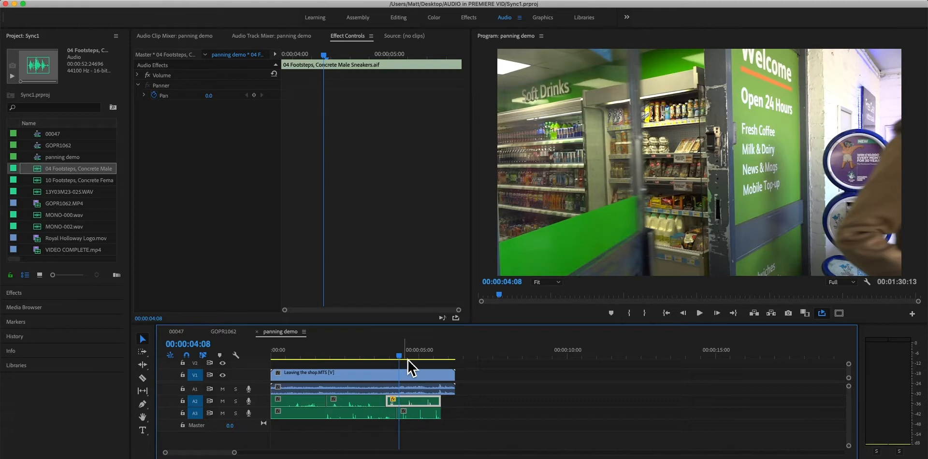
{"action": "mouse_move", "coordinate": [881, 398]}
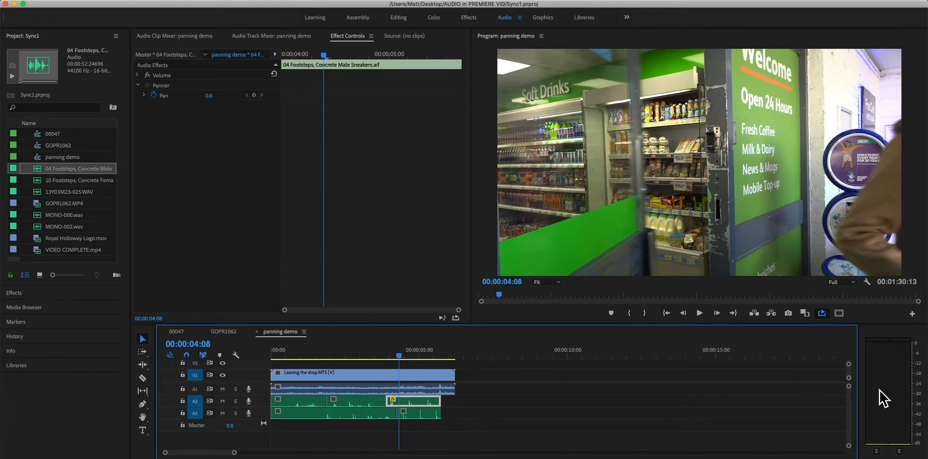
{"action": "mouse_move", "coordinate": [894, 367]}
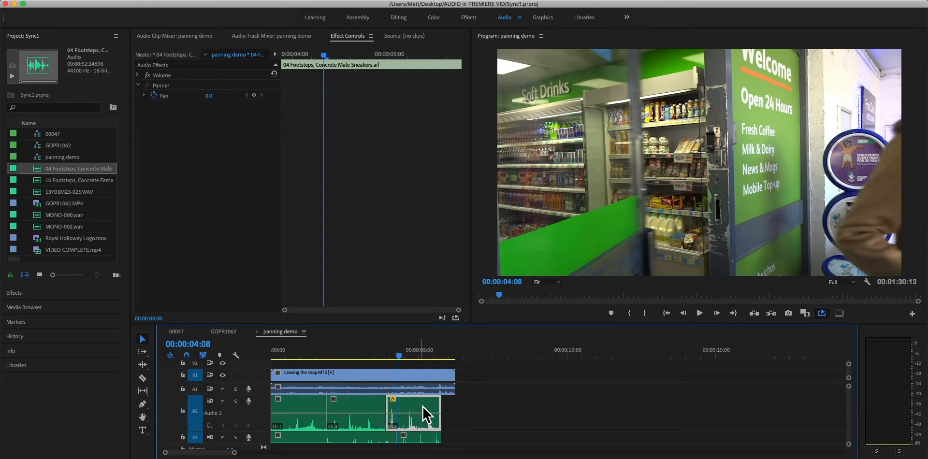
{"action": "mouse_move", "coordinate": [324, 404]}
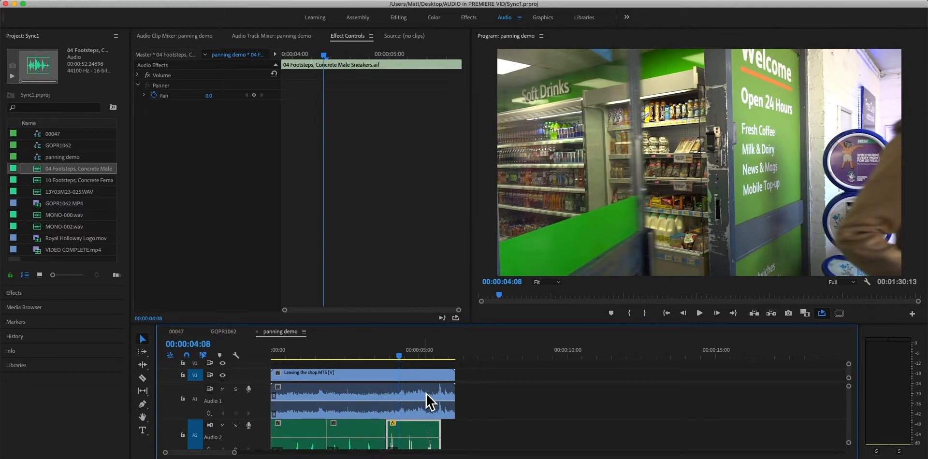
{"action": "mouse_move", "coordinate": [414, 382]}
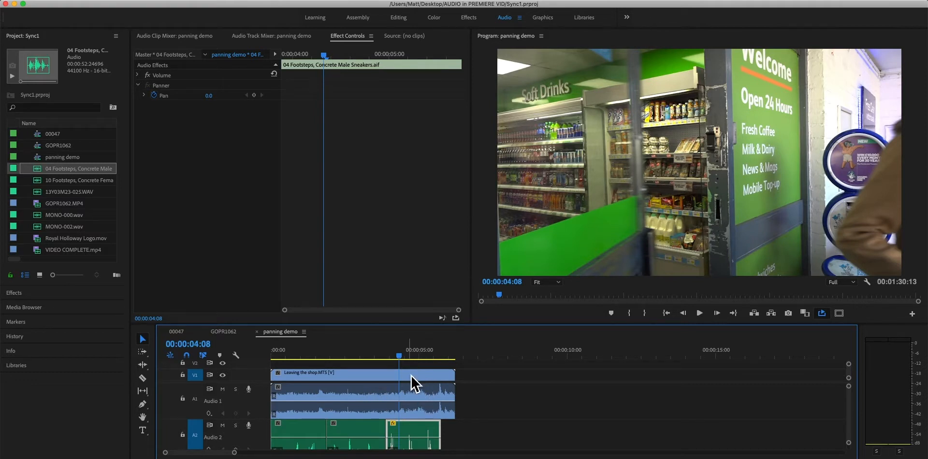
{"action": "mouse_move", "coordinate": [426, 420]}
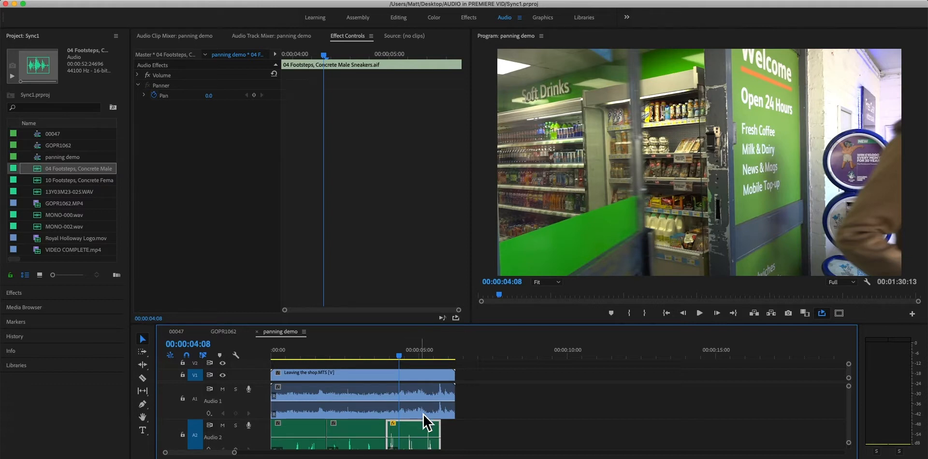
{"action": "mouse_move", "coordinate": [266, 408]}
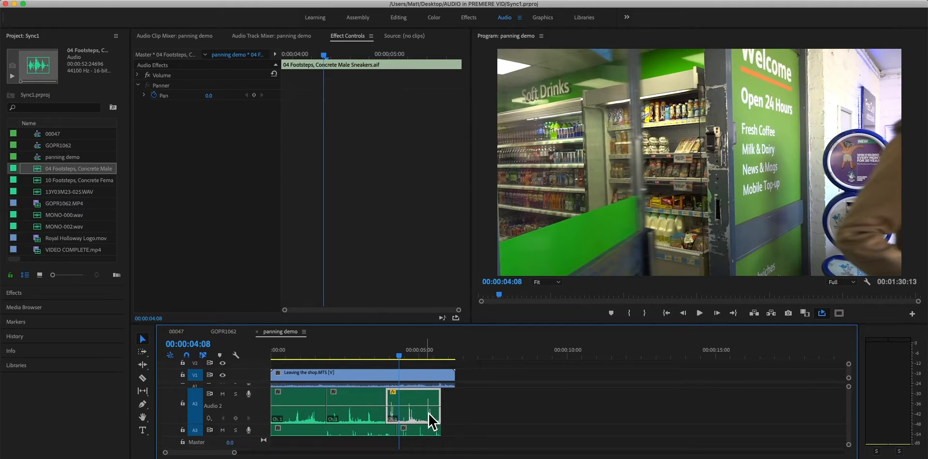
{"action": "mouse_move", "coordinate": [668, 414]}
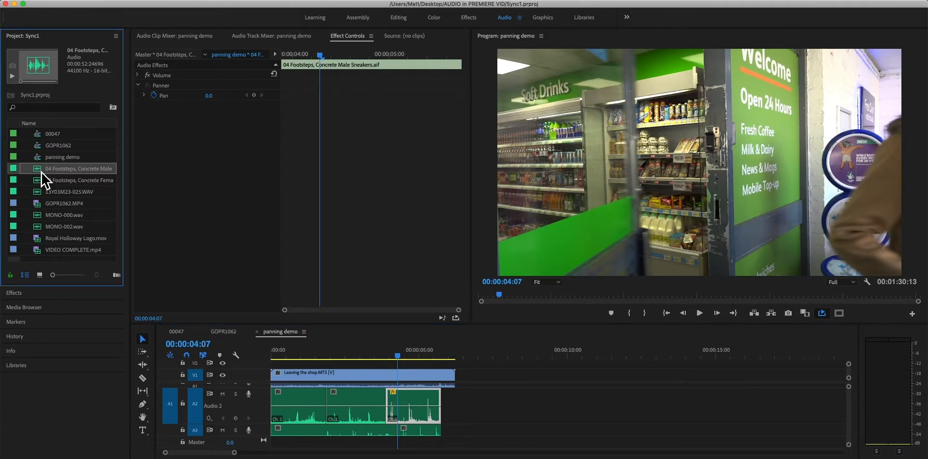
{"action": "mouse_move", "coordinate": [47, 181]}
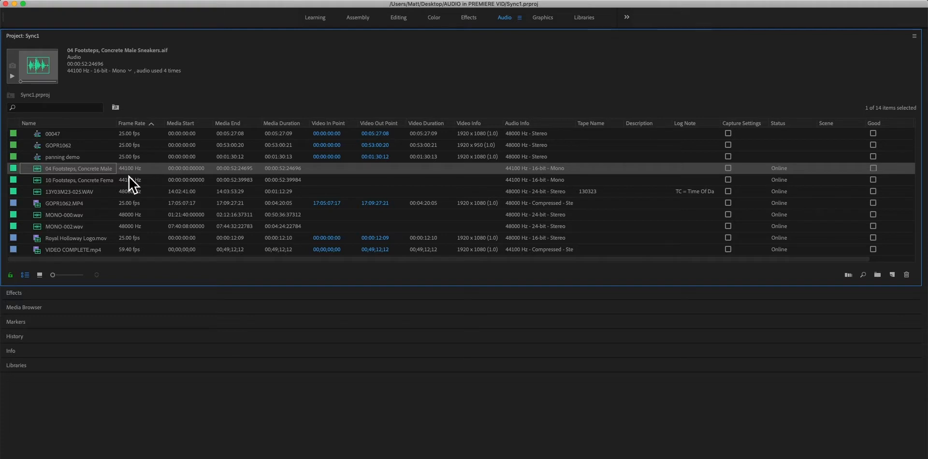
{"action": "mouse_move", "coordinate": [526, 182]}
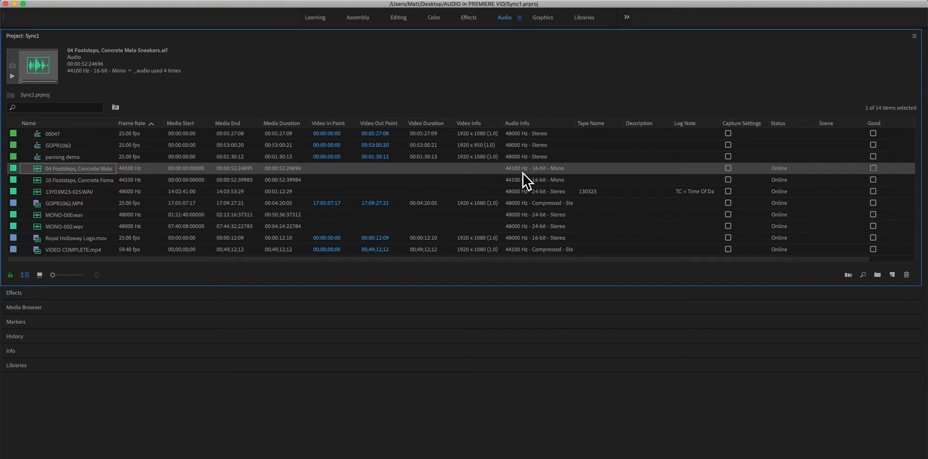
{"action": "mouse_move", "coordinate": [533, 182]}
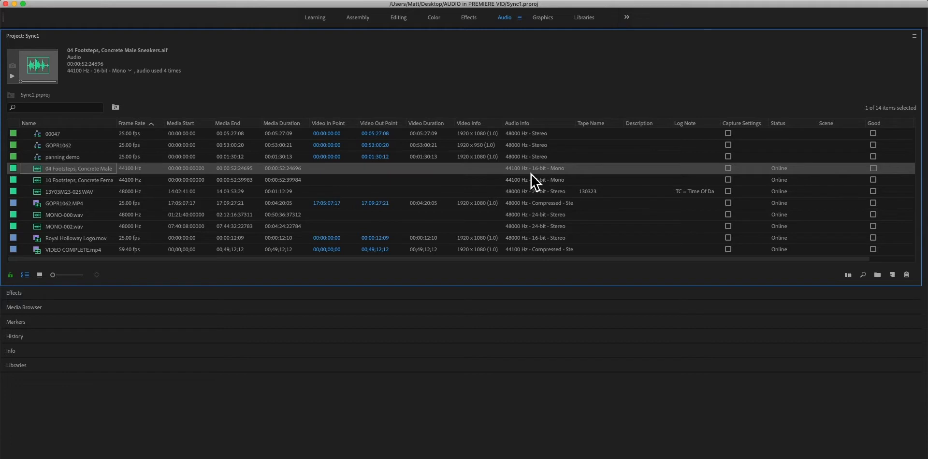
{"action": "mouse_move", "coordinate": [565, 182]}
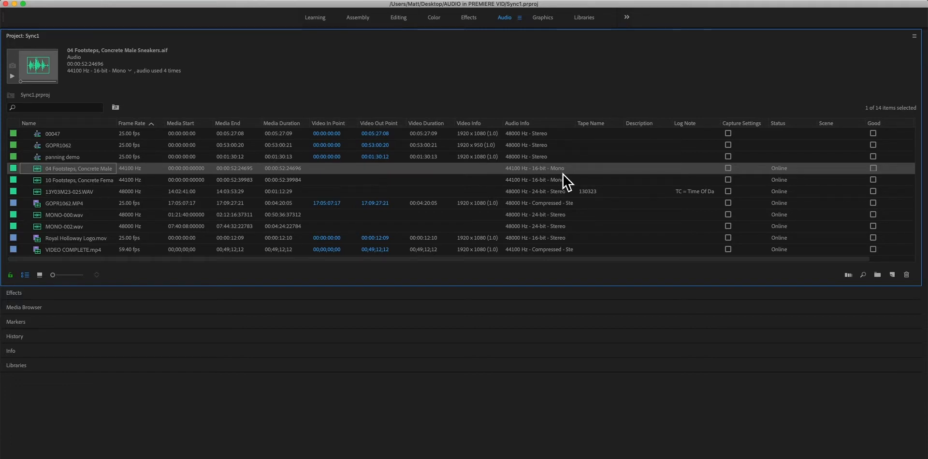
{"action": "mouse_move", "coordinate": [525, 224]}
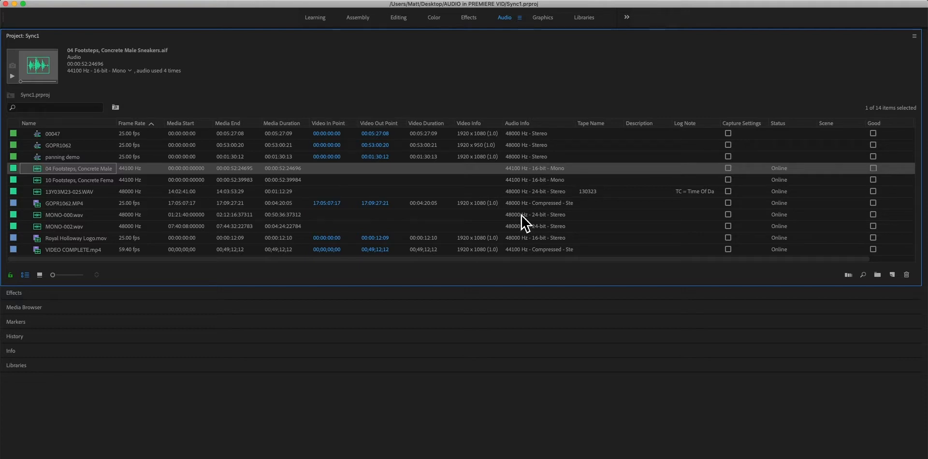
{"action": "mouse_move", "coordinate": [523, 227]}
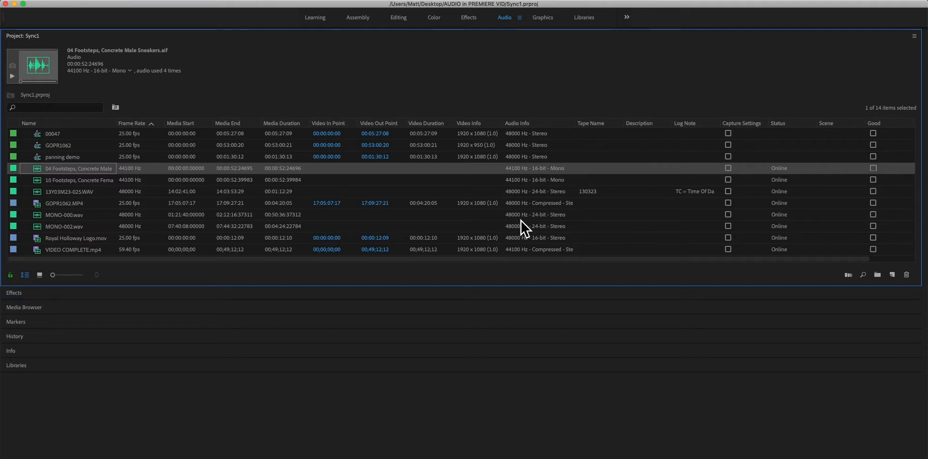
{"action": "mouse_move", "coordinate": [504, 181]}
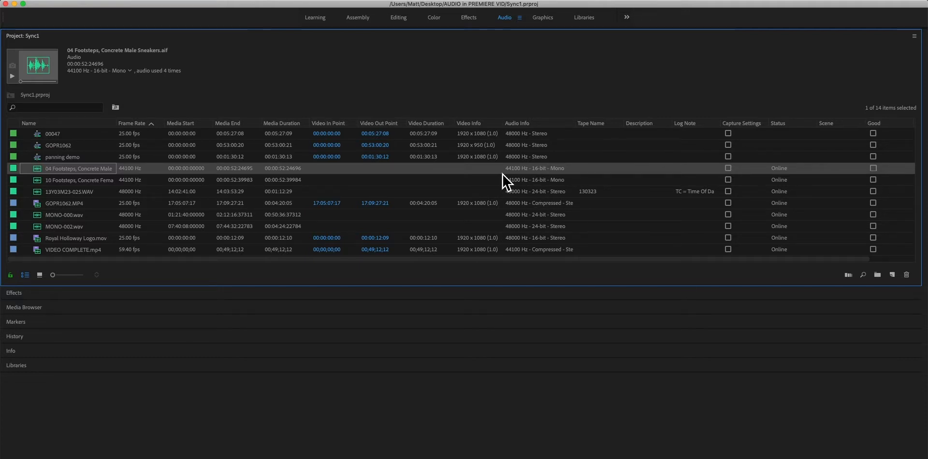
{"action": "mouse_move", "coordinate": [525, 182]}
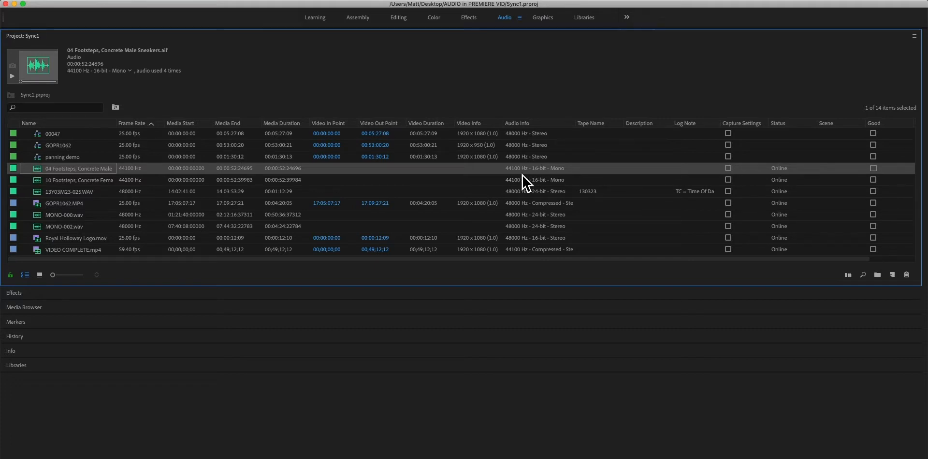
{"action": "mouse_move", "coordinate": [533, 182]}
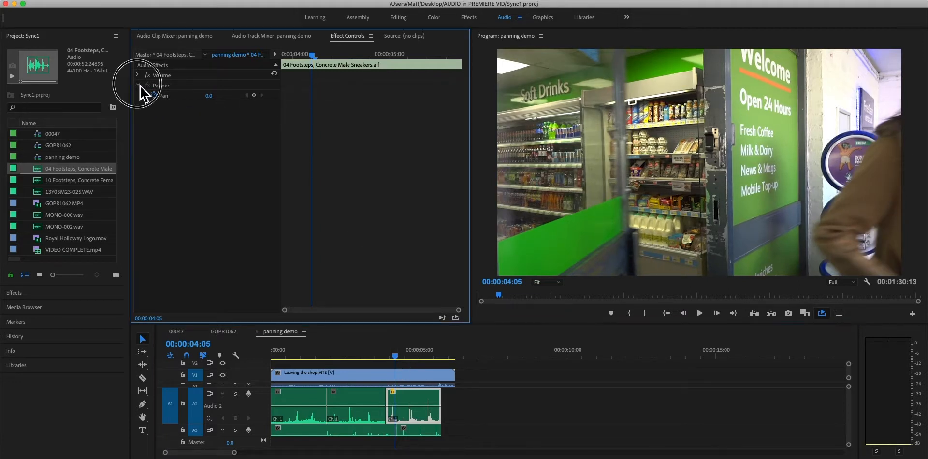
Step: Re-expand the Panner settings and scrub the playhead back to about 2 seconds
{"action": "left_click", "coordinate": [138, 85]}
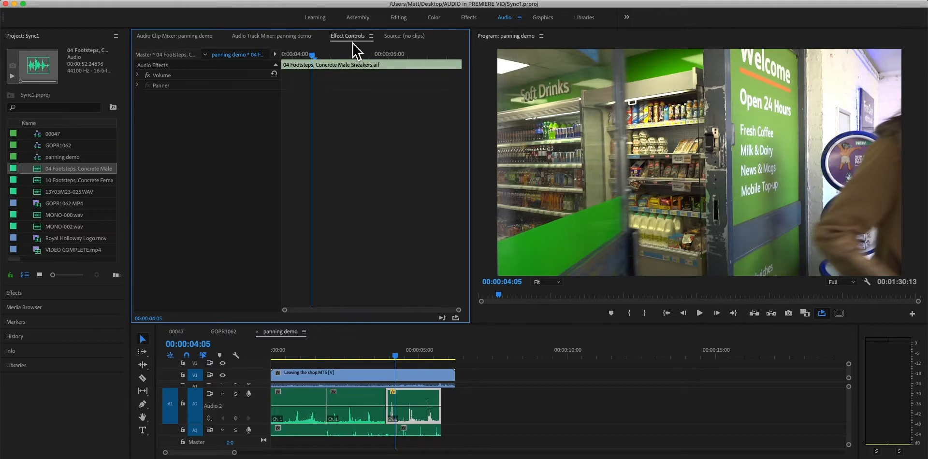
{"action": "left_click", "coordinate": [136, 85]}
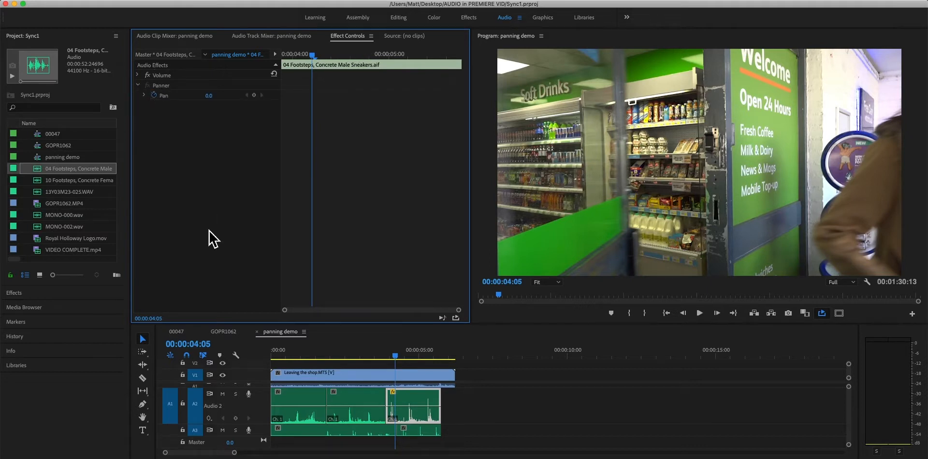
{"action": "left_click_drag", "start_coordinate": [395, 357], "coordinate": [392, 357]}
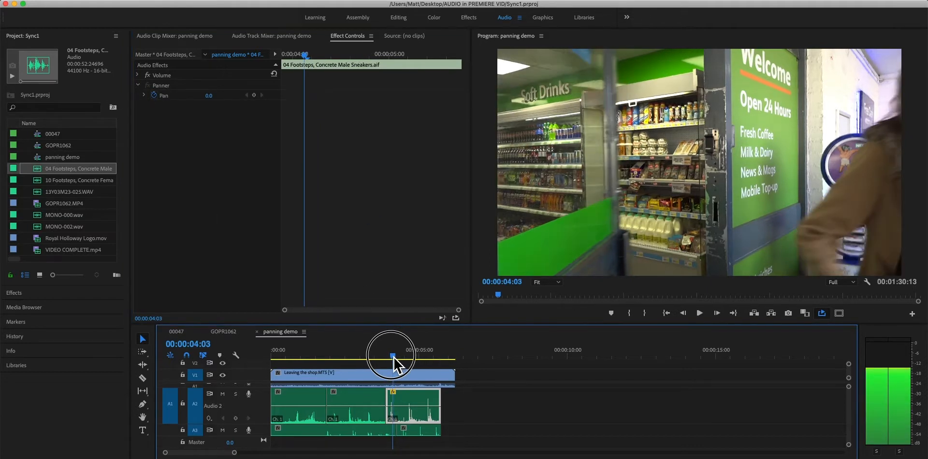
{"action": "left_click_drag", "start_coordinate": [393, 356], "coordinate": [389, 357]}
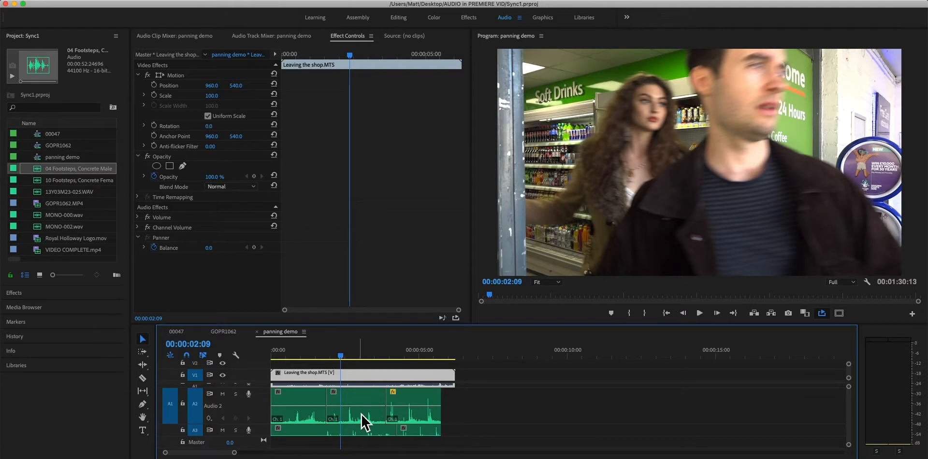
Step: Add a Pan keyframe at 00:00:02:09 on the middle footsteps clip and move to its end
{"action": "left_click", "coordinate": [355, 408]}
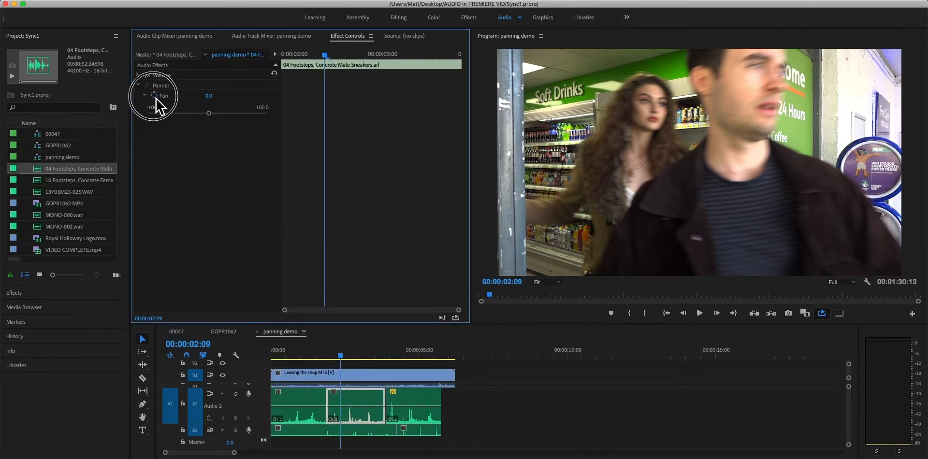
{"action": "left_click", "coordinate": [145, 95]}
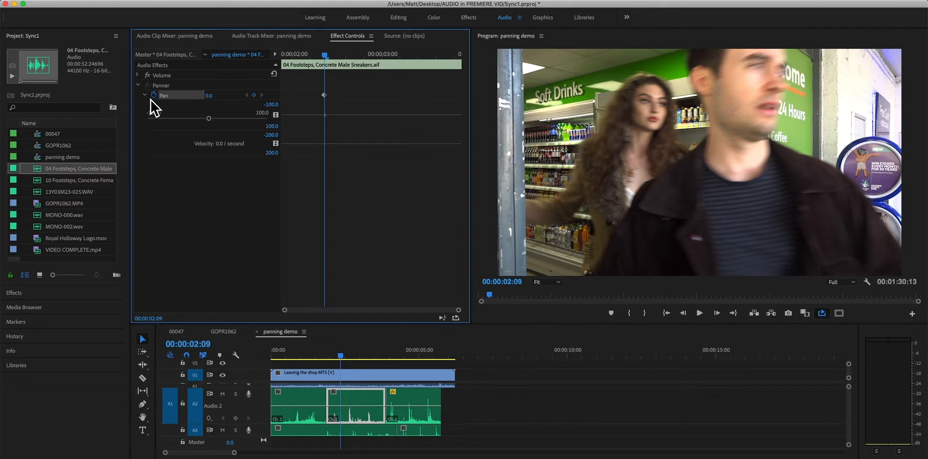
{"action": "left_click", "coordinate": [145, 95]}
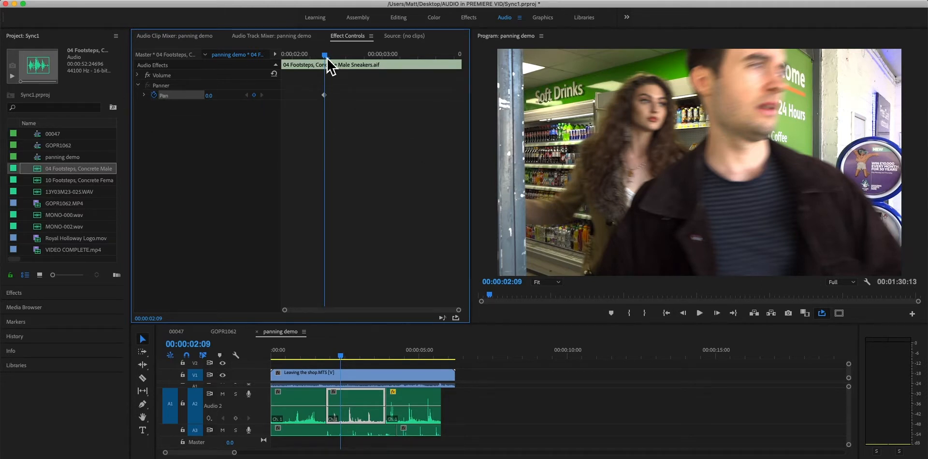
{"action": "left_click_drag", "start_coordinate": [324, 54], "coordinate": [353, 54]}
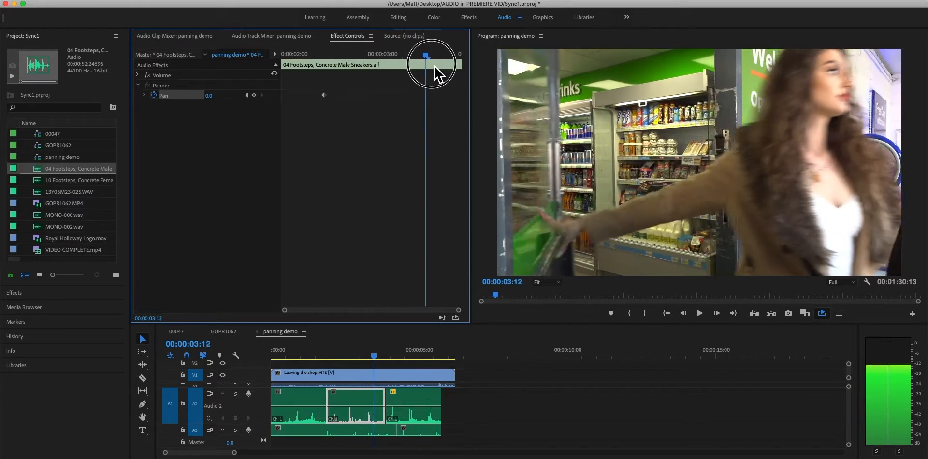
{"action": "left_click_drag", "start_coordinate": [426, 55], "coordinate": [457, 55]}
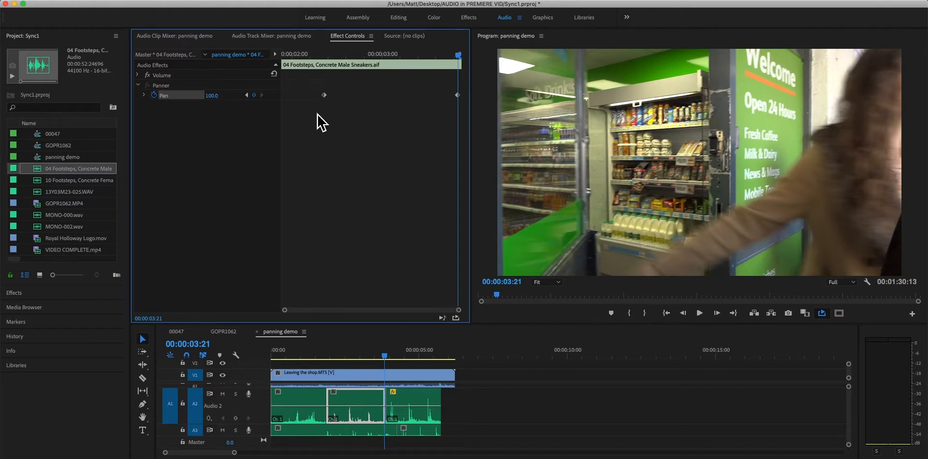
{"action": "mouse_move", "coordinate": [322, 116]}
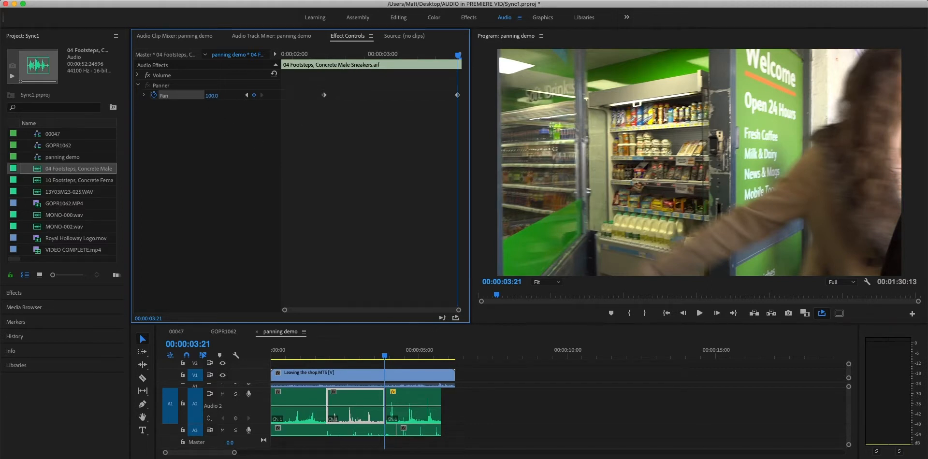
{"action": "left_click", "coordinate": [271, 35]}
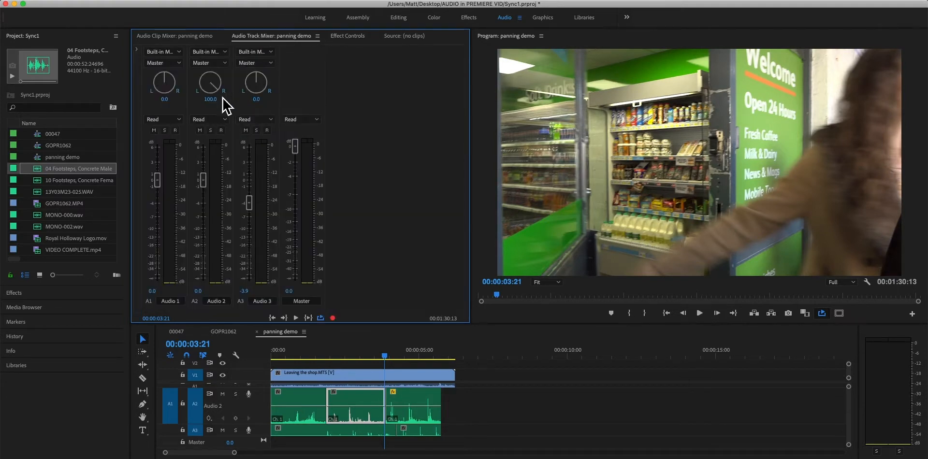
{"action": "mouse_move", "coordinate": [213, 122]}
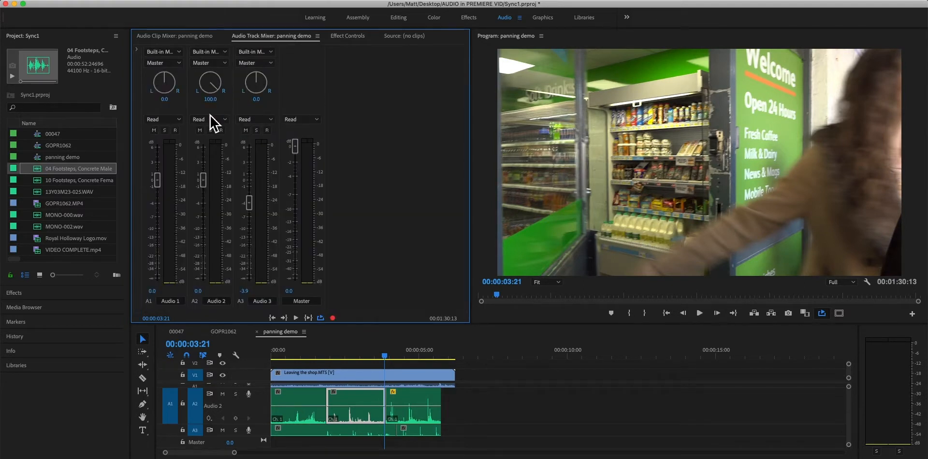
{"action": "mouse_move", "coordinate": [285, 77]}
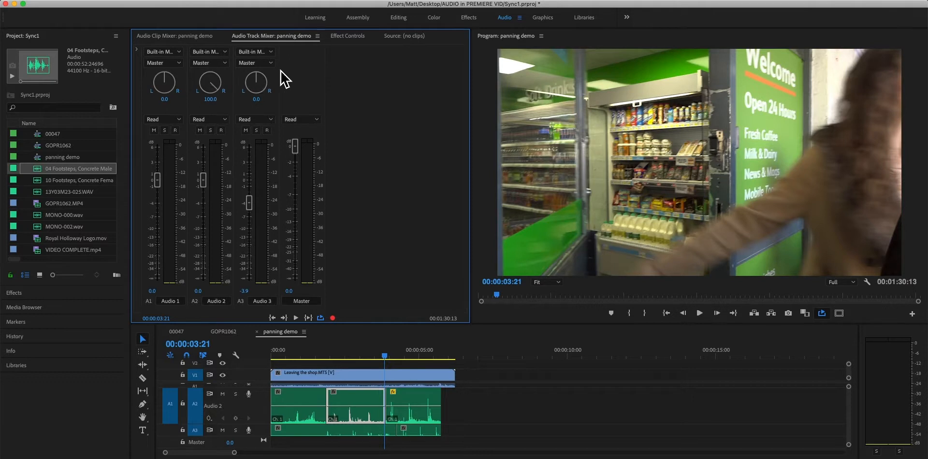
{"action": "left_click", "coordinate": [174, 36]}
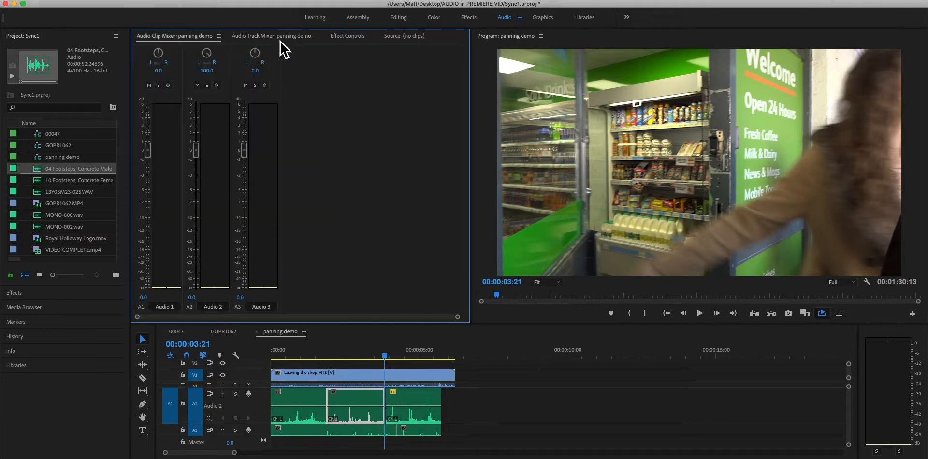
{"action": "mouse_move", "coordinate": [338, 50]}
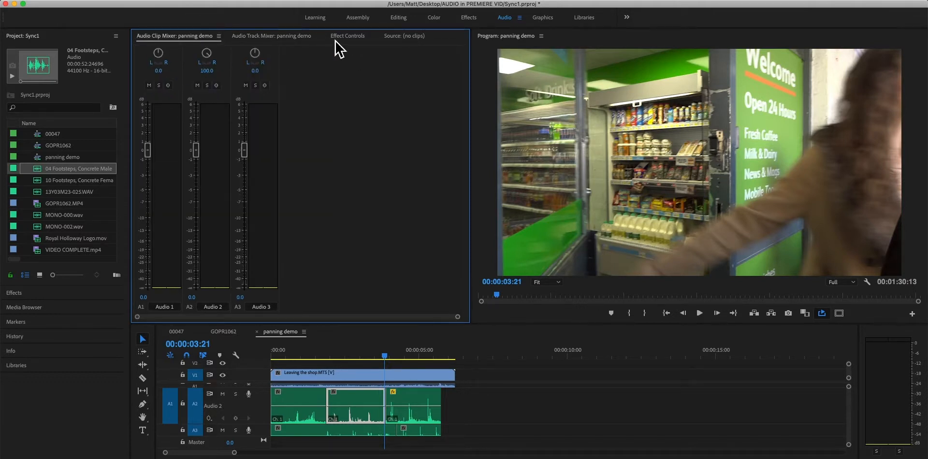
{"action": "left_click", "coordinate": [348, 36]}
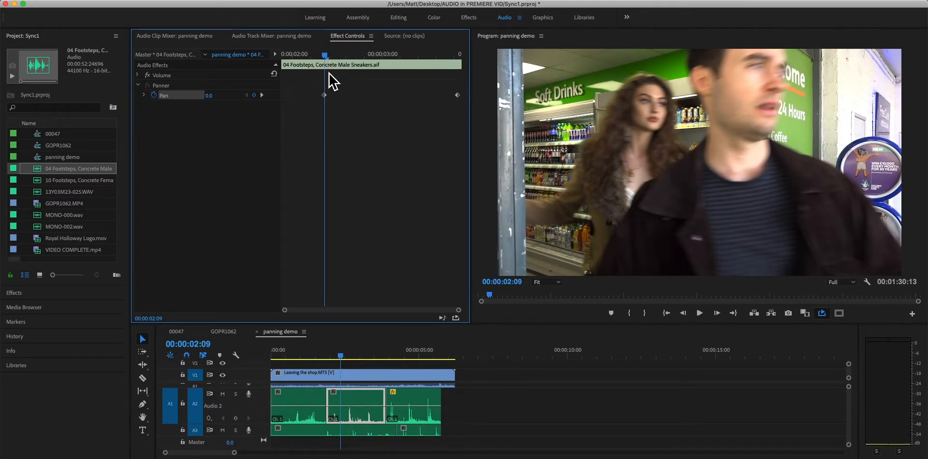
{"action": "mouse_move", "coordinate": [329, 115]}
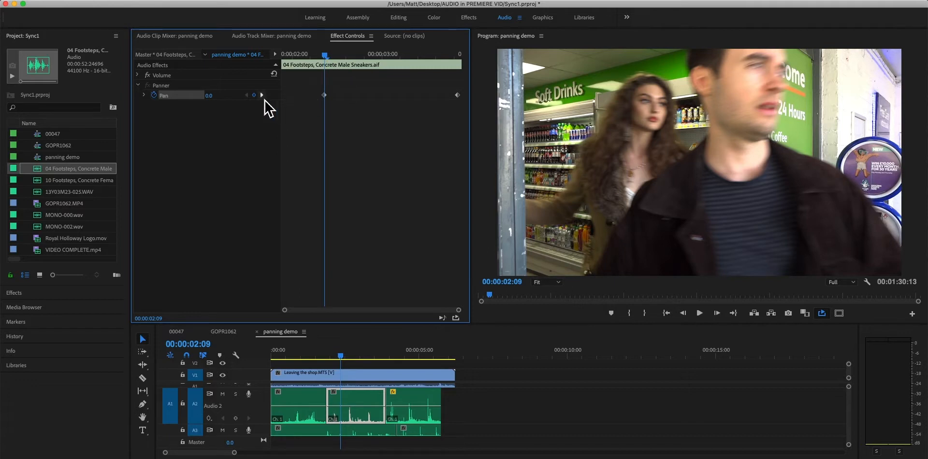
{"action": "mouse_move", "coordinate": [343, 102]}
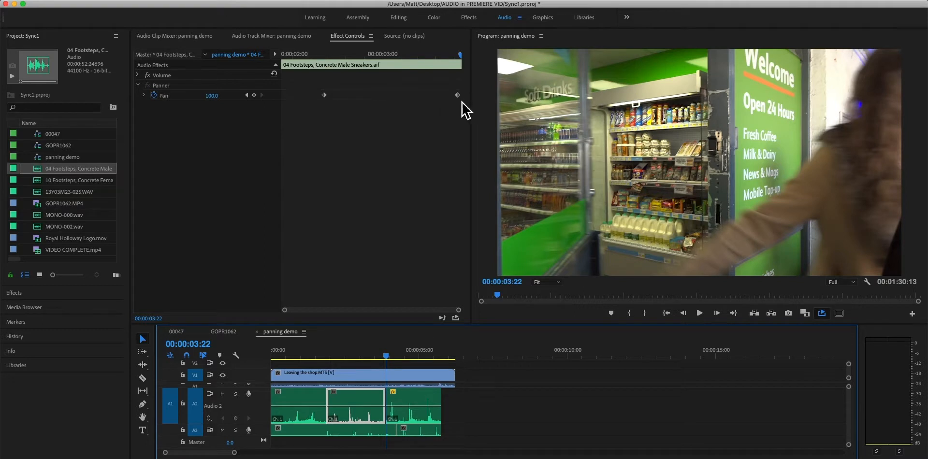
{"action": "mouse_move", "coordinate": [406, 409]}
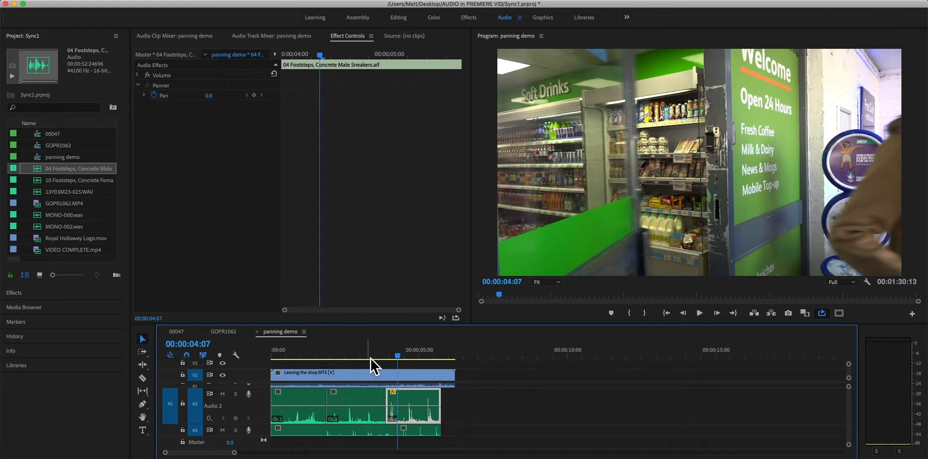
{"action": "mouse_move", "coordinate": [381, 426]}
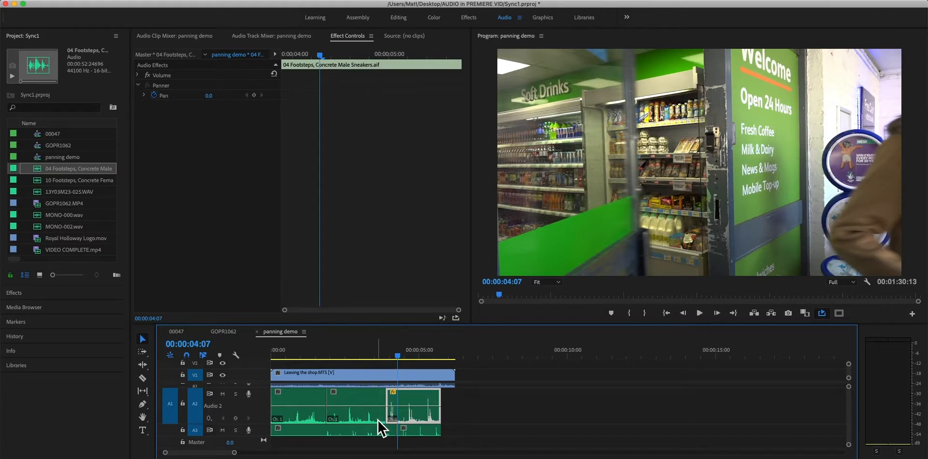
{"action": "mouse_move", "coordinate": [627, 313]}
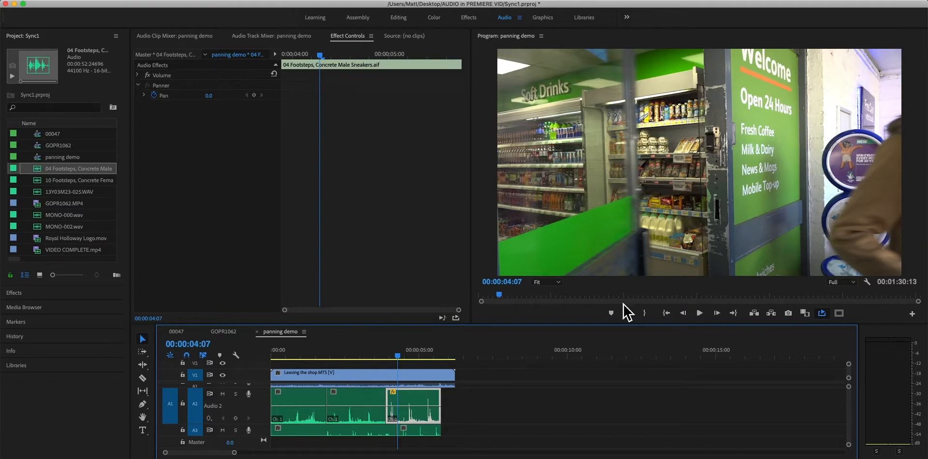
{"action": "mouse_move", "coordinate": [411, 417]}
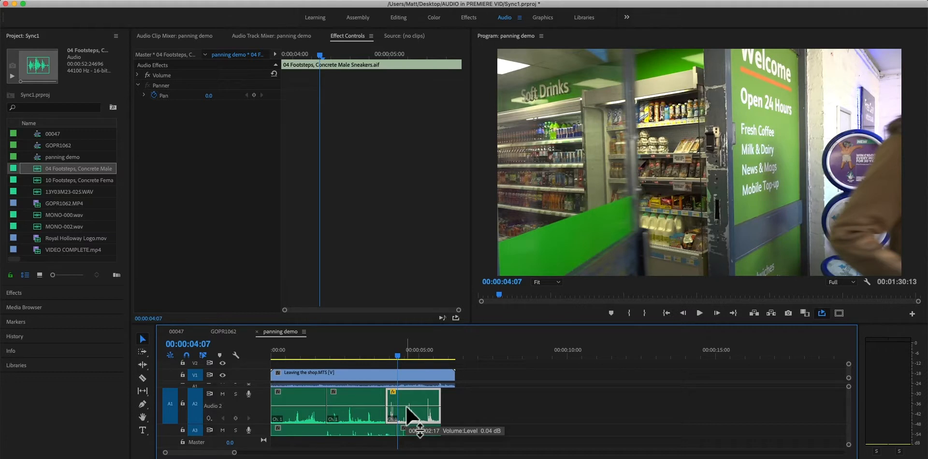
{"action": "mouse_move", "coordinate": [364, 364]}
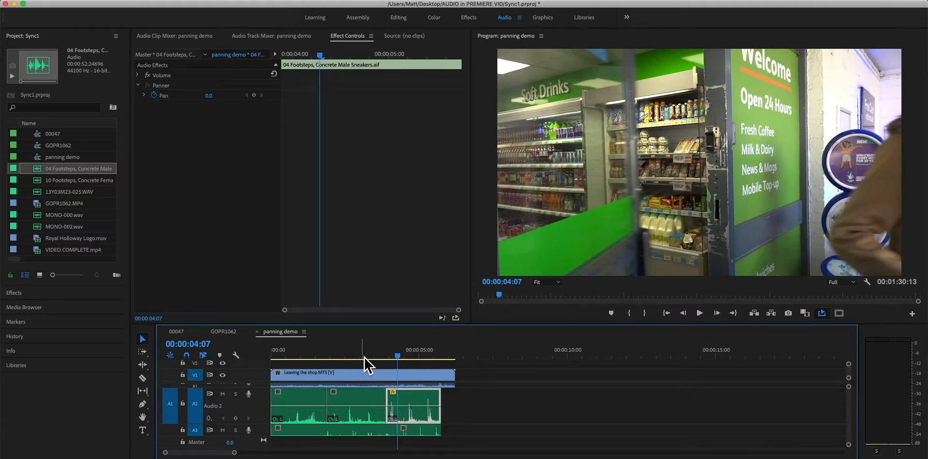
{"action": "mouse_move", "coordinate": [365, 385]}
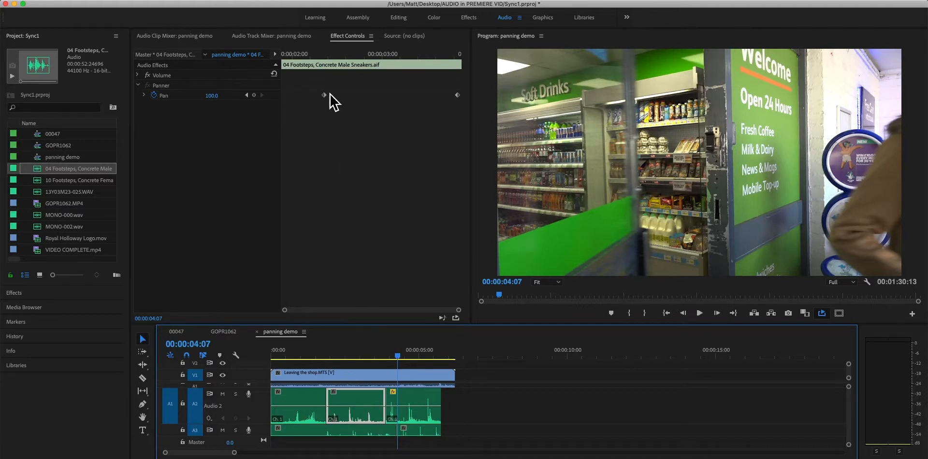
{"action": "mouse_move", "coordinate": [326, 106]}
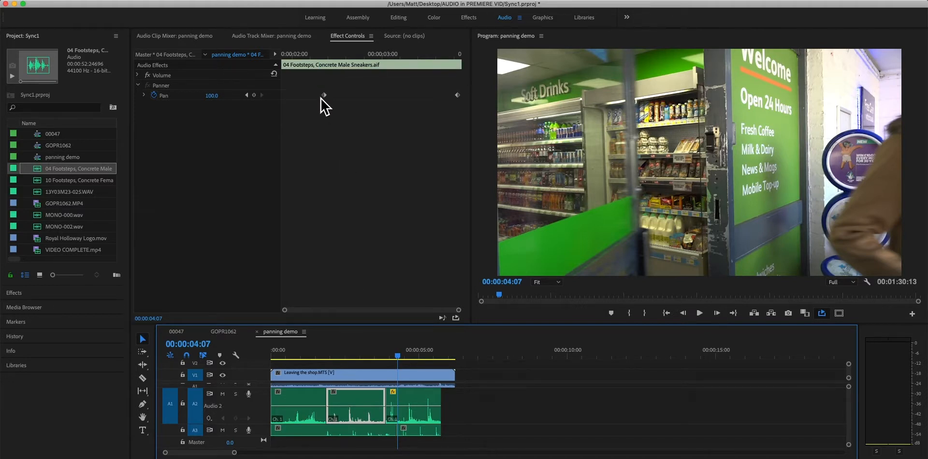
{"action": "mouse_move", "coordinate": [467, 98]}
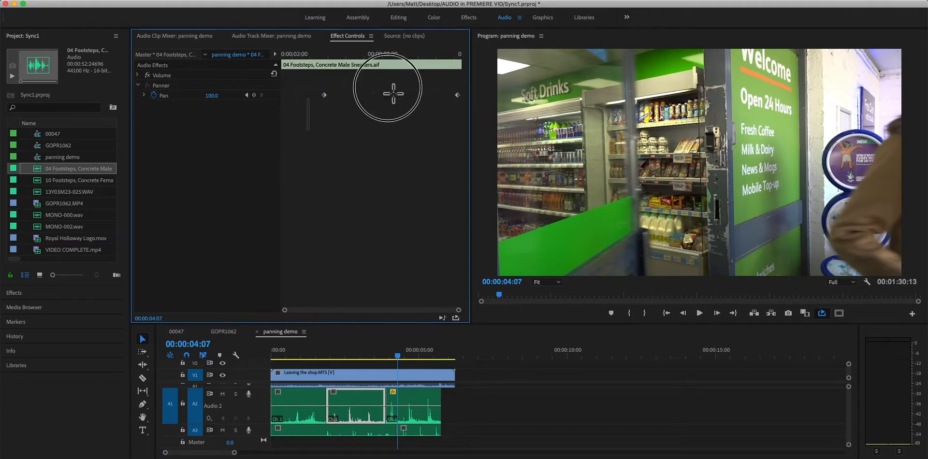
Step: Turn off the Pan stopwatch, confirm deleting its keyframes, and edit the Pan value
{"action": "left_click", "coordinate": [154, 96]}
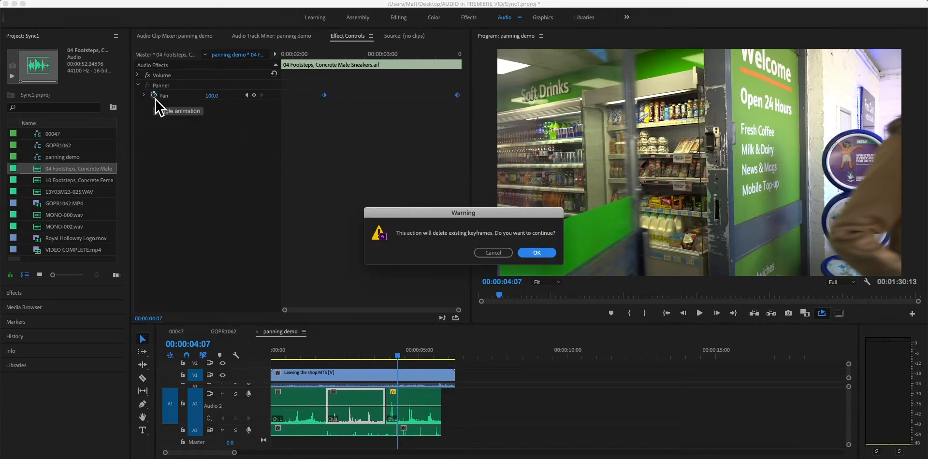
{"action": "left_click", "coordinate": [536, 253]}
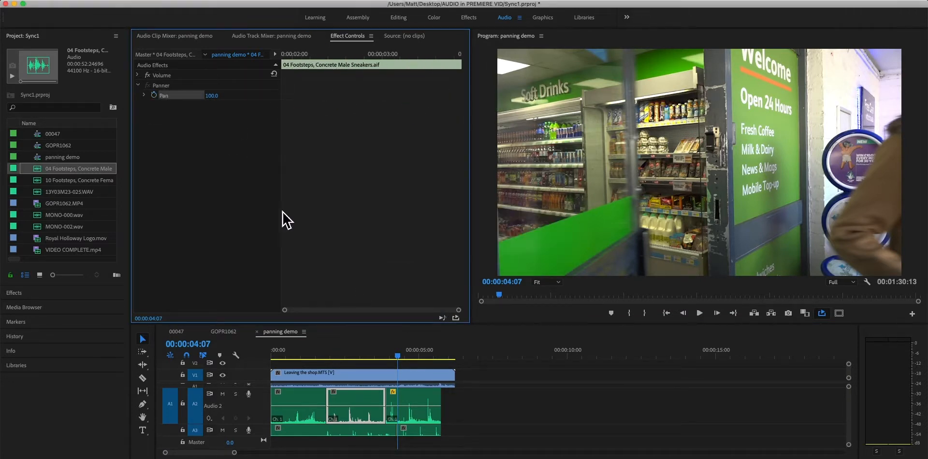
{"action": "mouse_move", "coordinate": [212, 95]}
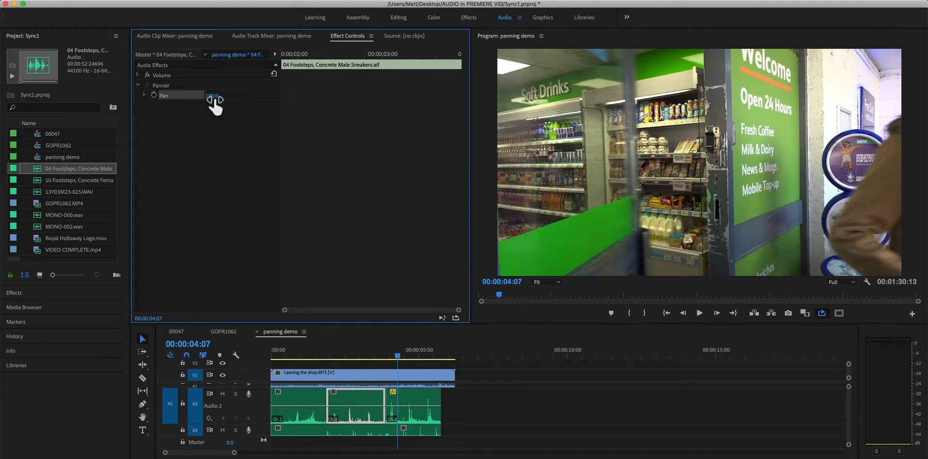
{"action": "double_click", "coordinate": [211, 95]}
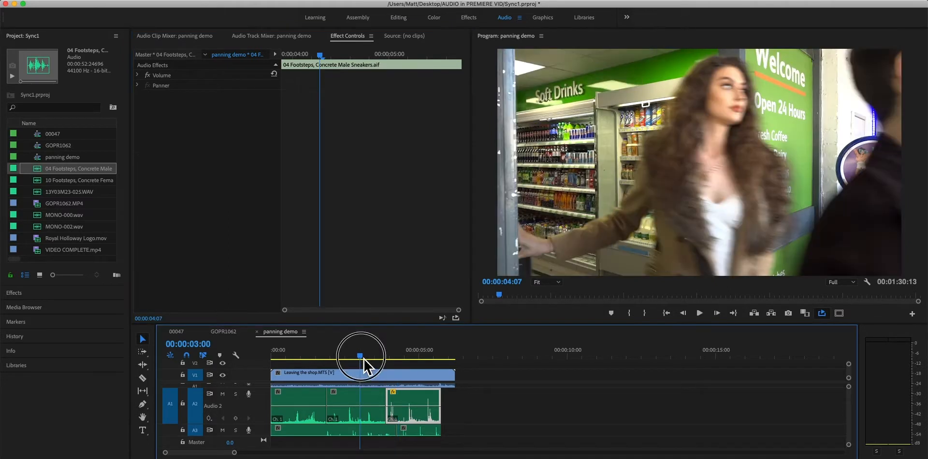
Step: Select the Leaving the shop video clip and show the Audio Track Mixer again
{"action": "left_click", "coordinate": [362, 373]}
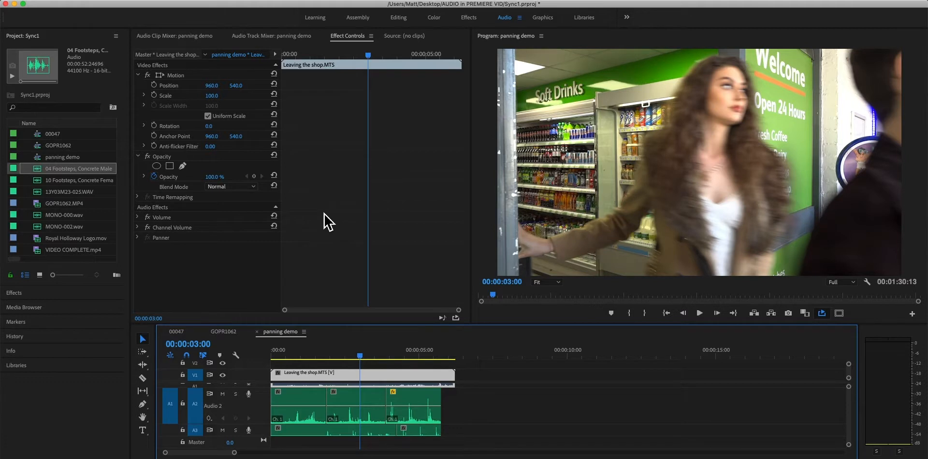
{"action": "left_click", "coordinate": [271, 36]}
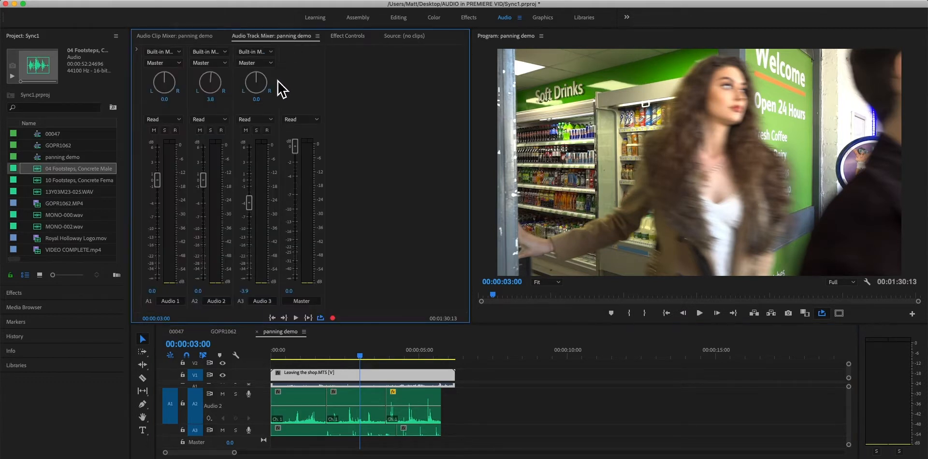
{"action": "mouse_move", "coordinate": [211, 63]}
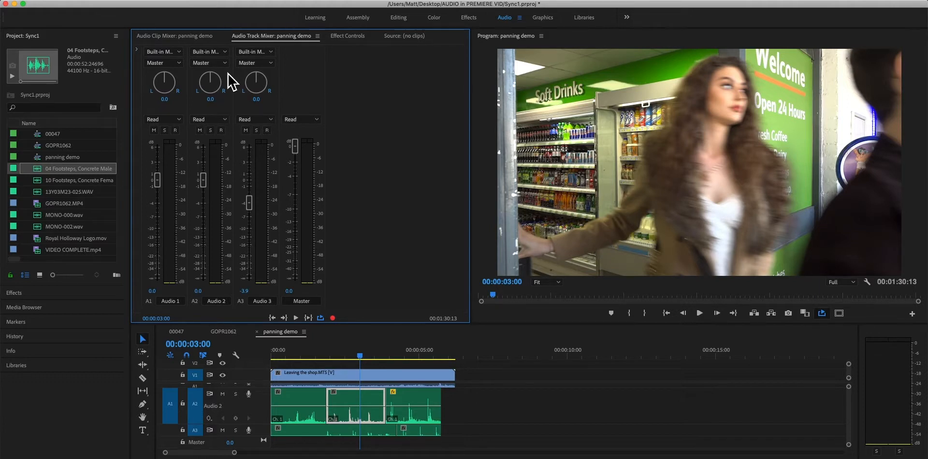
{"action": "mouse_move", "coordinate": [353, 367]}
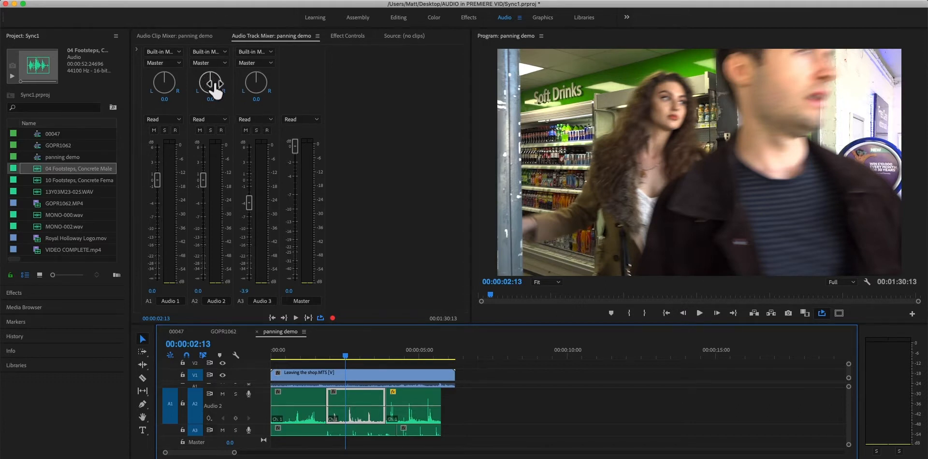
{"action": "mouse_move", "coordinate": [210, 82]}
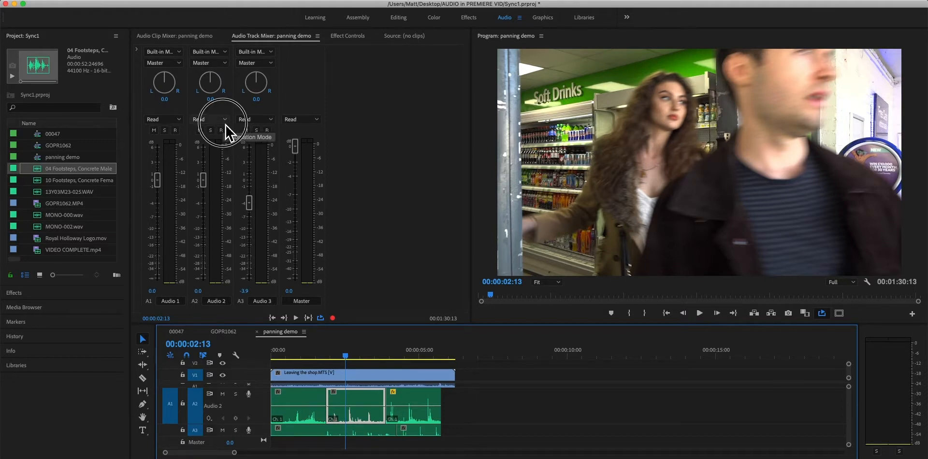
Step: Set Audio 2 to Write automation, then play and sweep its pan back toward centre
{"action": "left_click", "coordinate": [211, 118]}
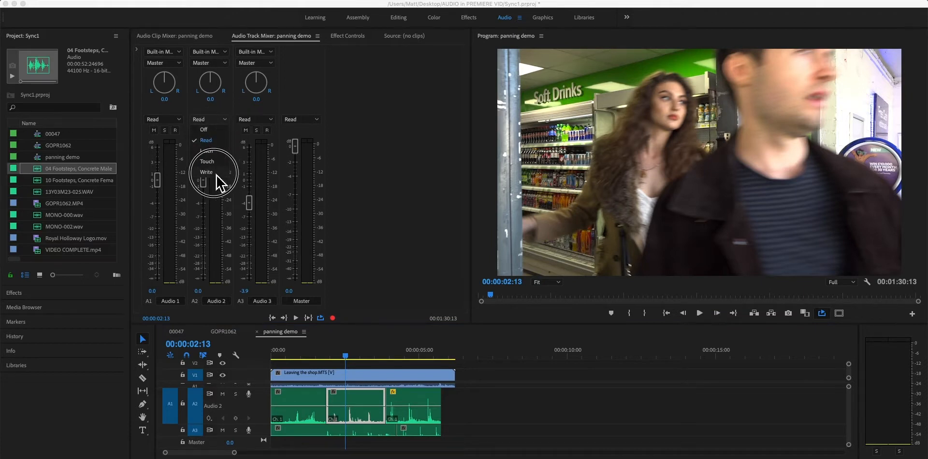
{"action": "left_click", "coordinate": [205, 171]}
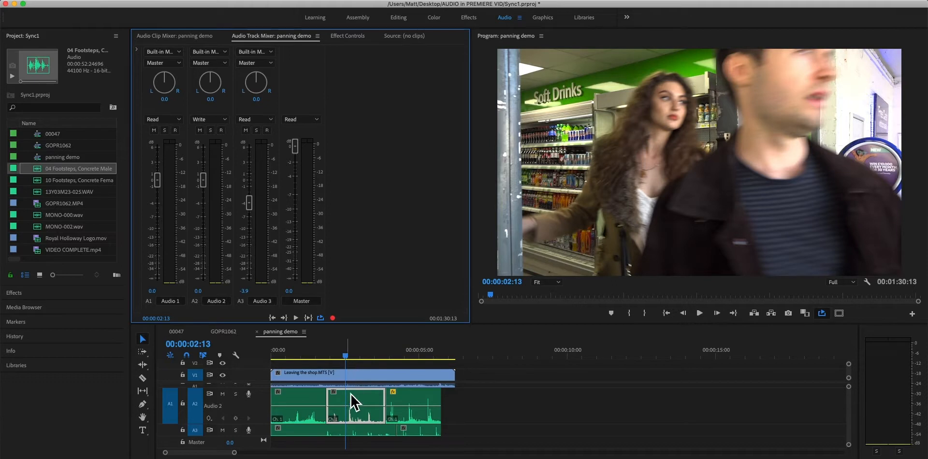
{"action": "mouse_move", "coordinate": [425, 403]}
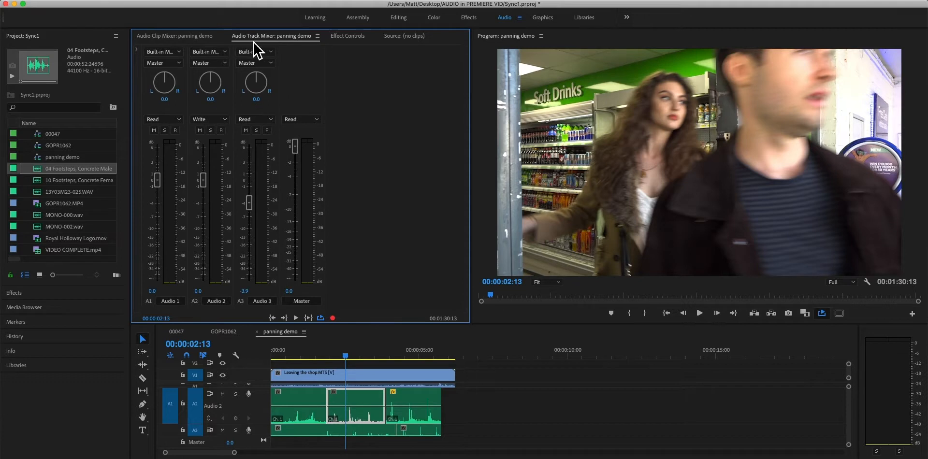
{"action": "mouse_move", "coordinate": [355, 382]}
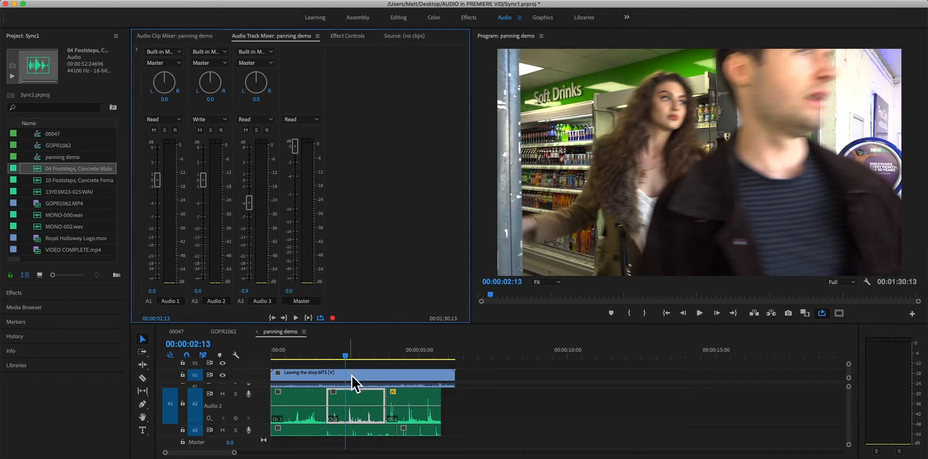
{"action": "mouse_move", "coordinate": [229, 97]}
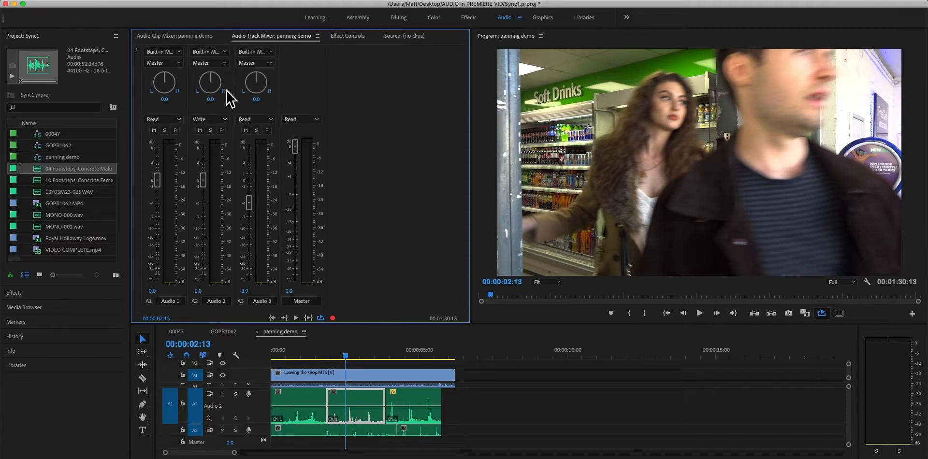
{"action": "mouse_move", "coordinate": [353, 352]}
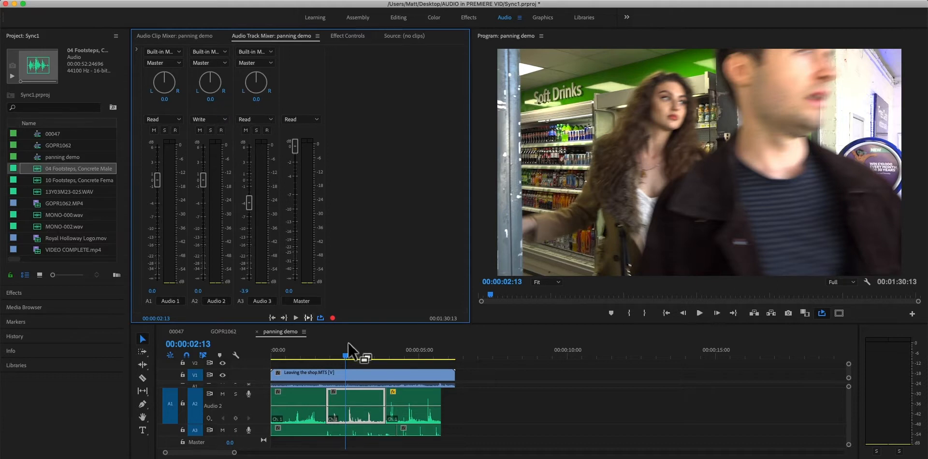
{"action": "mouse_move", "coordinate": [209, 87]}
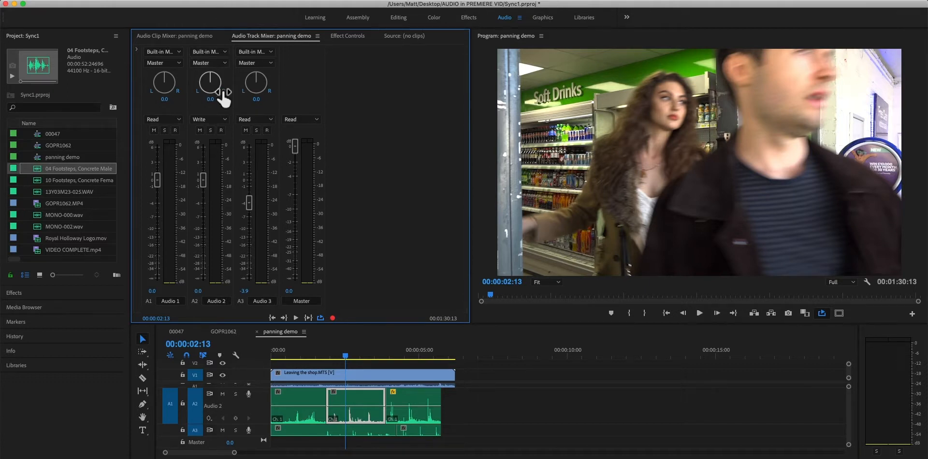
{"action": "left_click", "coordinate": [698, 313]}
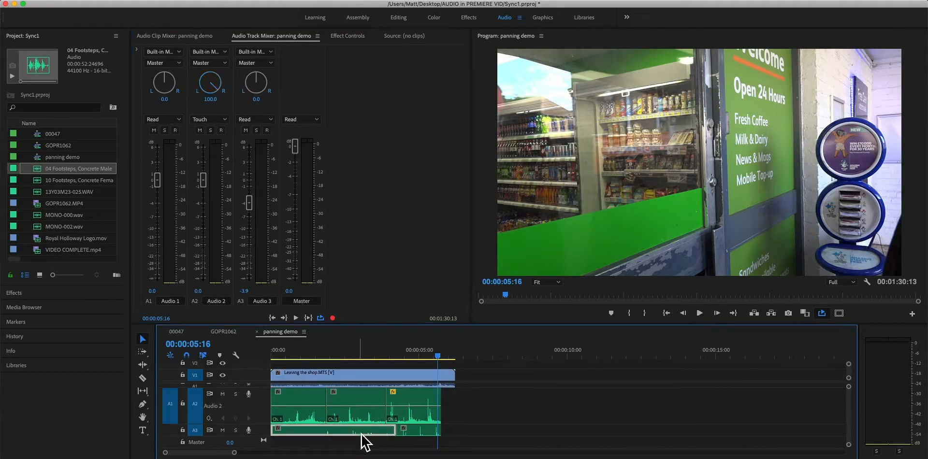
{"action": "mouse_move", "coordinate": [266, 443]}
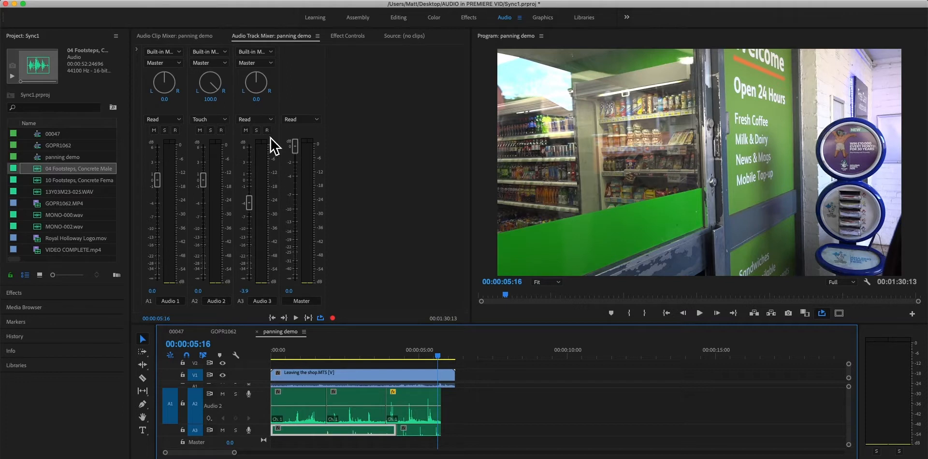
{"action": "left_click_drag", "start_coordinate": [437, 355], "coordinate": [358, 355]}
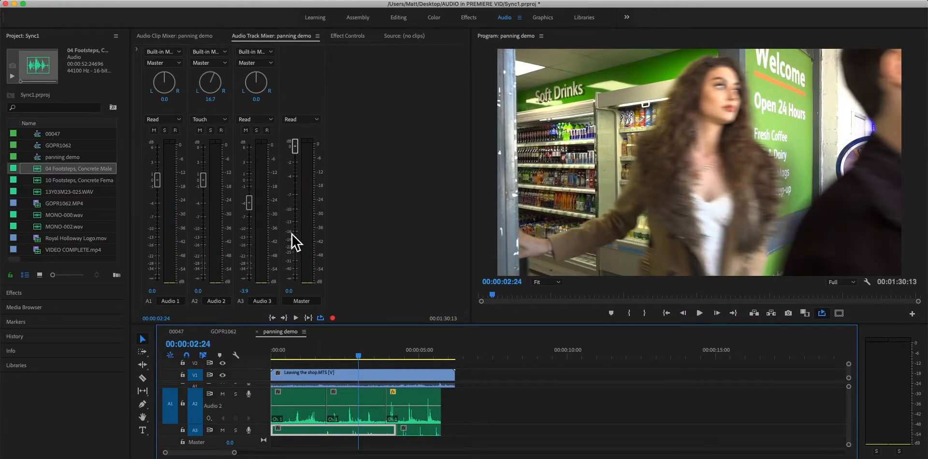
{"action": "mouse_move", "coordinate": [379, 405]}
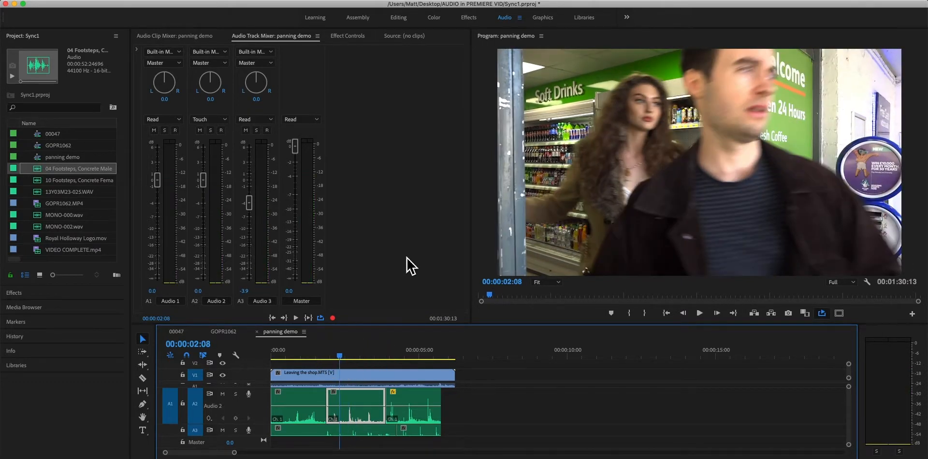
Step: Play back the footsteps in Touch mode, recording Audio 2's pan up to 100.0
{"action": "left_click", "coordinate": [699, 313]}
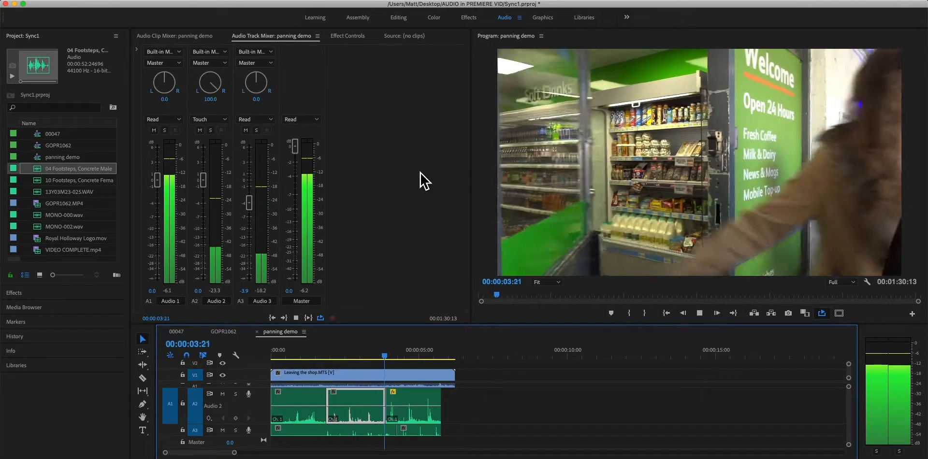
{"action": "left_click", "coordinate": [716, 314]}
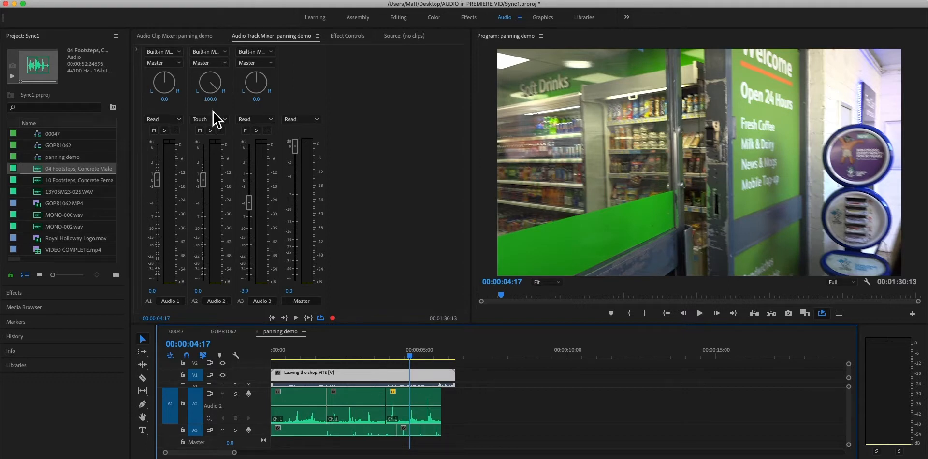
{"action": "mouse_move", "coordinate": [227, 106]}
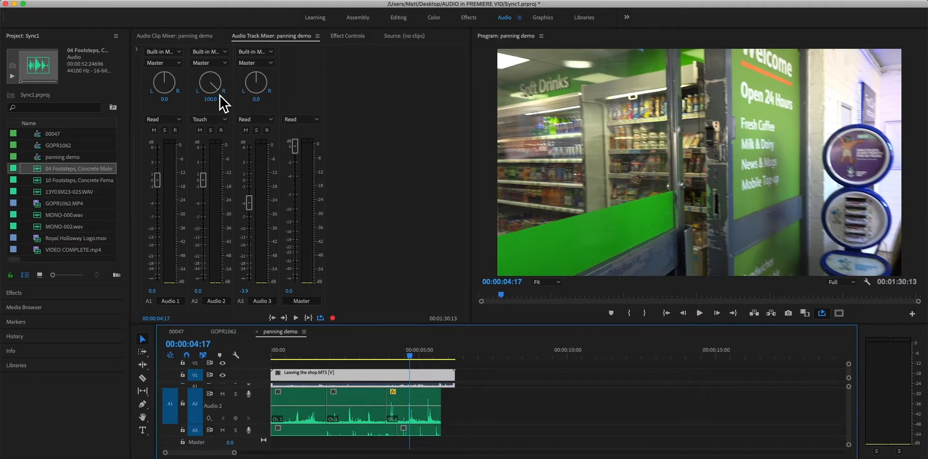
{"action": "mouse_move", "coordinate": [221, 124]}
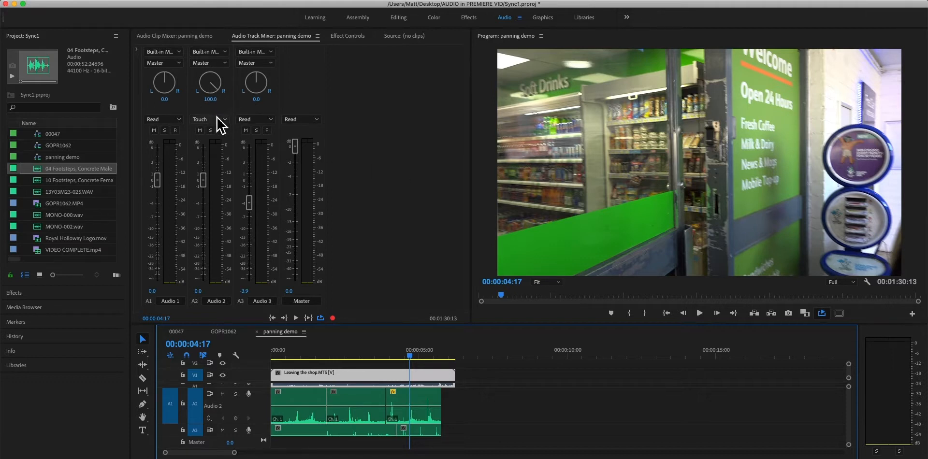
{"action": "mouse_move", "coordinate": [228, 133]}
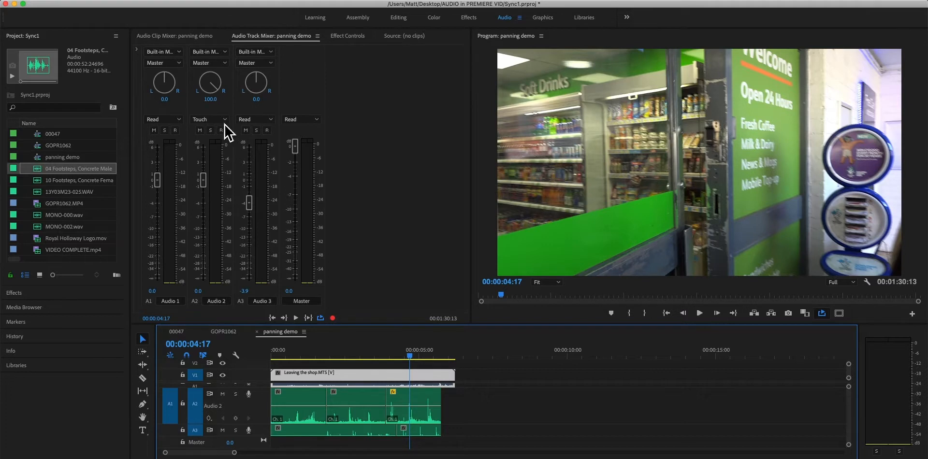
Step: Open Audio 2's automation mode list, with Touch still checked
{"action": "left_click", "coordinate": [208, 119]}
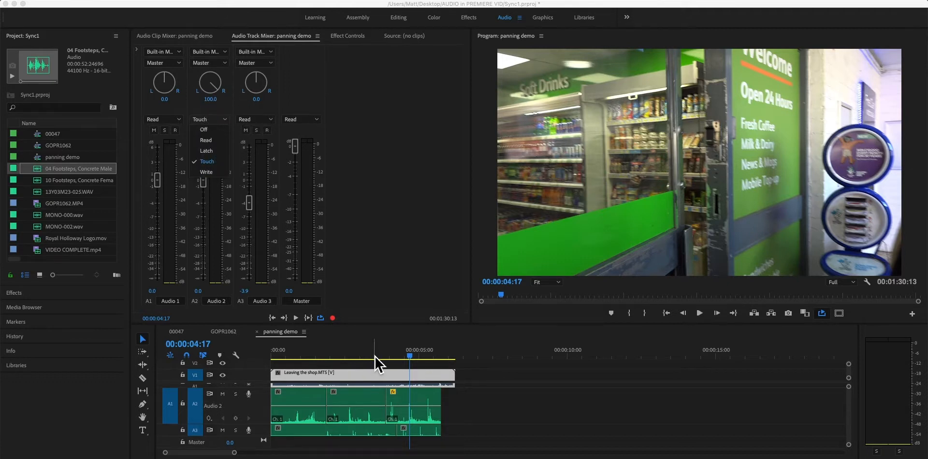
{"action": "mouse_move", "coordinate": [192, 82]}
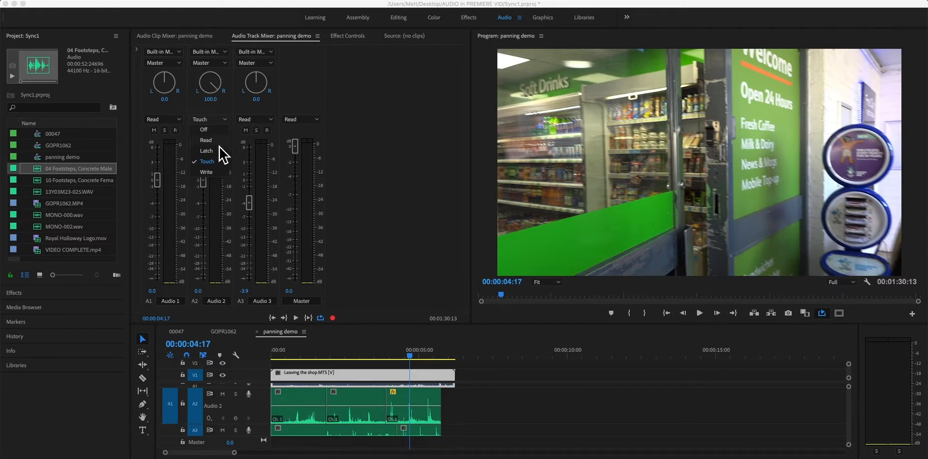
{"action": "mouse_move", "coordinate": [222, 161]}
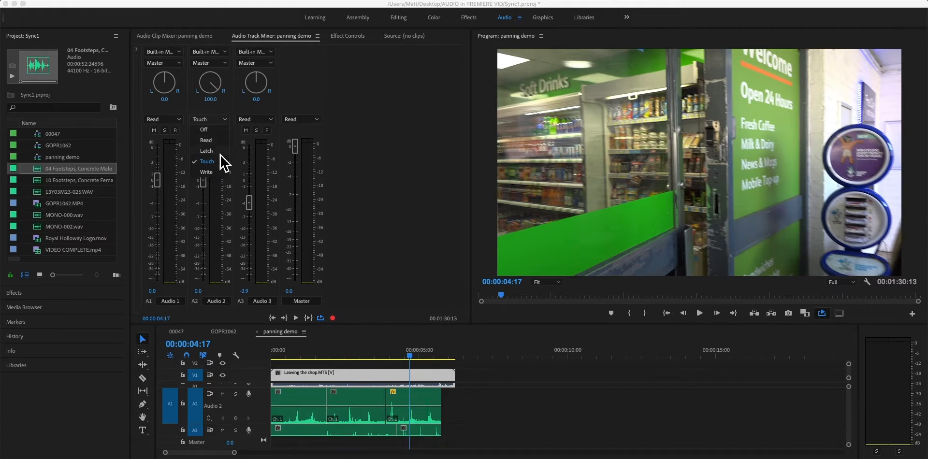
{"action": "mouse_move", "coordinate": [231, 162]}
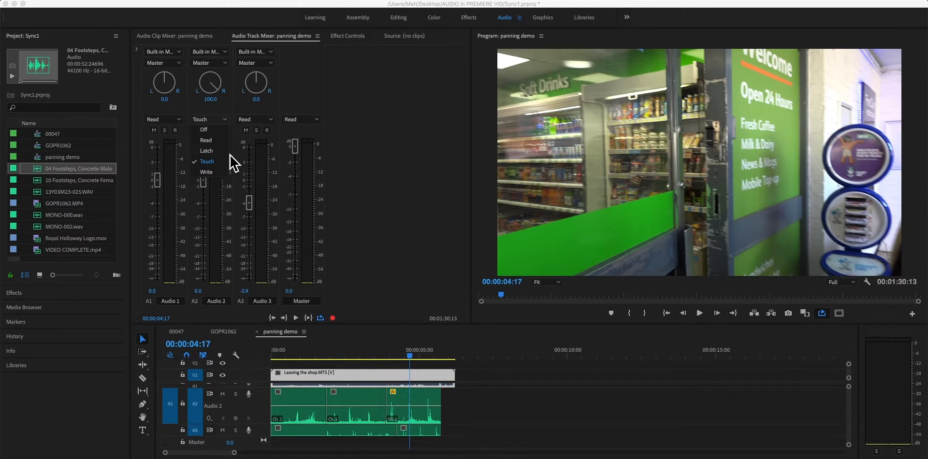
{"action": "mouse_move", "coordinate": [228, 147]}
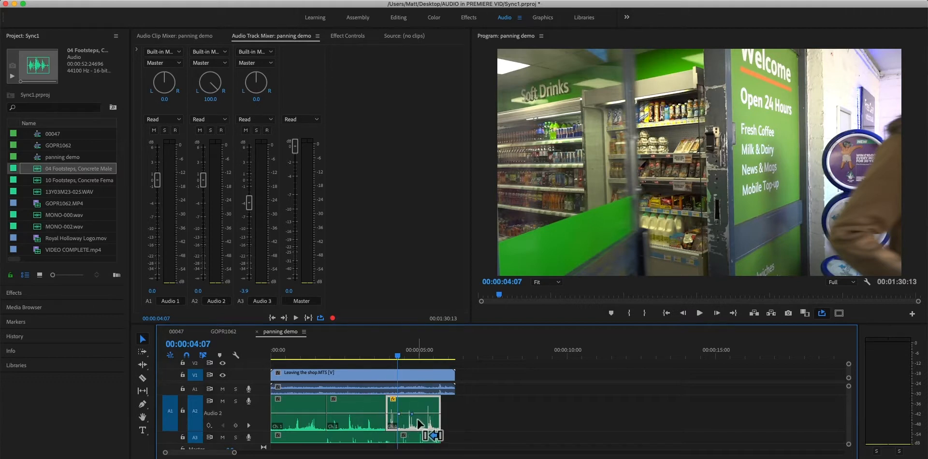
{"action": "mouse_move", "coordinate": [428, 420]}
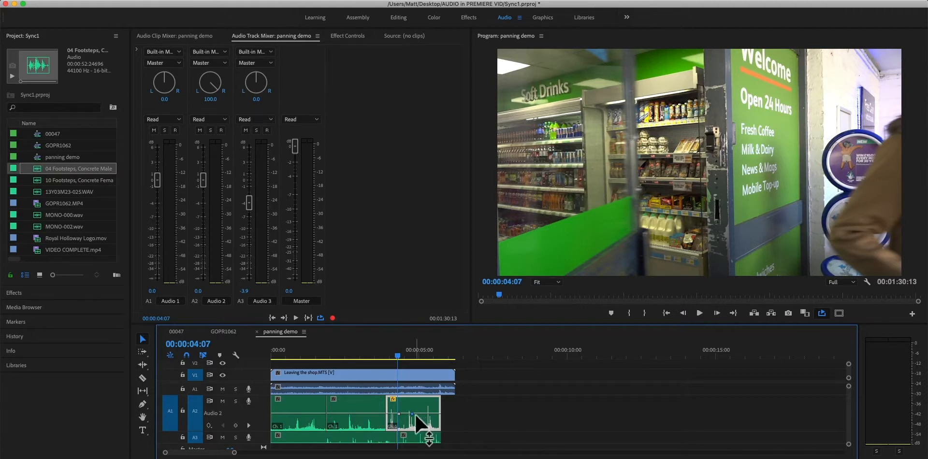
{"action": "mouse_move", "coordinate": [456, 439]}
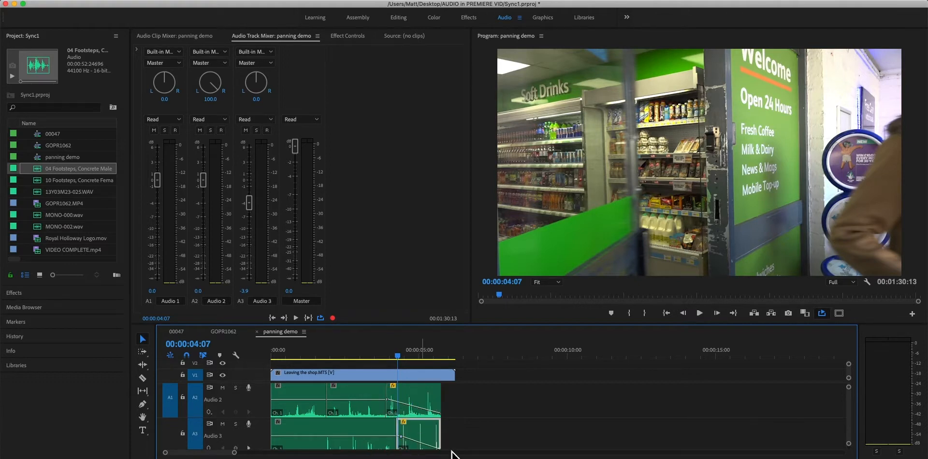
{"action": "mouse_move", "coordinate": [209, 82]}
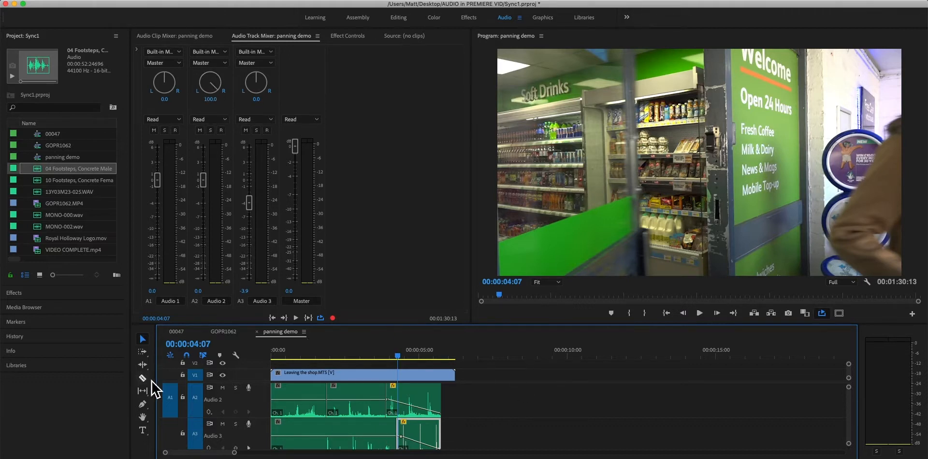
{"action": "mouse_move", "coordinate": [213, 426]}
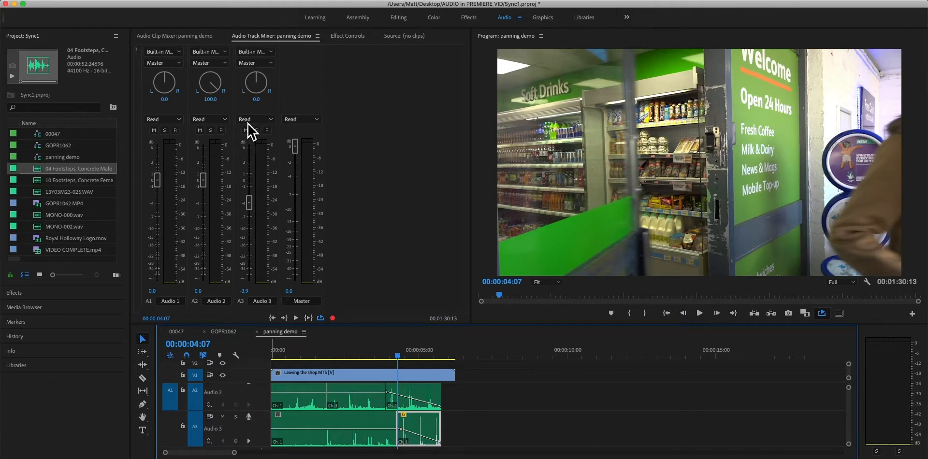
{"action": "mouse_move", "coordinate": [216, 275]}
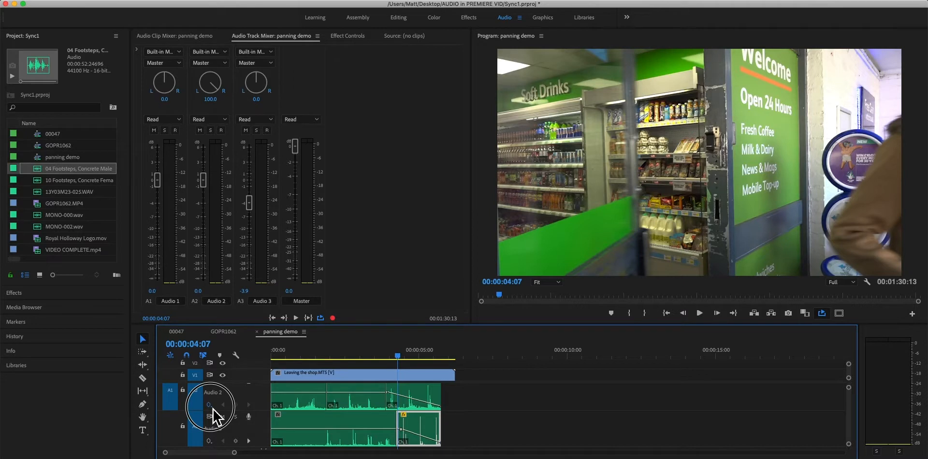
Step: Show Audio 2's Track Panner Balance keyframes and drag the pan fully left, then fully right
{"action": "left_click", "coordinate": [208, 415]}
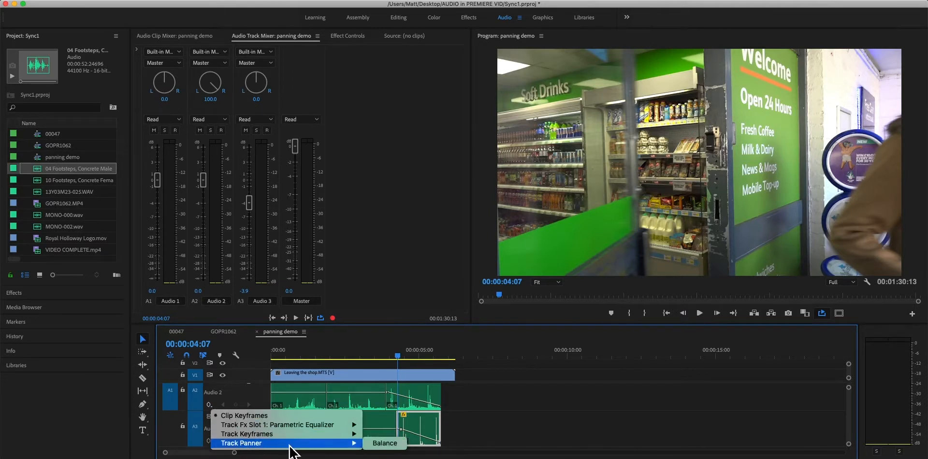
{"action": "mouse_move", "coordinate": [384, 443]}
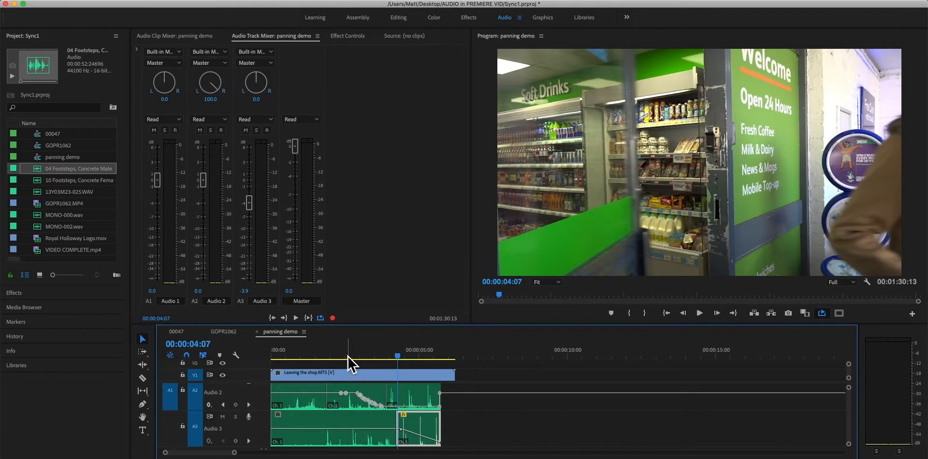
{"action": "mouse_move", "coordinate": [486, 443]}
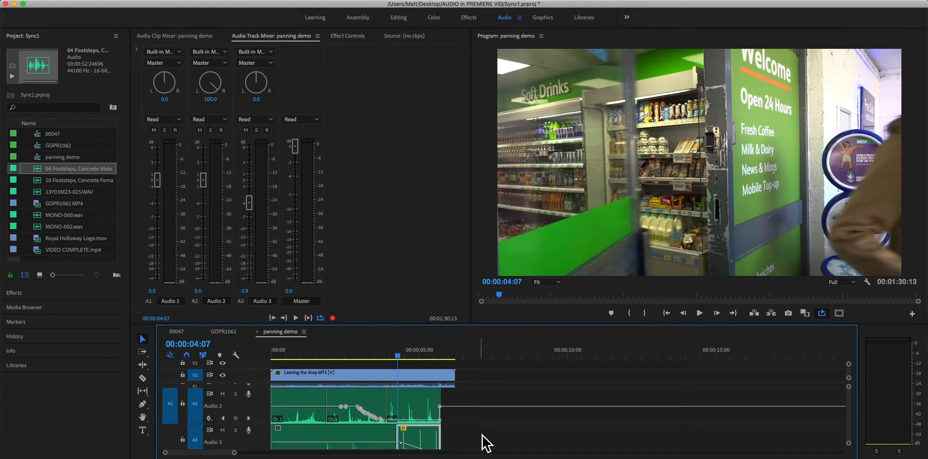
{"action": "mouse_move", "coordinate": [443, 414]}
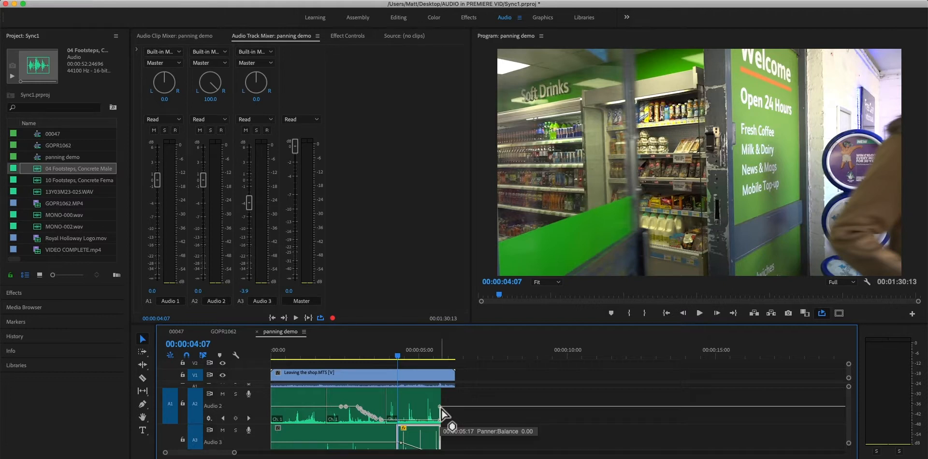
{"action": "mouse_move", "coordinate": [473, 420]}
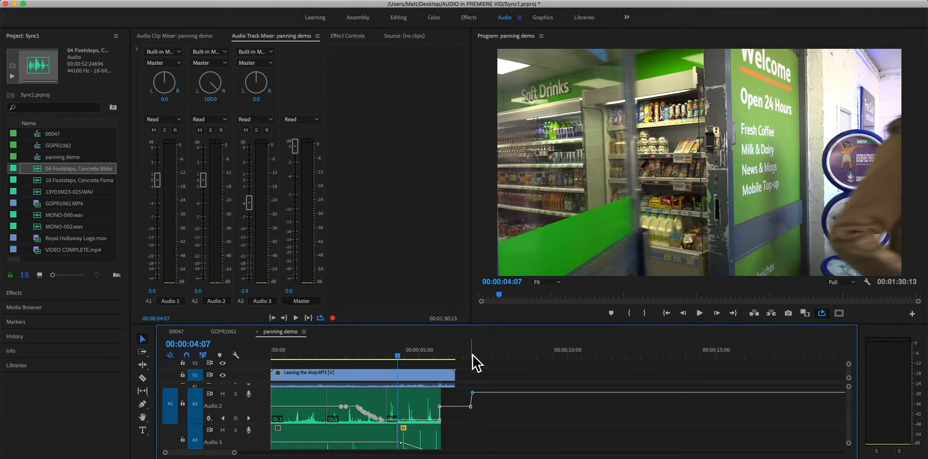
{"action": "left_click", "coordinate": [472, 356]}
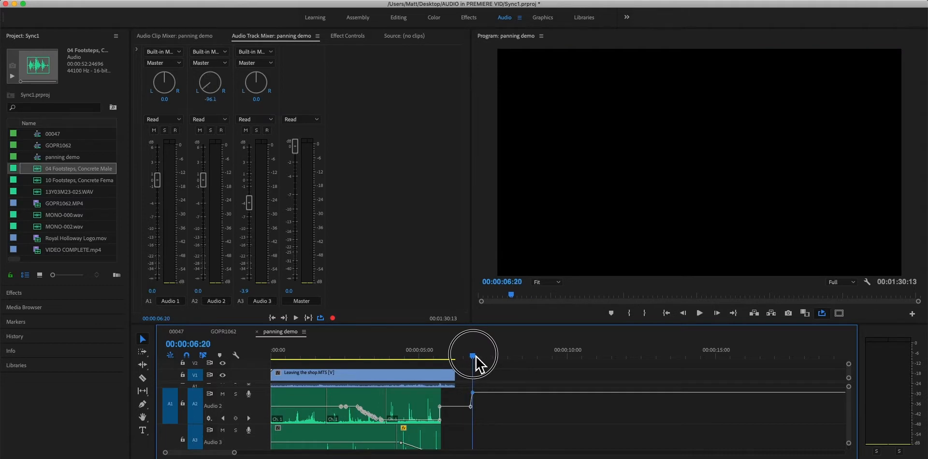
{"action": "left_click_drag", "start_coordinate": [472, 356], "coordinate": [472, 396]}
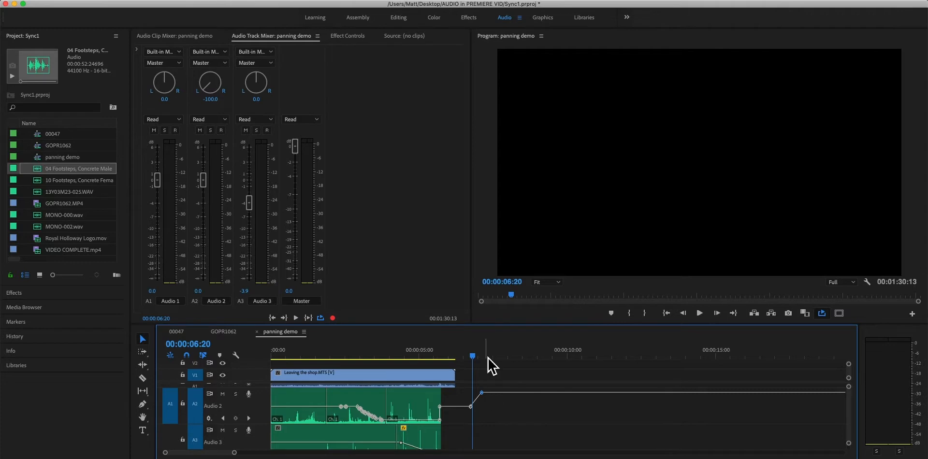
{"action": "left_click_drag", "start_coordinate": [469, 407], "coordinate": [495, 419]}
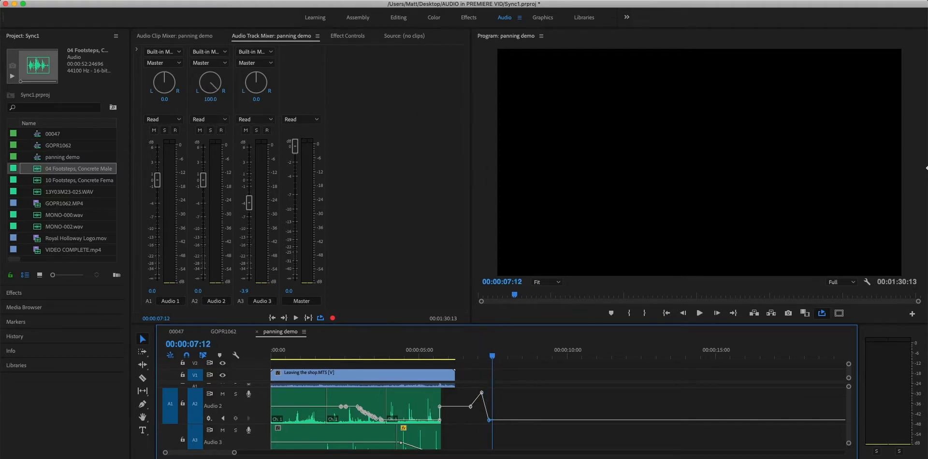
Step: Scrub through the balance change to check values, reopening Audio 2's keyframe property menu
{"action": "left_click_drag", "start_coordinate": [492, 356], "coordinate": [478, 357]}
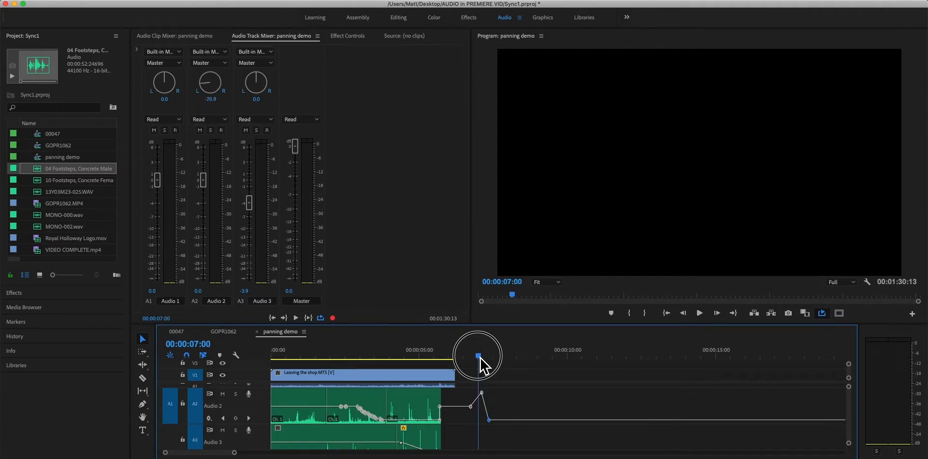
{"action": "left_click_drag", "start_coordinate": [477, 356], "coordinate": [461, 356]}
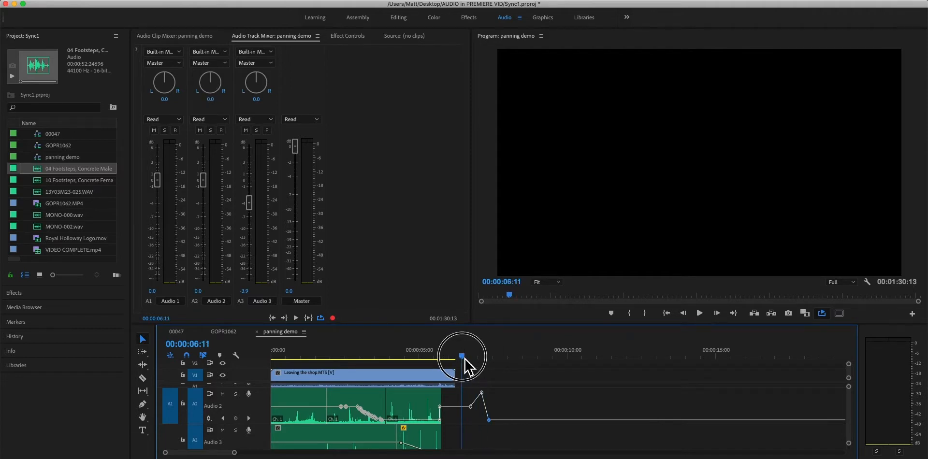
{"action": "mouse_move", "coordinate": [284, 426]}
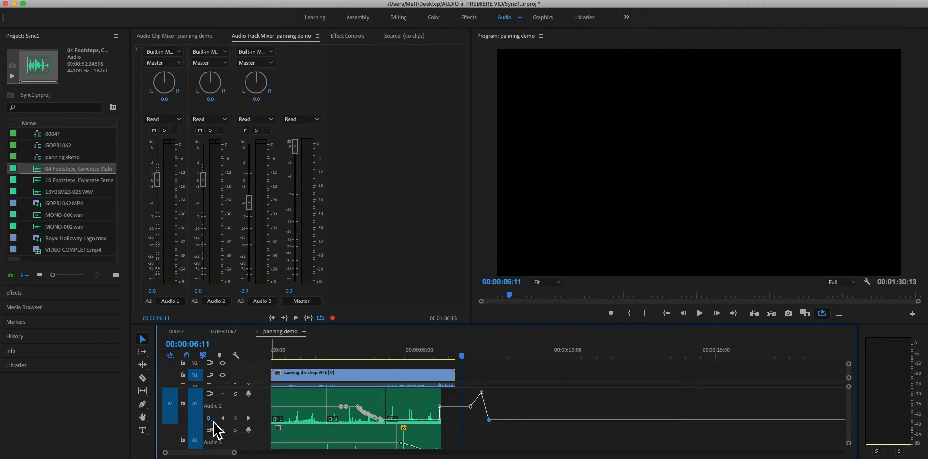
{"action": "left_click", "coordinate": [209, 418]}
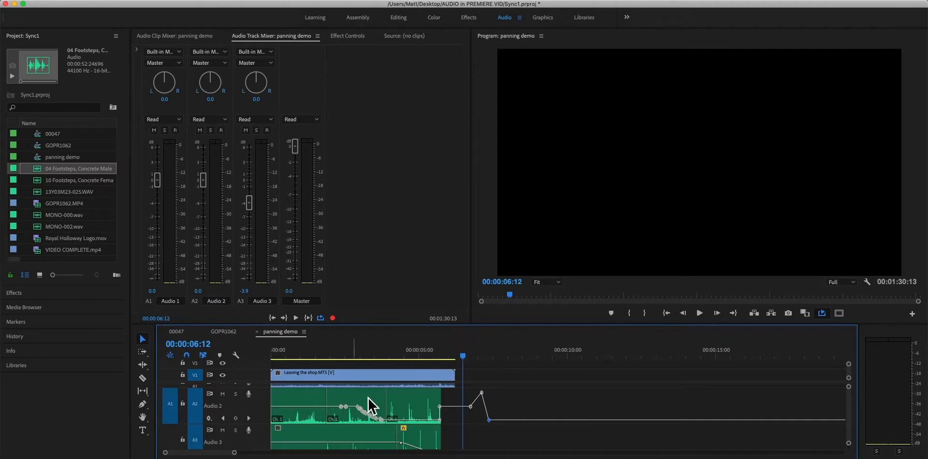
{"action": "mouse_move", "coordinate": [778, 162]}
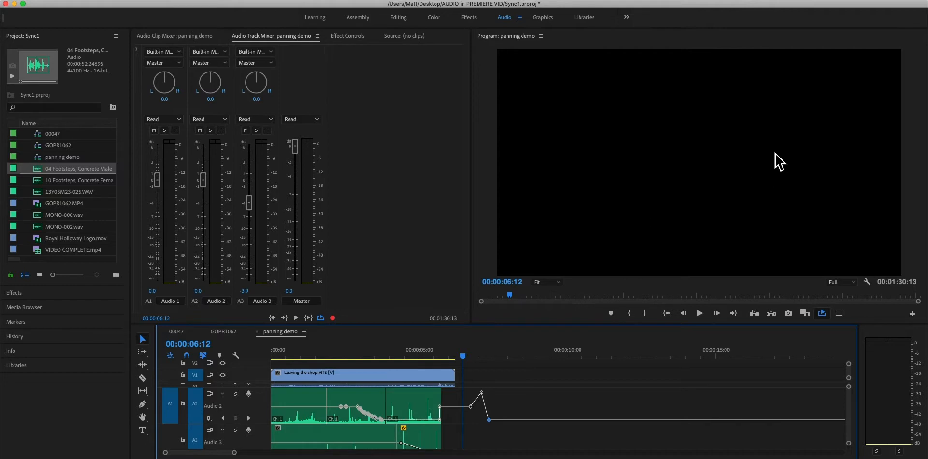
{"action": "mouse_move", "coordinate": [370, 411]}
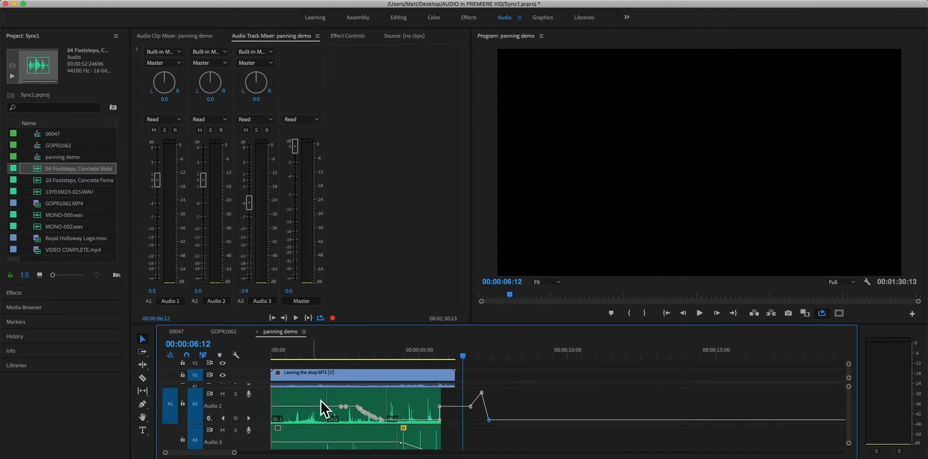
{"action": "mouse_move", "coordinate": [485, 375]}
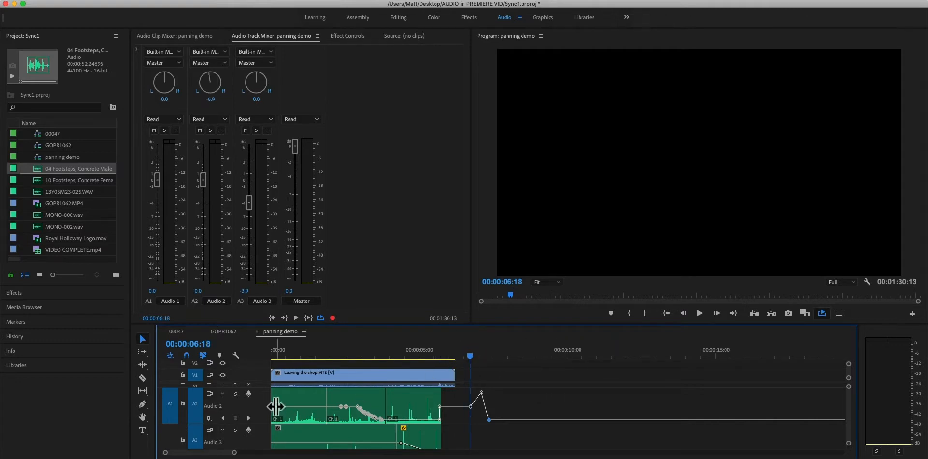
{"action": "mouse_move", "coordinate": [267, 419]}
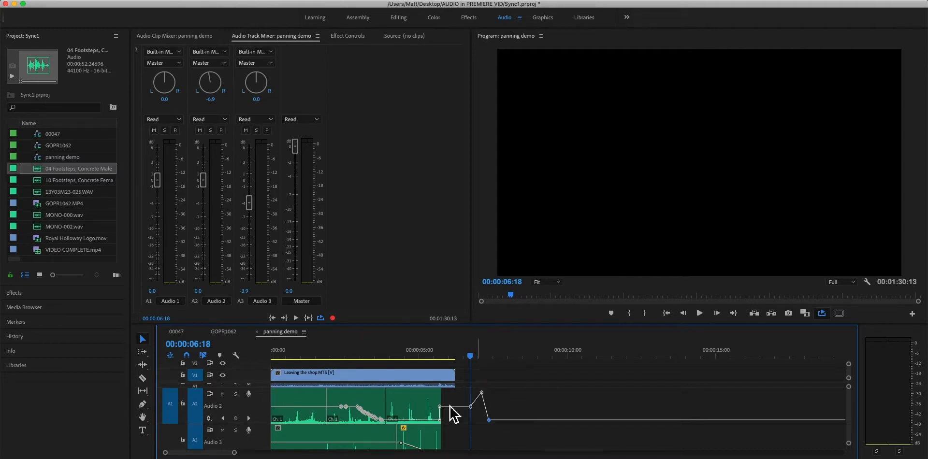
{"action": "mouse_move", "coordinate": [464, 402]}
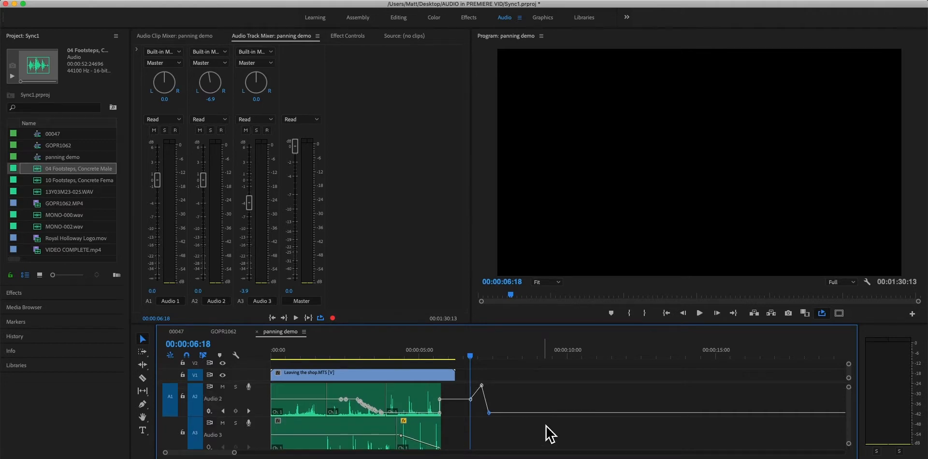
{"action": "left_click", "coordinate": [209, 418]}
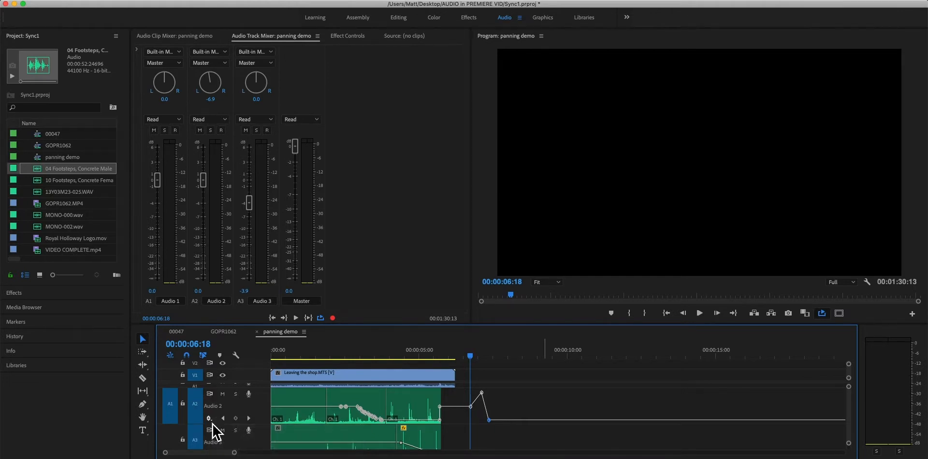
Step: Check Audio 2's keyframe property list, then hide the mixer's effects and sends section
{"action": "left_click", "coordinate": [209, 418]}
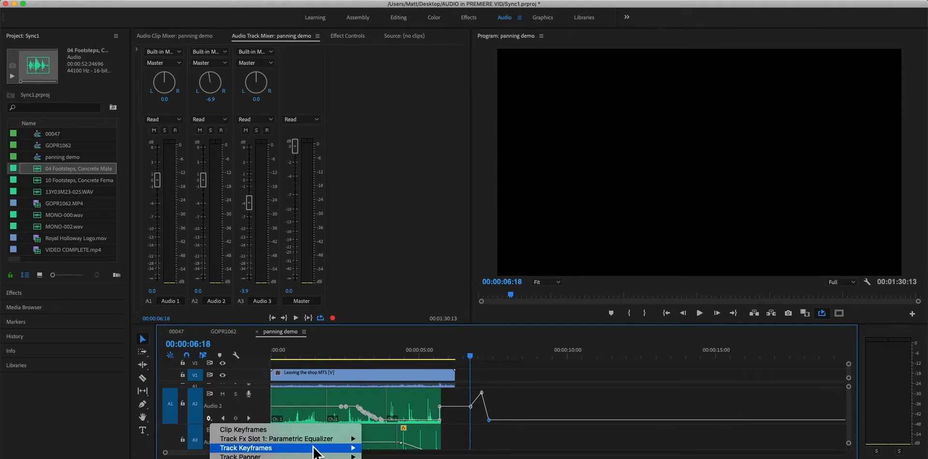
{"action": "mouse_move", "coordinate": [287, 438]}
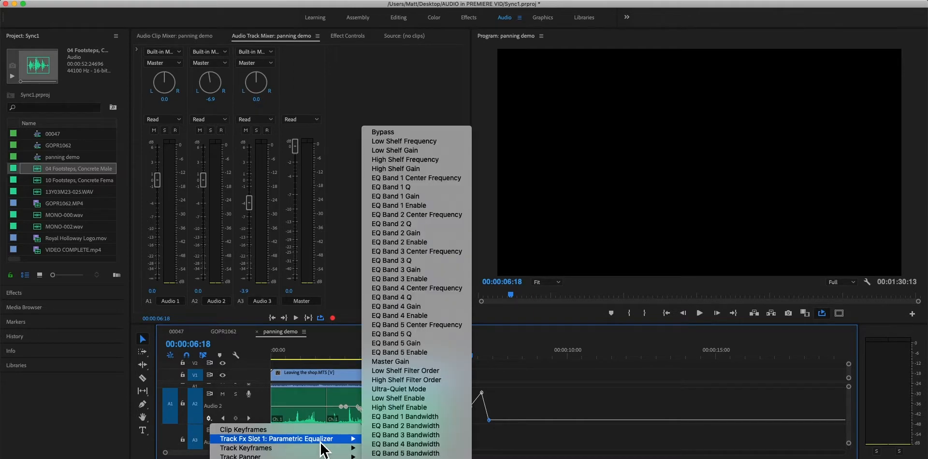
{"action": "mouse_move", "coordinate": [260, 448]}
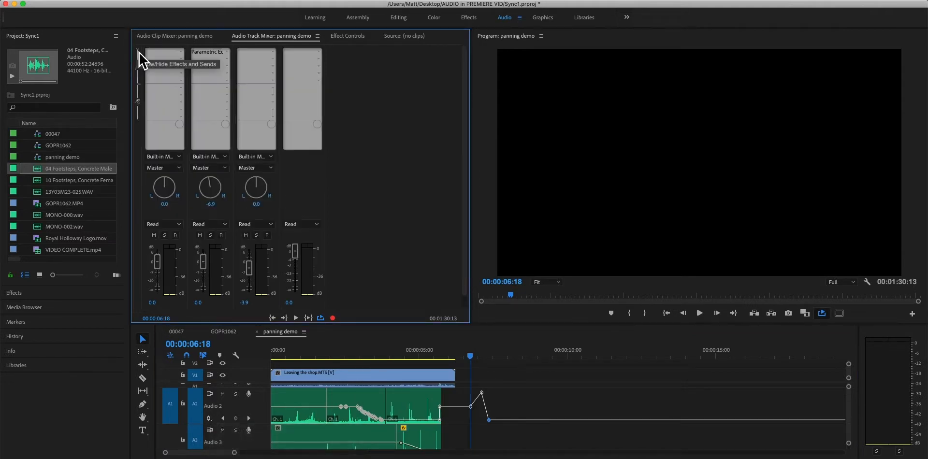
{"action": "mouse_move", "coordinate": [142, 56]}
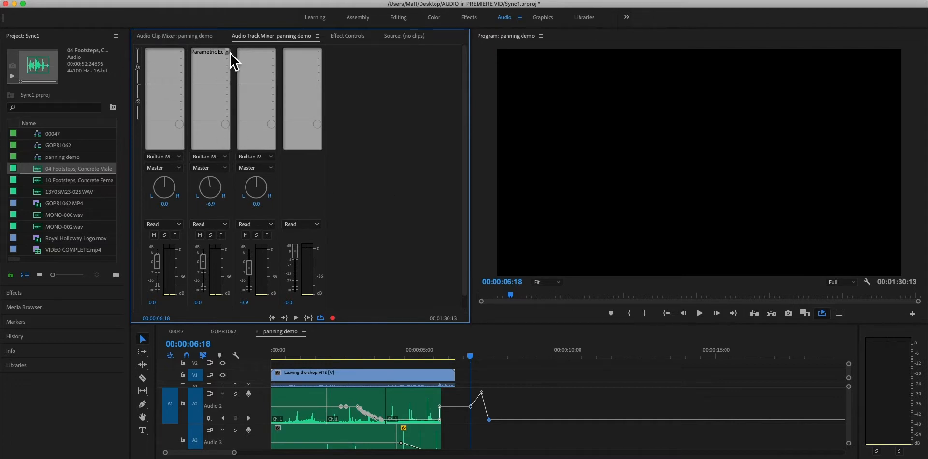
{"action": "mouse_move", "coordinate": [229, 66]}
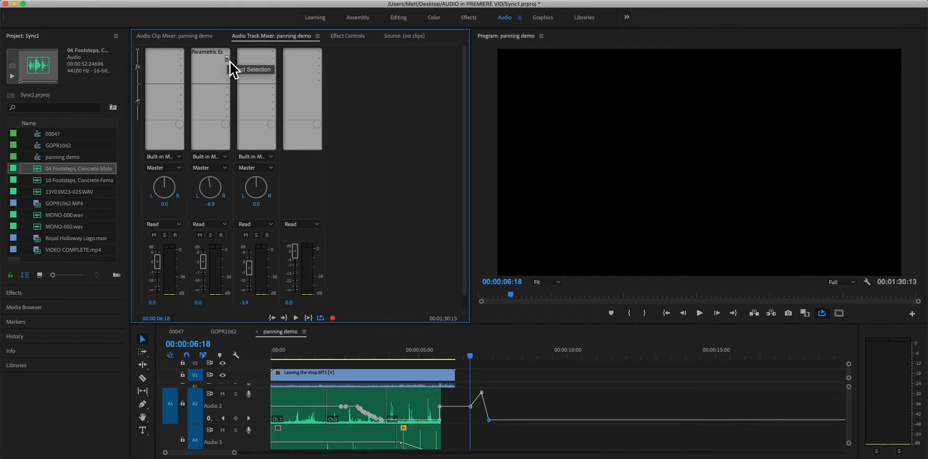
{"action": "left_click", "coordinate": [226, 57]}
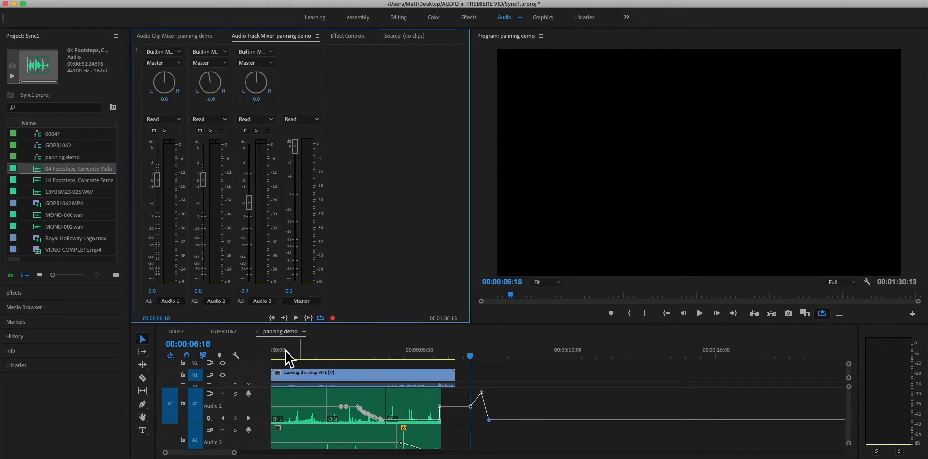
{"action": "mouse_move", "coordinate": [216, 428]}
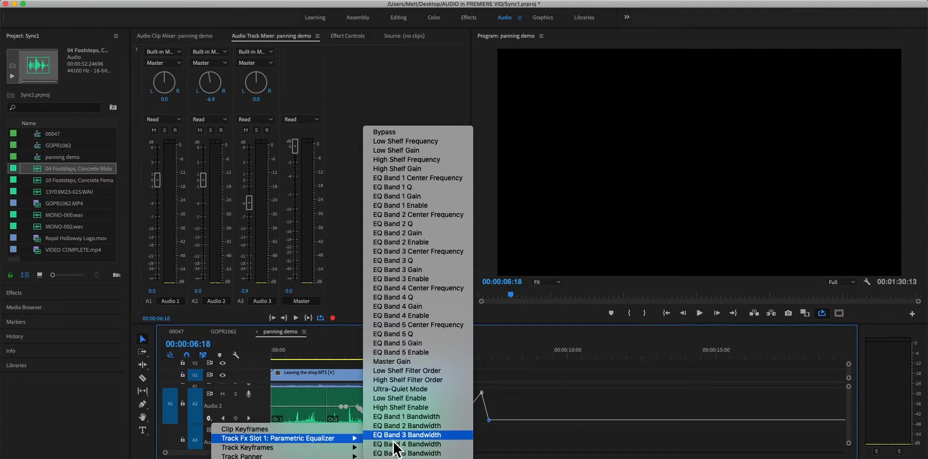
{"action": "mouse_move", "coordinate": [406, 426]}
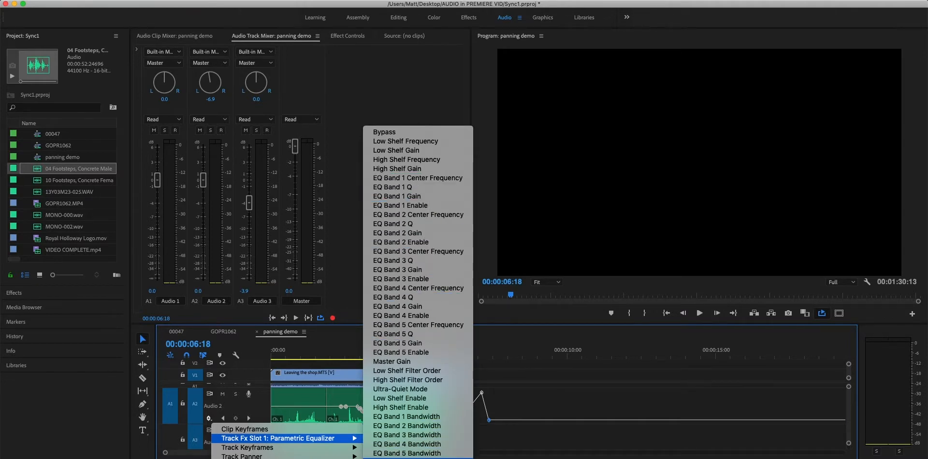
{"action": "mouse_move", "coordinate": [414, 223]}
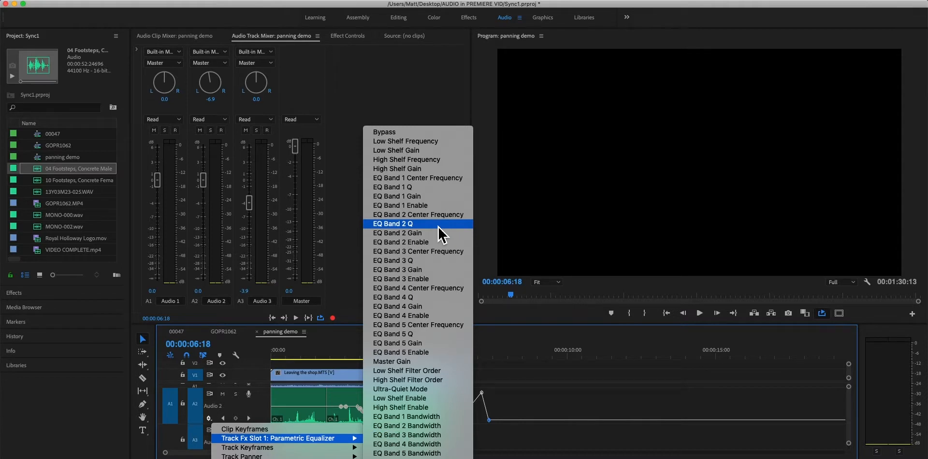
{"action": "mouse_move", "coordinate": [448, 366]}
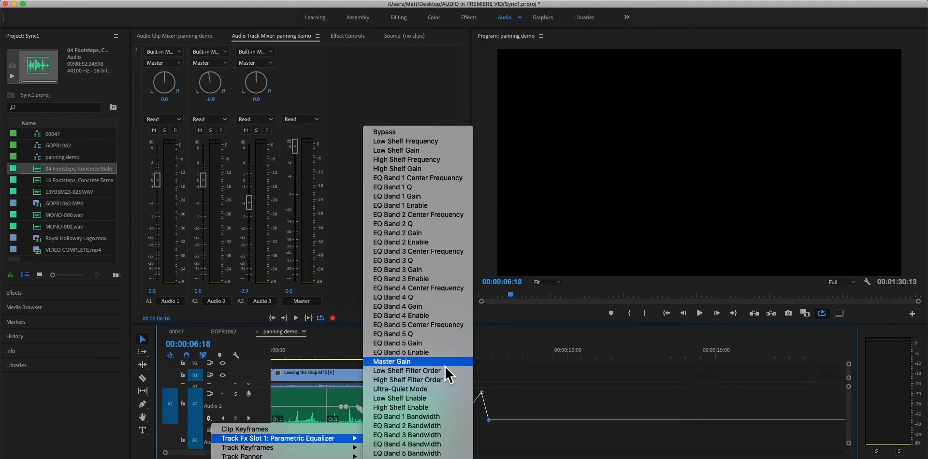
{"action": "mouse_move", "coordinate": [410, 398]}
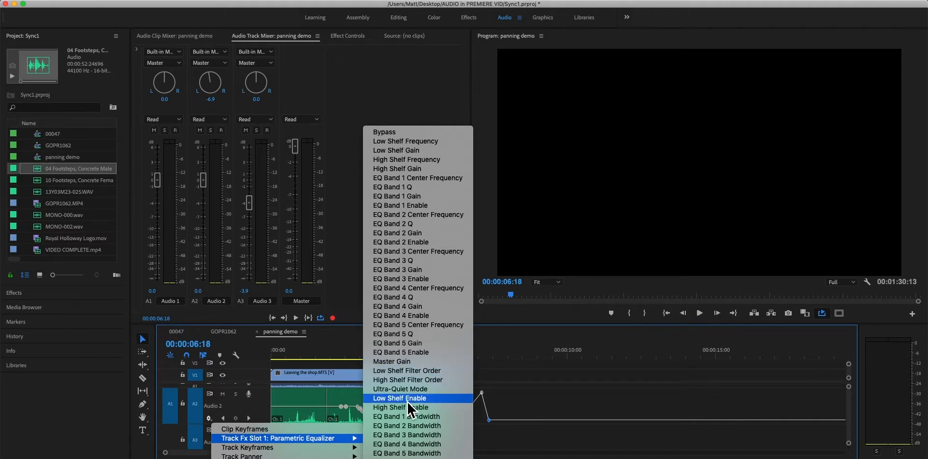
{"action": "mouse_move", "coordinate": [411, 406]}
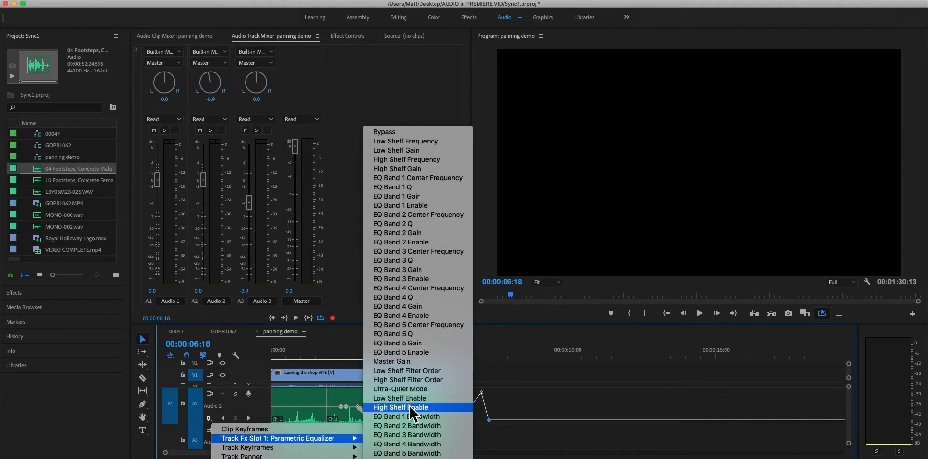
{"action": "mouse_move", "coordinate": [429, 387]}
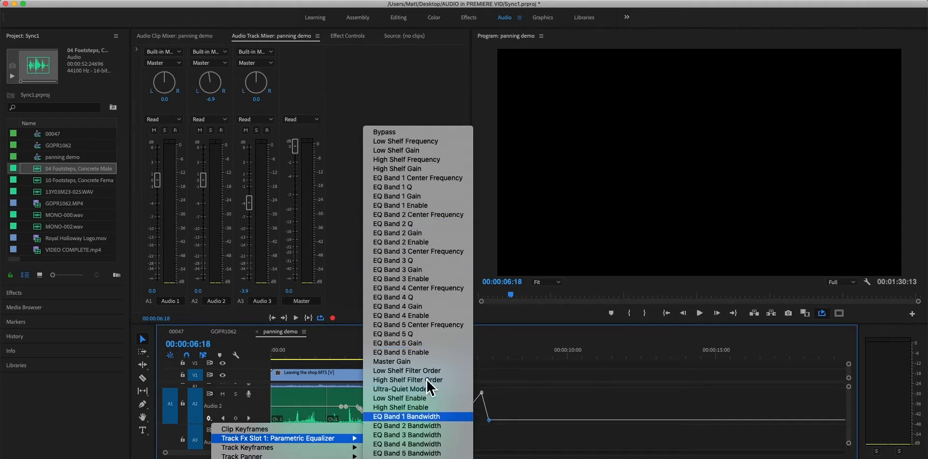
{"action": "mouse_move", "coordinate": [485, 313]}
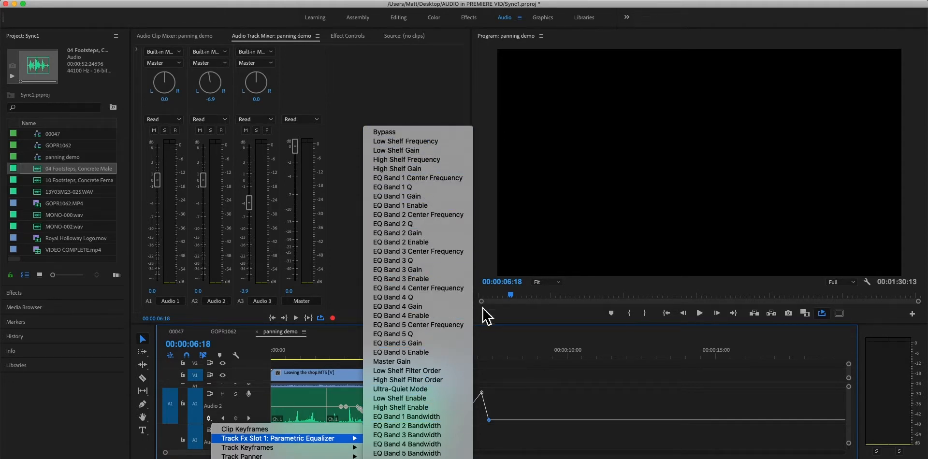
{"action": "mouse_move", "coordinate": [418, 325]}
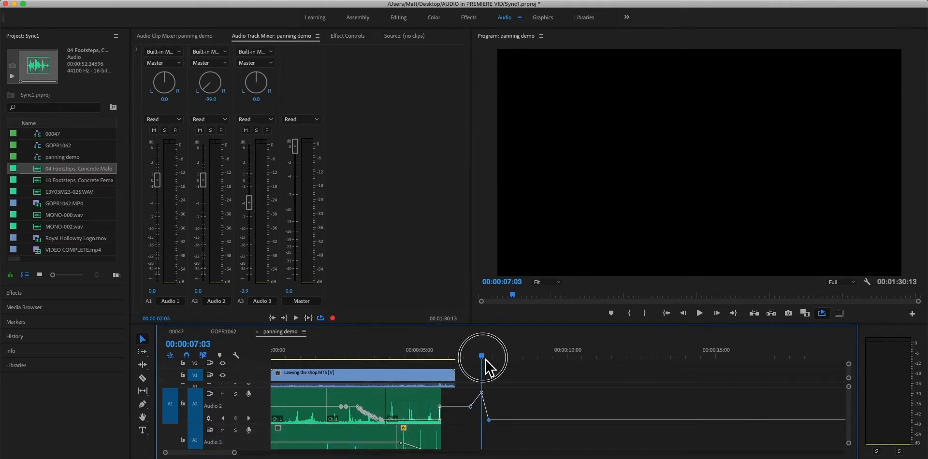
{"action": "left_click_drag", "start_coordinate": [481, 356], "coordinate": [471, 356]}
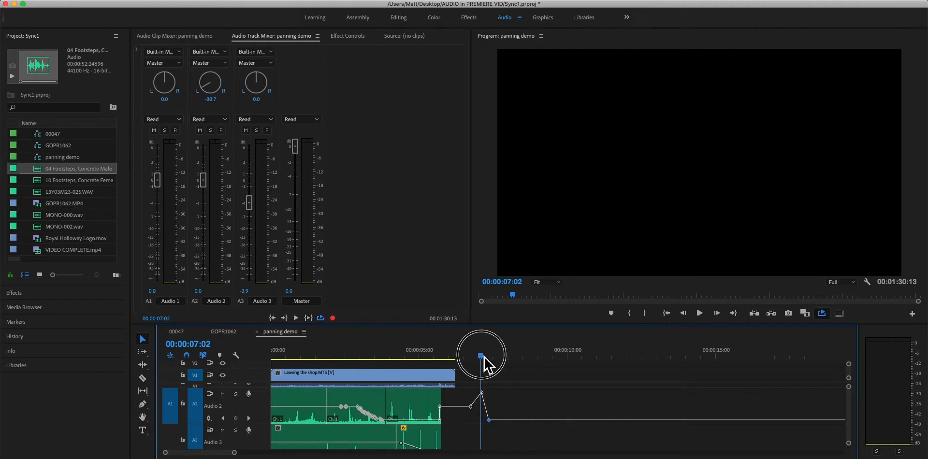
{"action": "left_click_drag", "start_coordinate": [481, 356], "coordinate": [489, 356]}
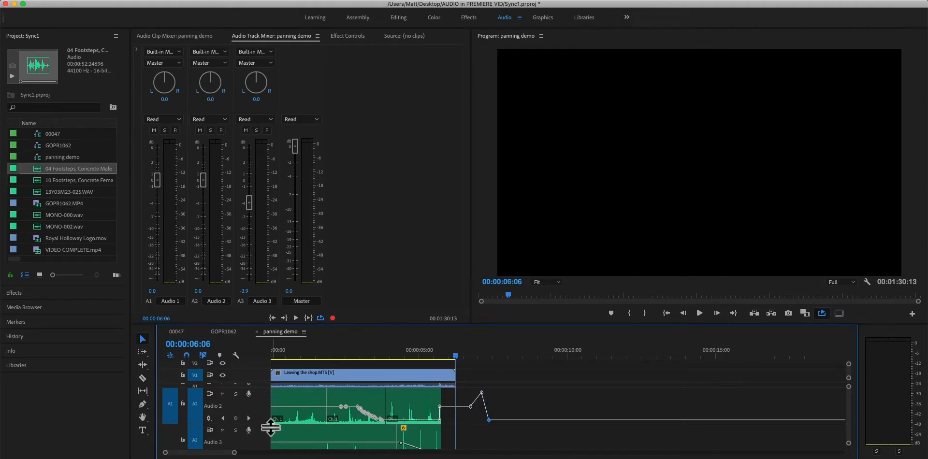
{"action": "mouse_move", "coordinate": [220, 430]}
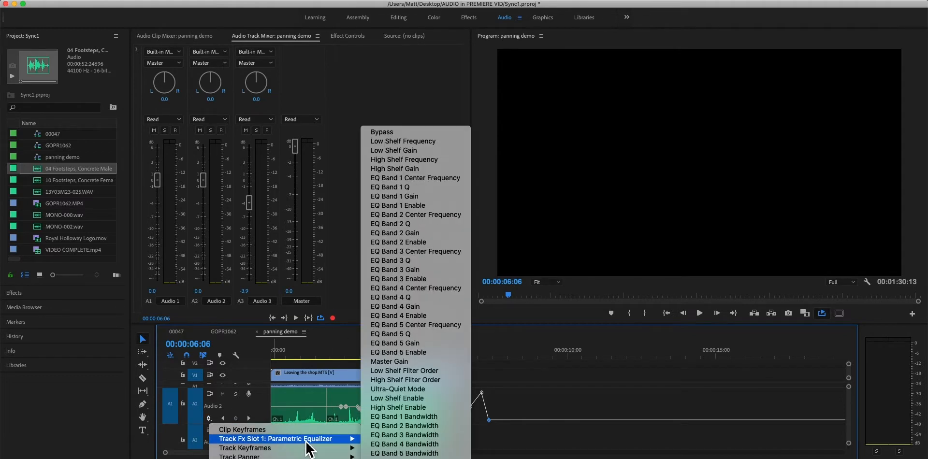
{"action": "mouse_move", "coordinate": [415, 214]}
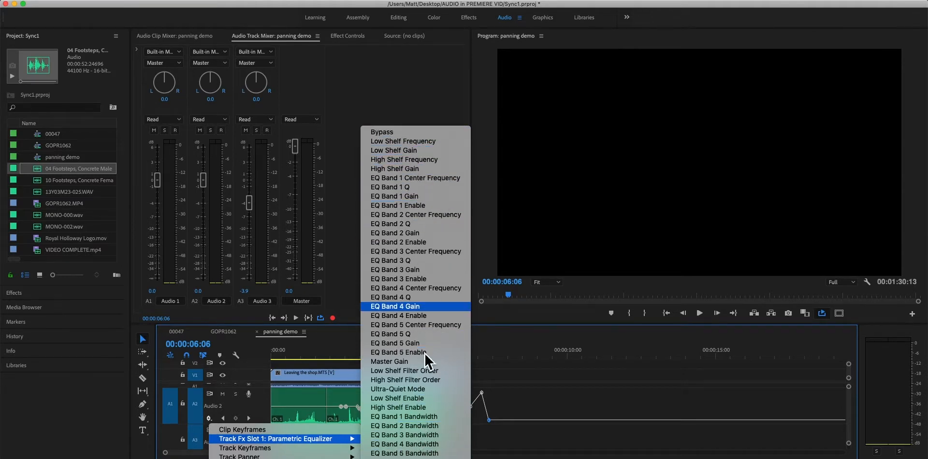
{"action": "mouse_move", "coordinate": [414, 435]}
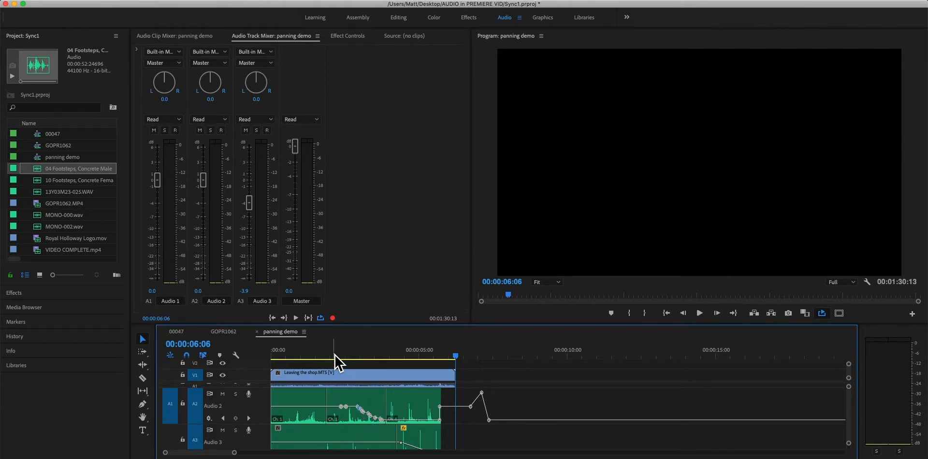
{"action": "mouse_move", "coordinate": [381, 366]}
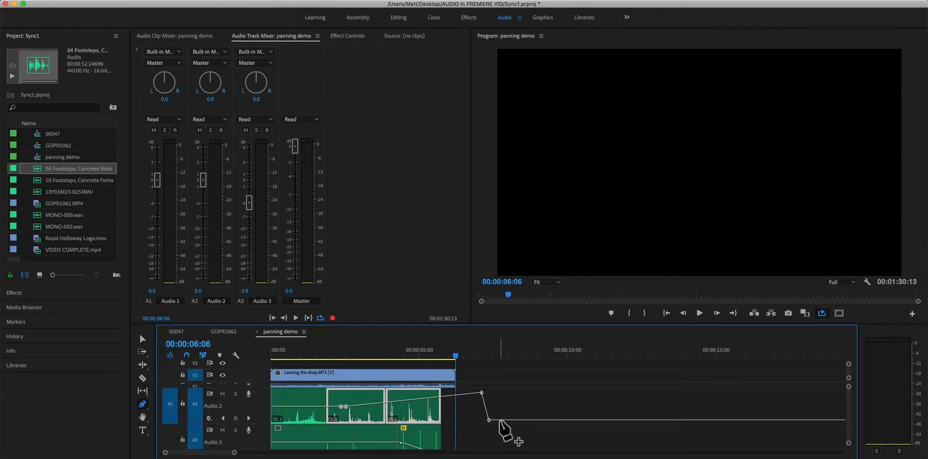
{"action": "mouse_move", "coordinate": [184, 420]}
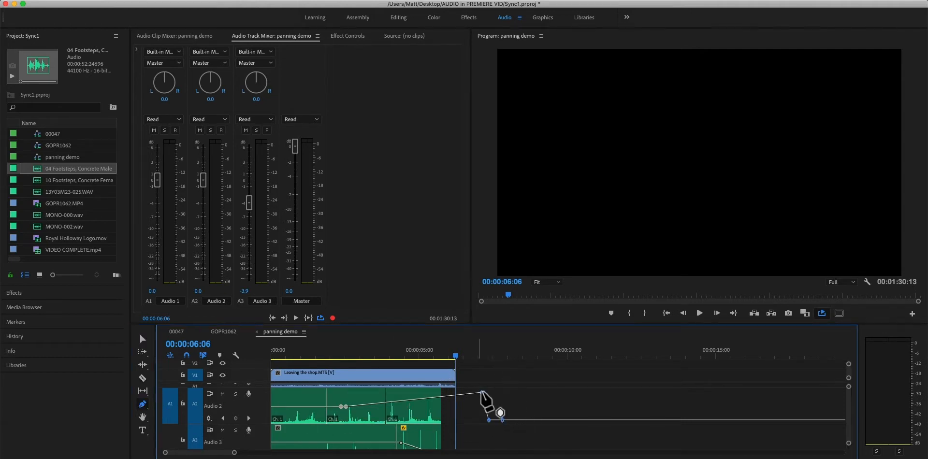
Step: Bring up interpolation options for the -100 Balance pan keyframe at 00:00:07:03
{"action": "right_click", "coordinate": [500, 412]}
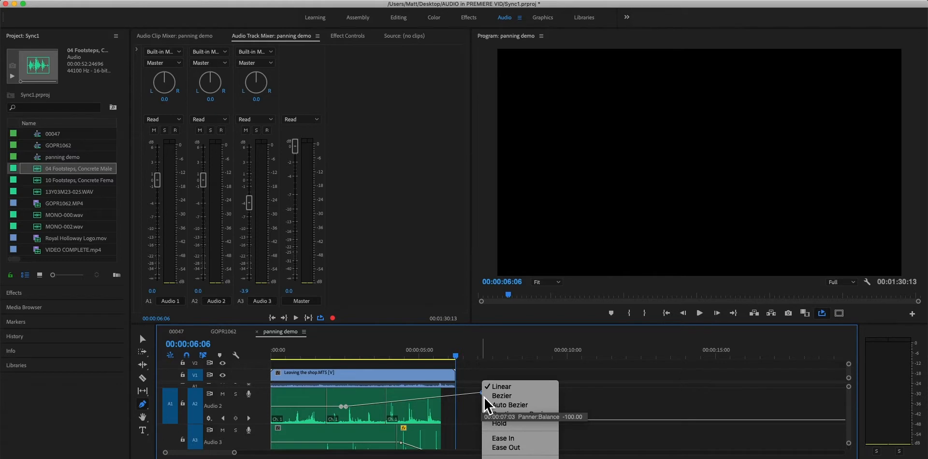
{"action": "mouse_move", "coordinate": [506, 448]}
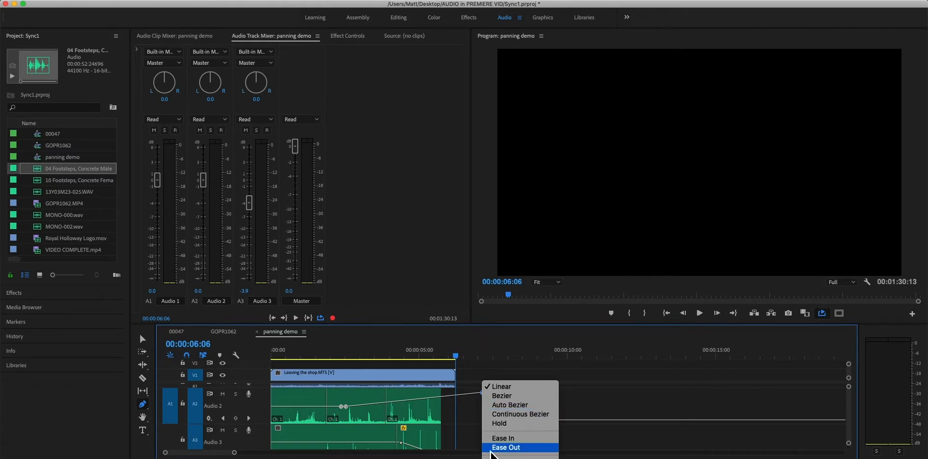
{"action": "mouse_move", "coordinate": [503, 439]}
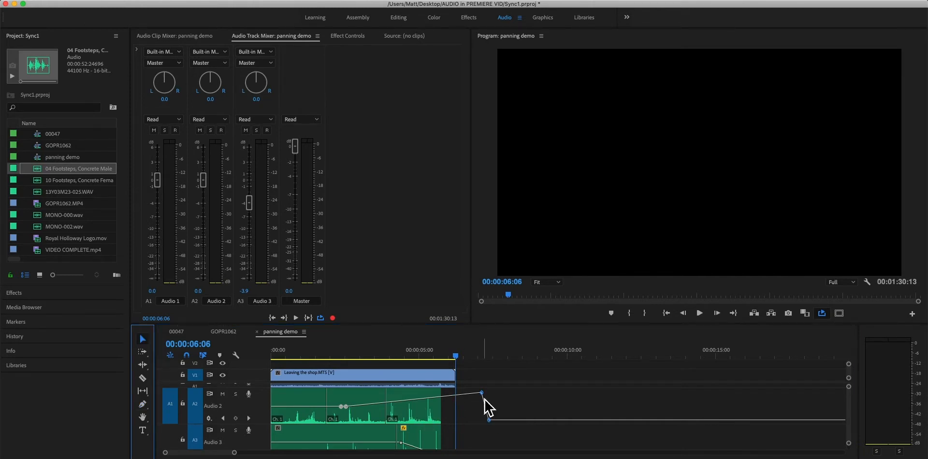
Step: Drag Audio 2's -100 Balance pan keyframe left to about 00:00:03:04
{"action": "left_click_drag", "start_coordinate": [481, 393], "coordinate": [366, 393]}
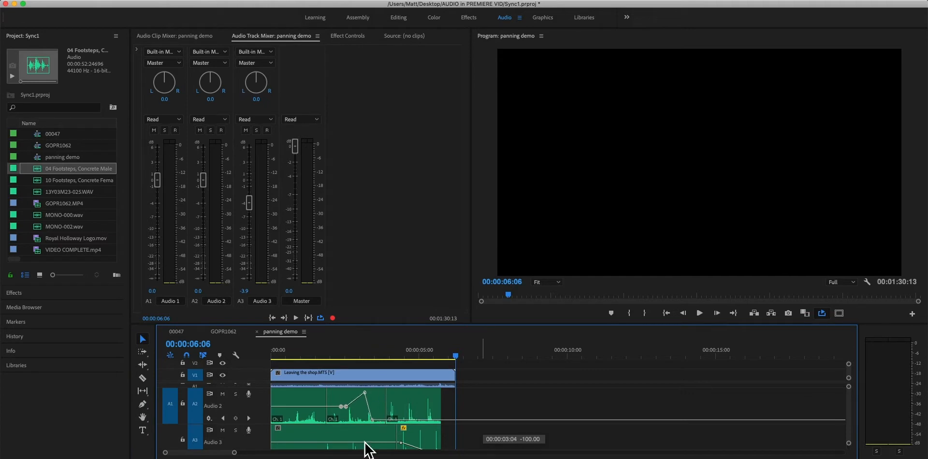
{"action": "mouse_move", "coordinate": [369, 432]}
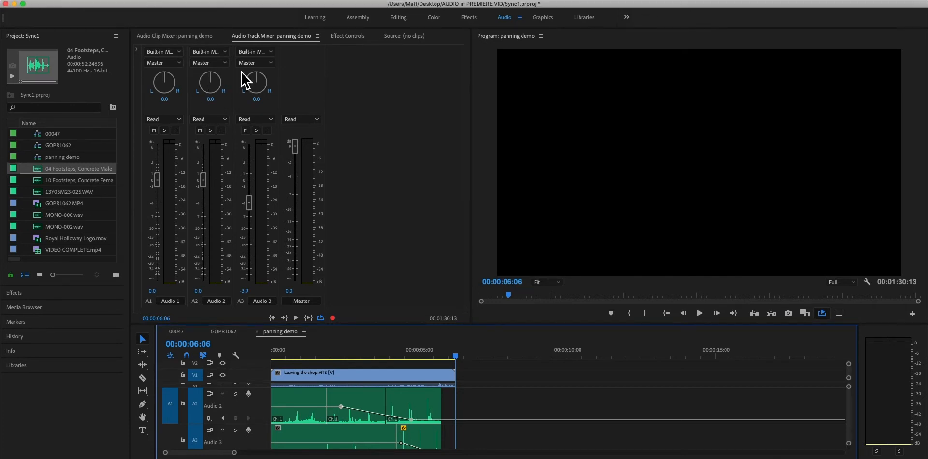
{"action": "mouse_move", "coordinate": [196, 206]}
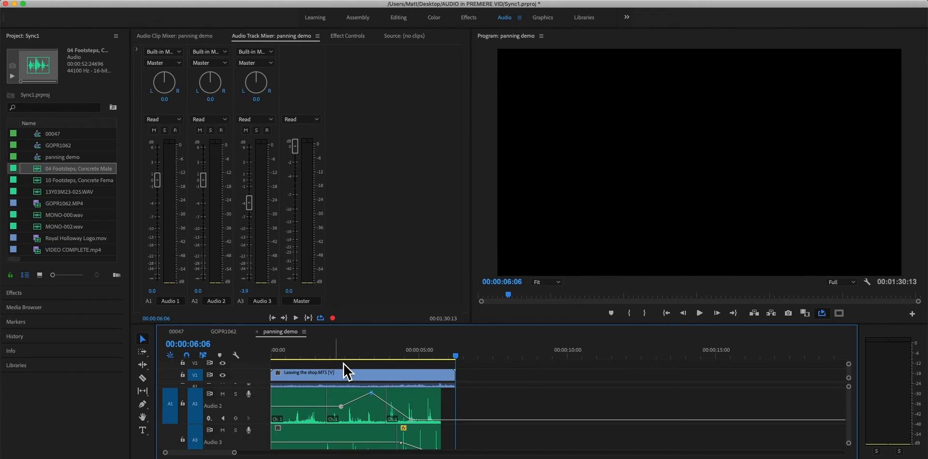
{"action": "mouse_move", "coordinate": [435, 294]}
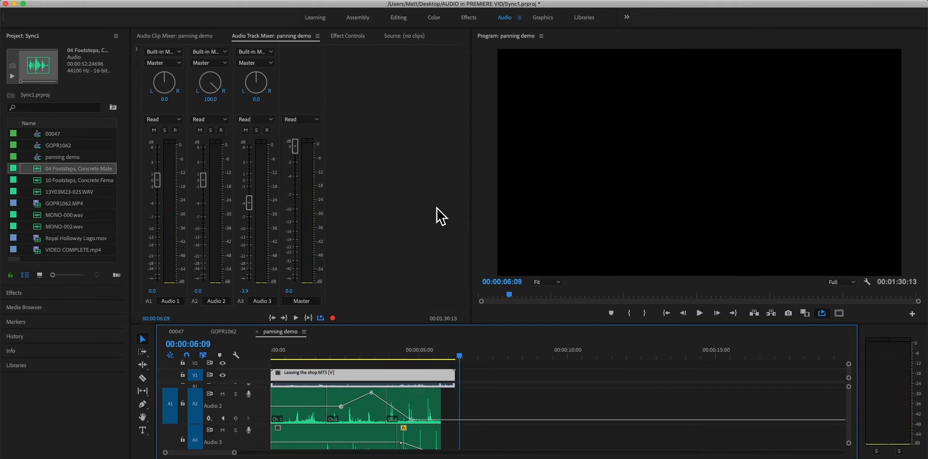
Step: Show the 04 Footsteps clip's Effect Controls, briefly expanding Panner to check Pan
{"action": "left_click", "coordinate": [346, 35]}
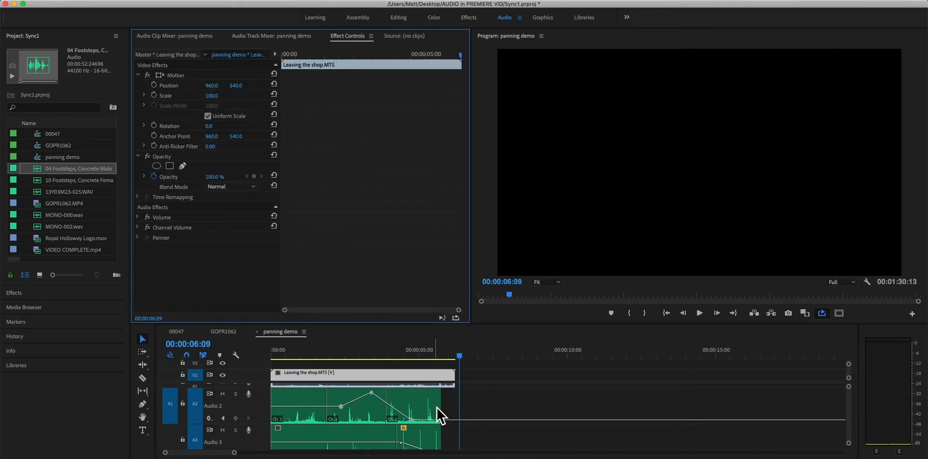
{"action": "left_click", "coordinate": [209, 418]}
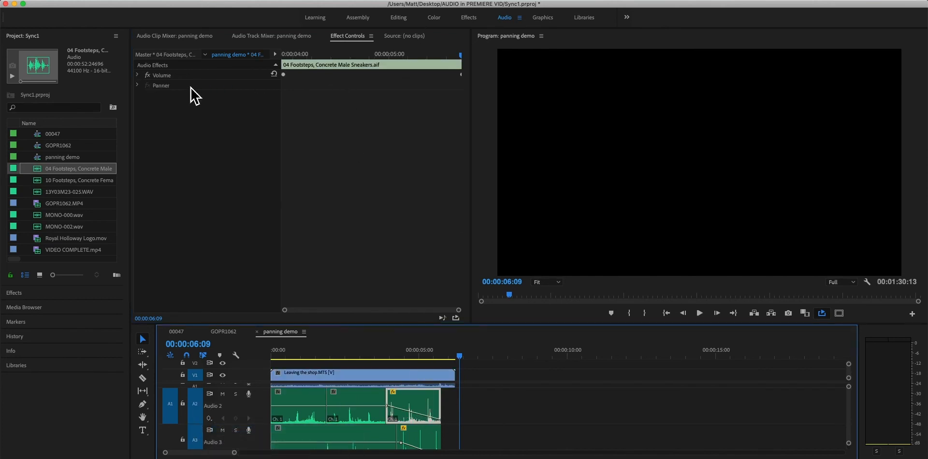
{"action": "left_click", "coordinate": [137, 85]}
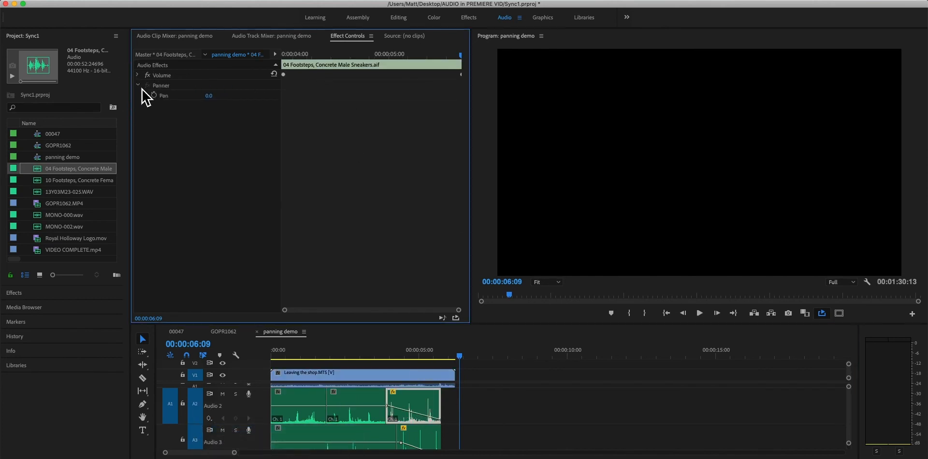
{"action": "left_click", "coordinate": [137, 85]}
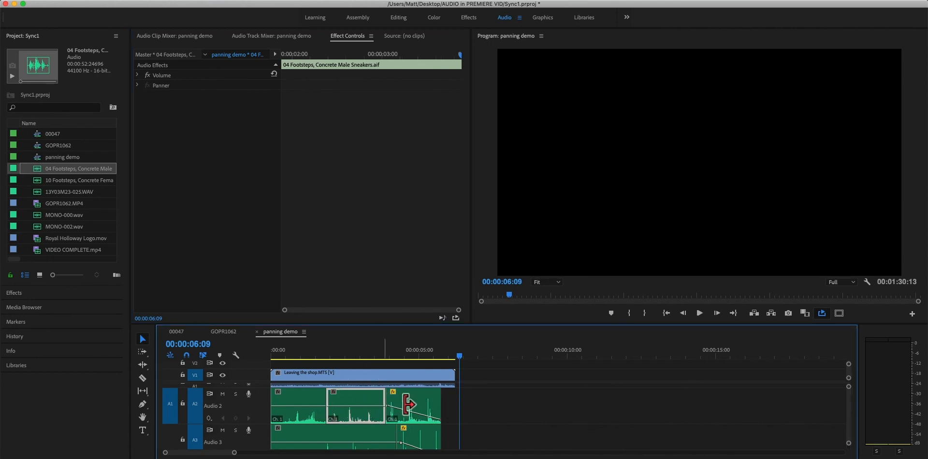